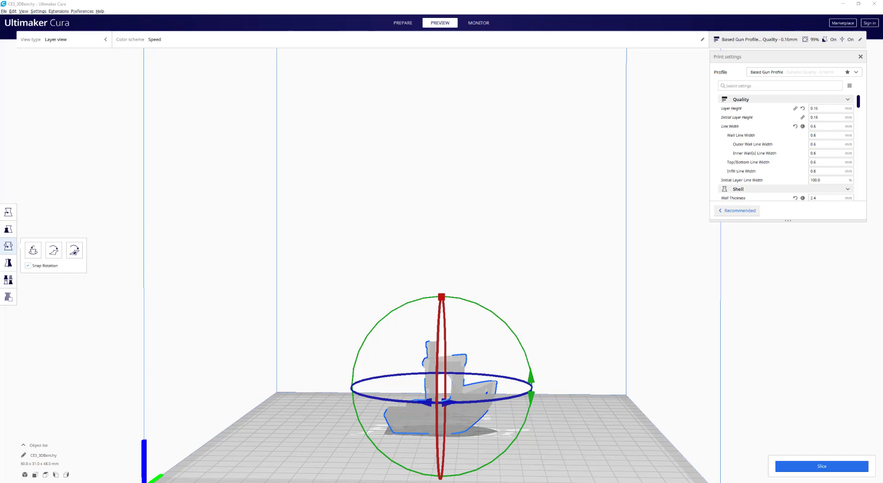
mouse_move(775, 345)
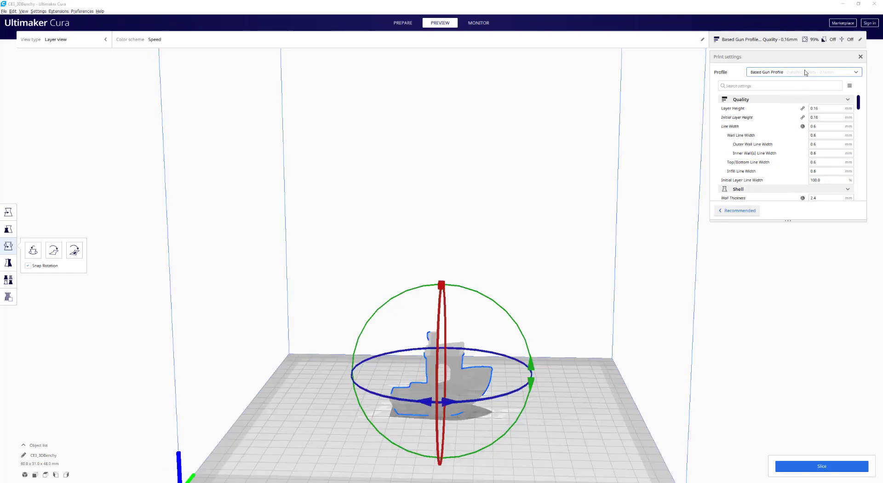
Step: Switch to the Dynamic Quality 0.16 mm profile and raise line width to 0.6 mm
left_click(808, 72)
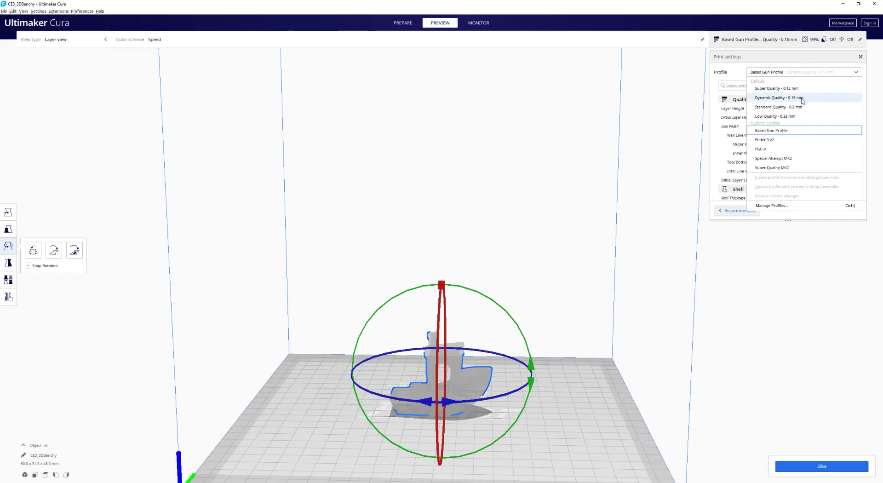
left_click(778, 97)
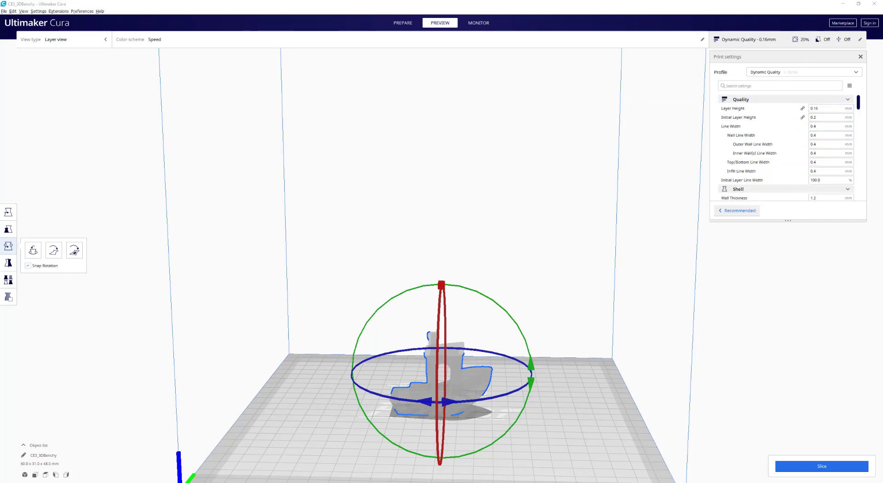
left_click(829, 126)
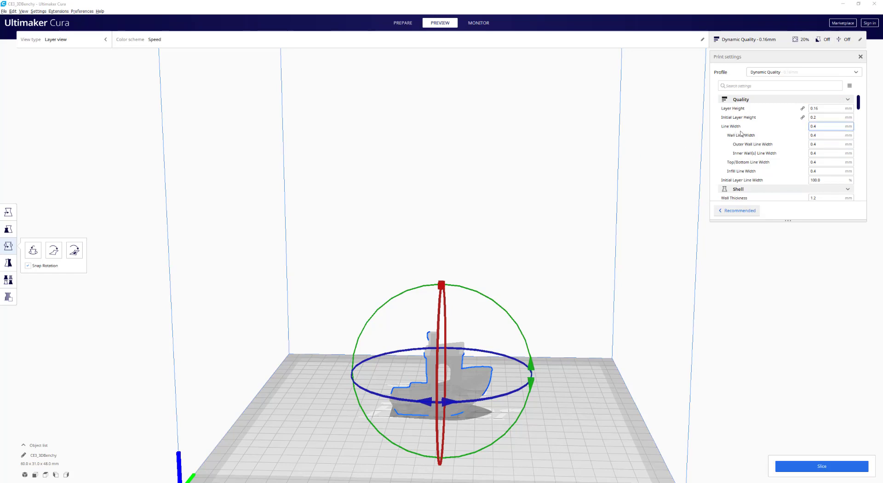
mouse_move(832, 126)
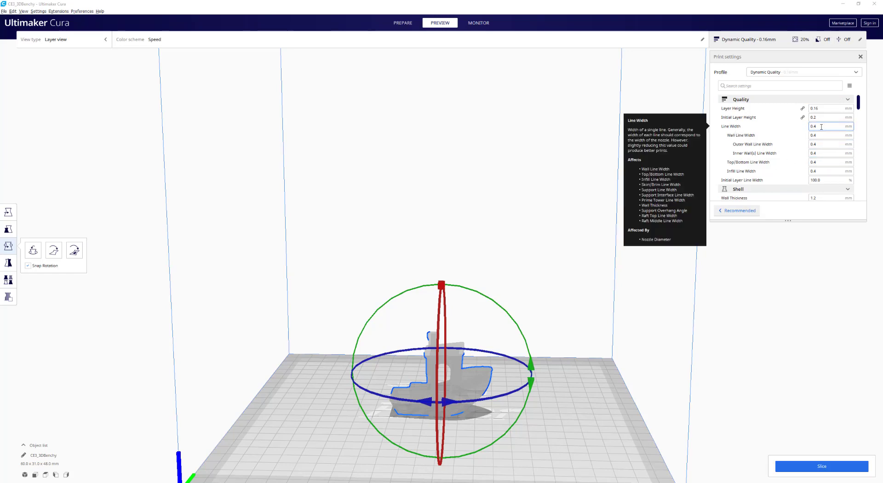
mouse_move(817, 133)
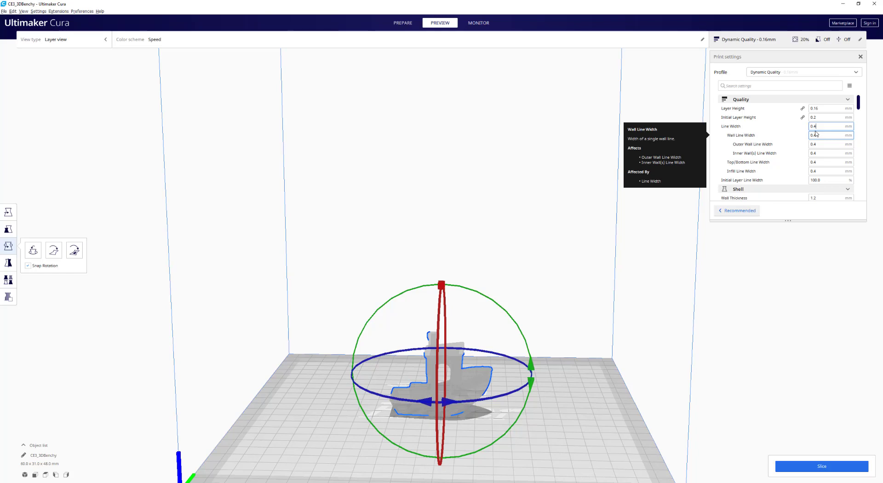
type("0")
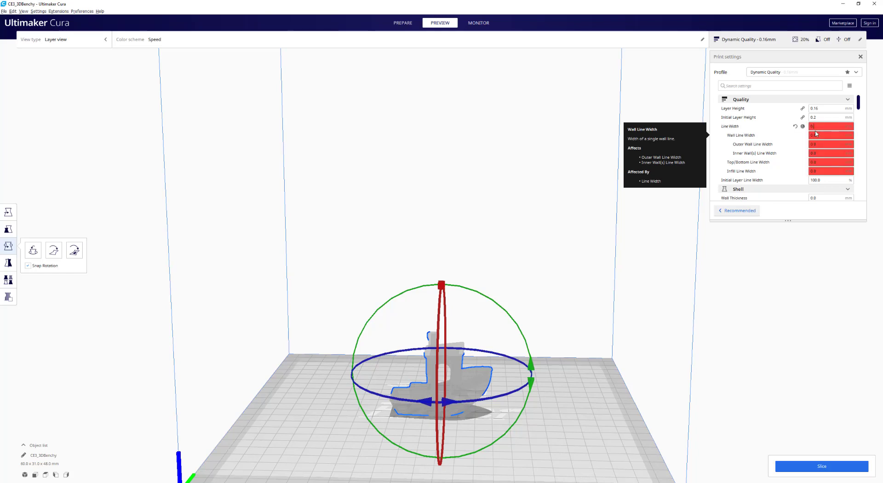
type("0.6")
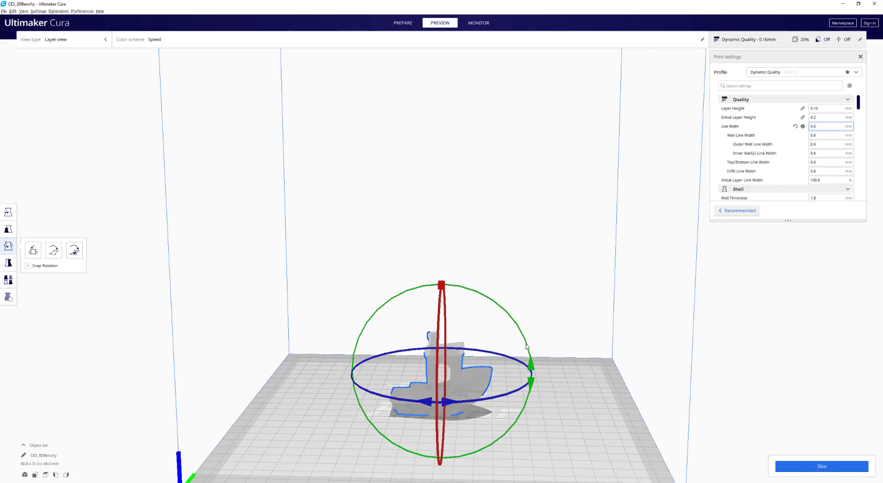
mouse_move(544, 348)
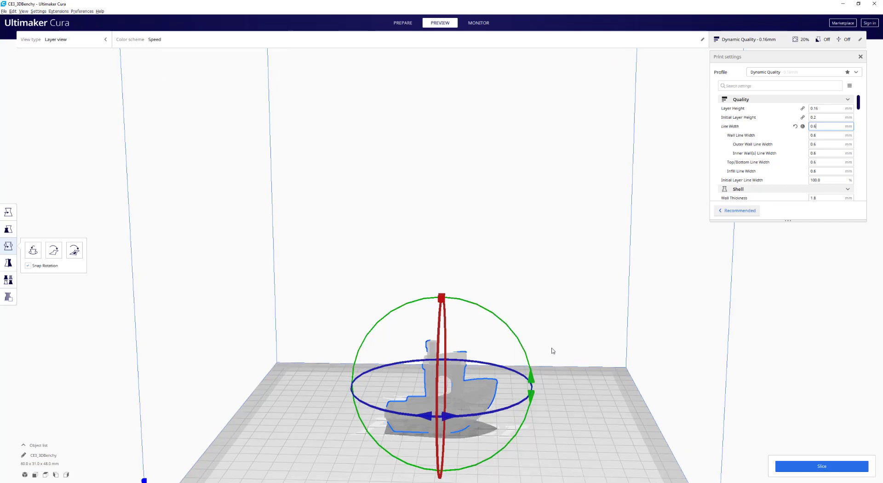
mouse_move(576, 401)
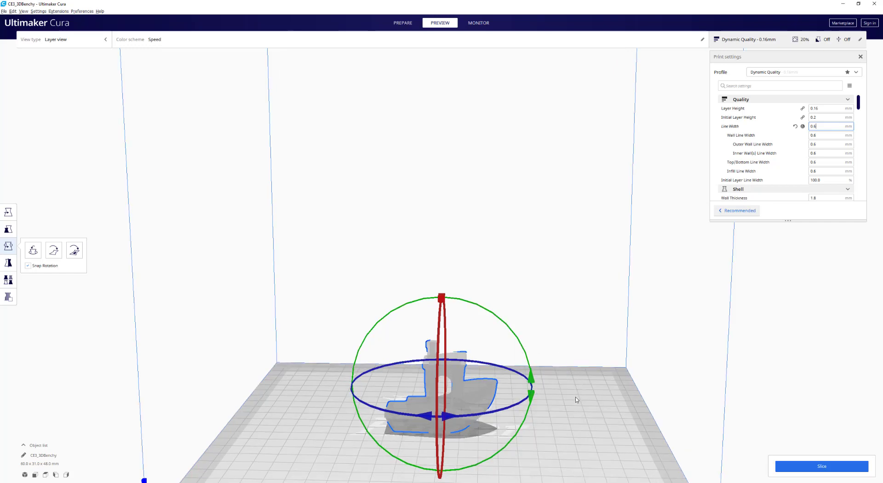
mouse_move(664, 372)
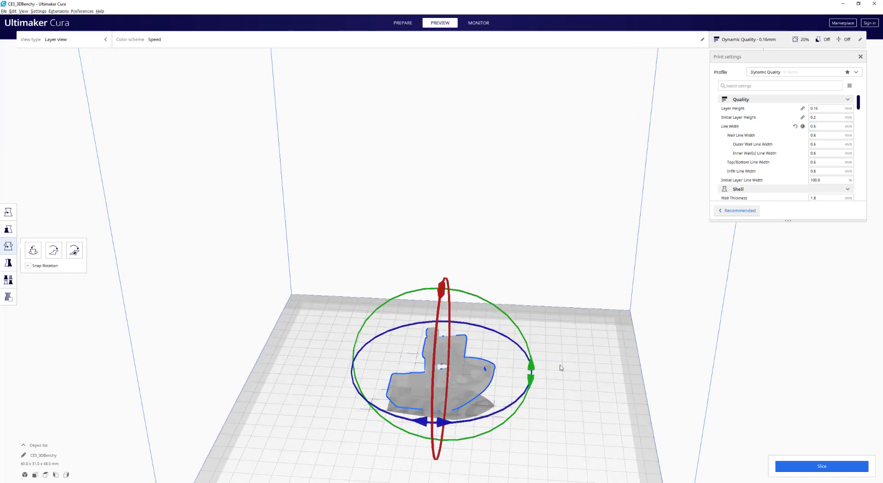
mouse_move(659, 226)
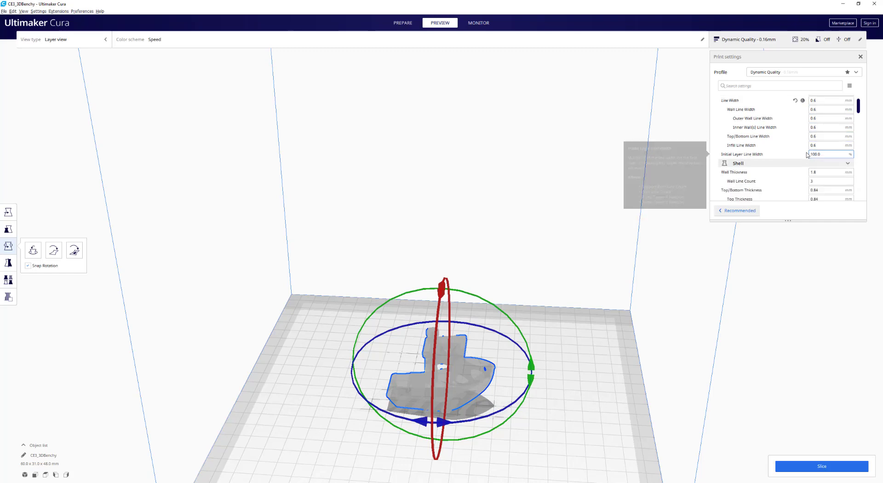
Step: Set Shell wall thickness to 2.4 mm, giving four wall lines
scroll("down", 3)
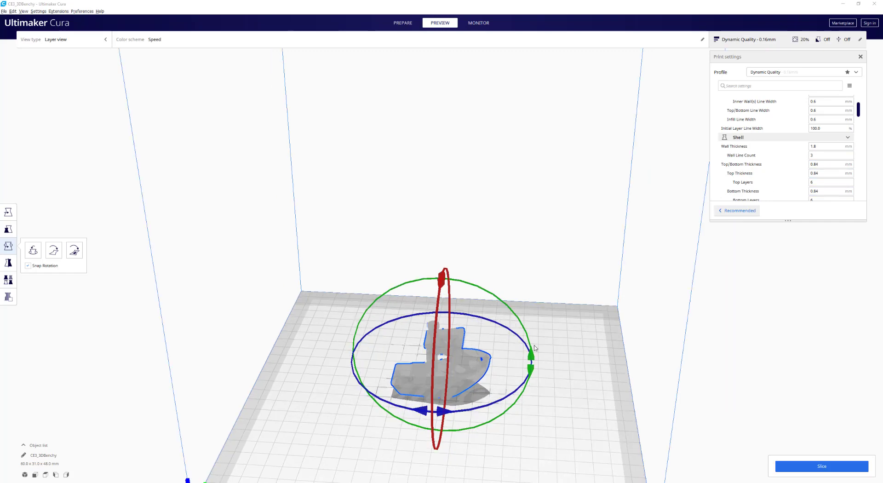
left_click(828, 163)
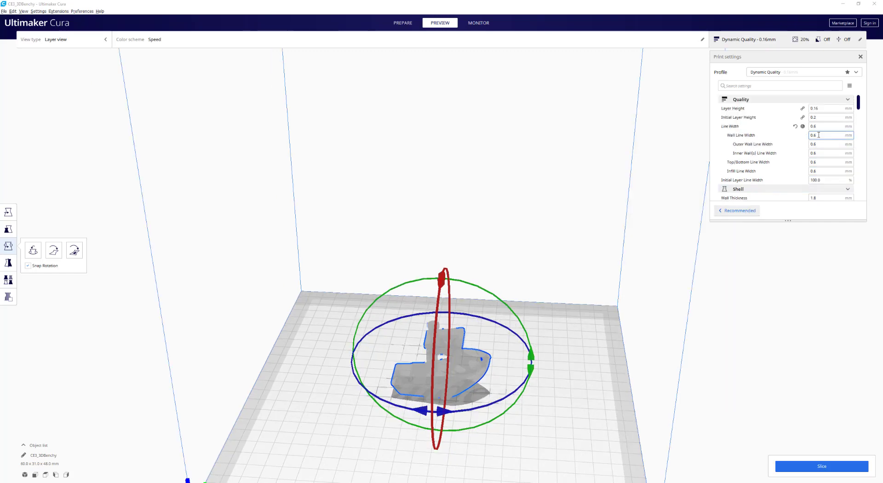
mouse_move(803, 126)
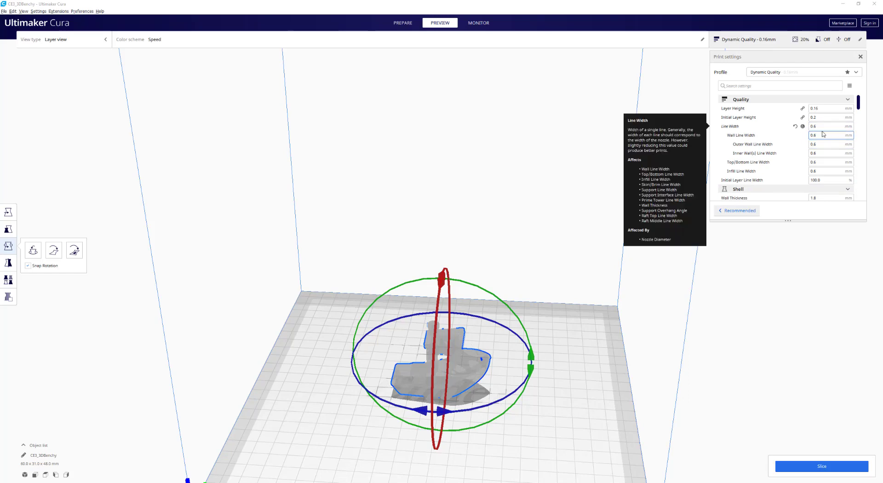
scroll("down", 3)
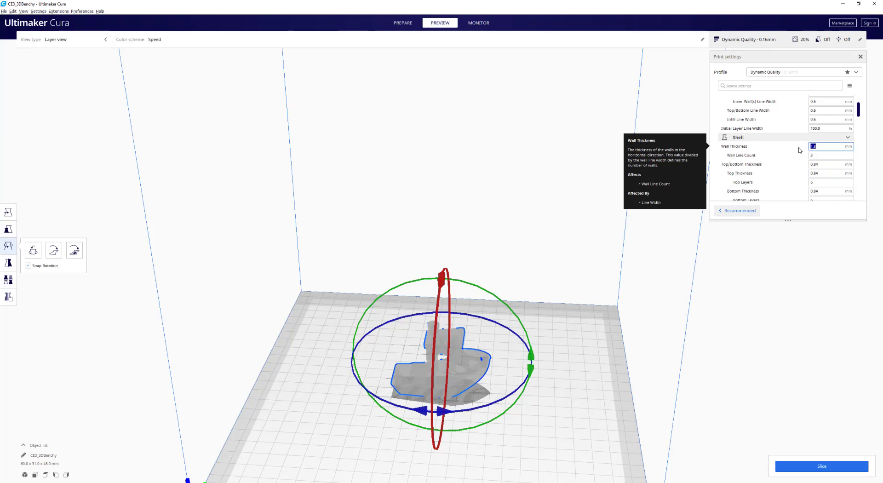
type("2.4")
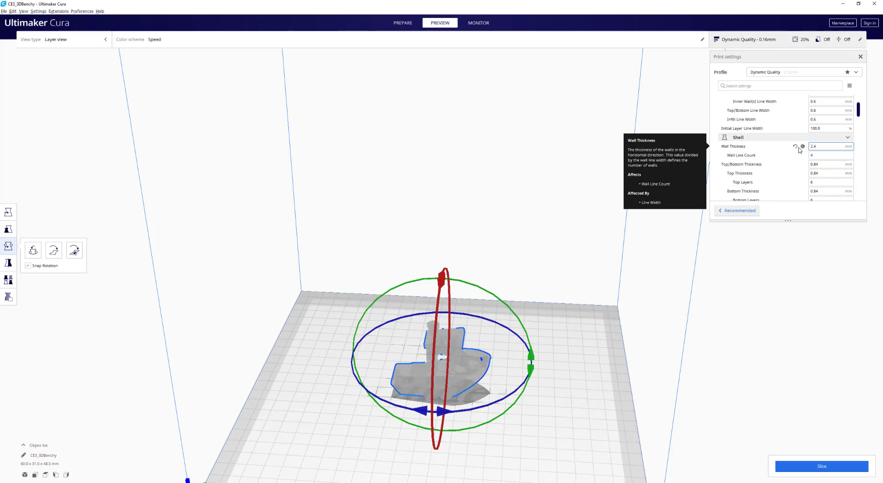
left_click(828, 146)
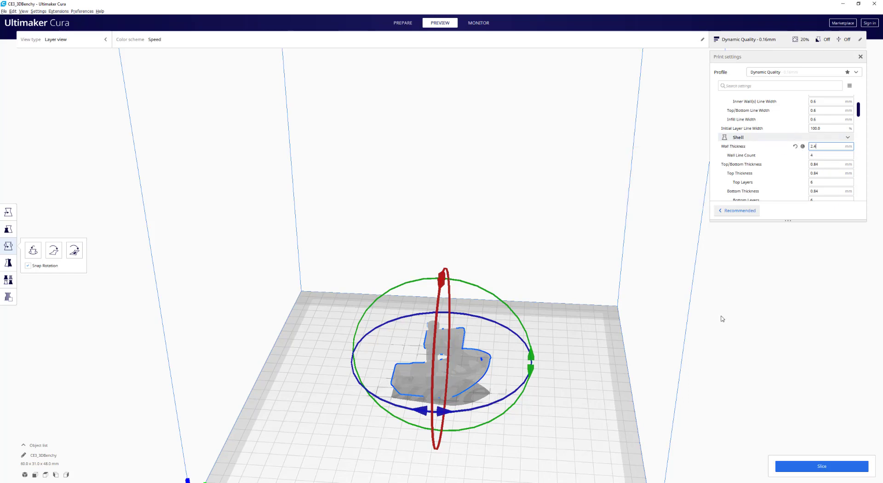
mouse_move(588, 335)
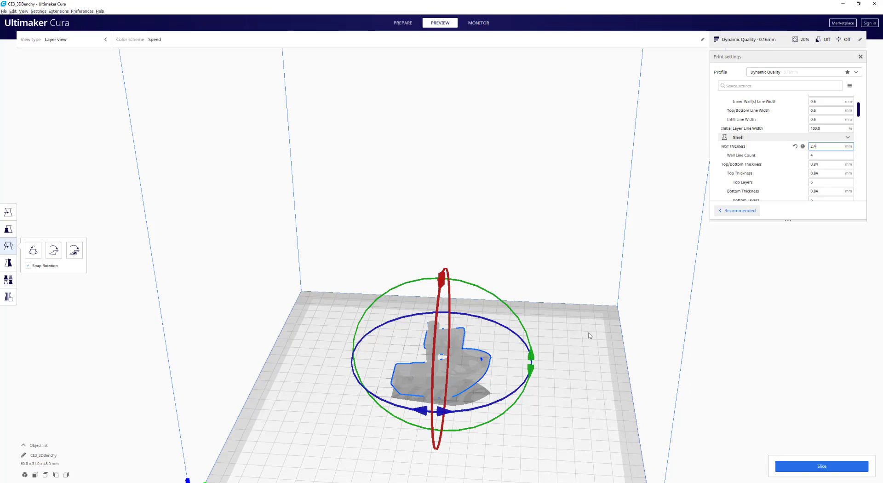
mouse_move(556, 339)
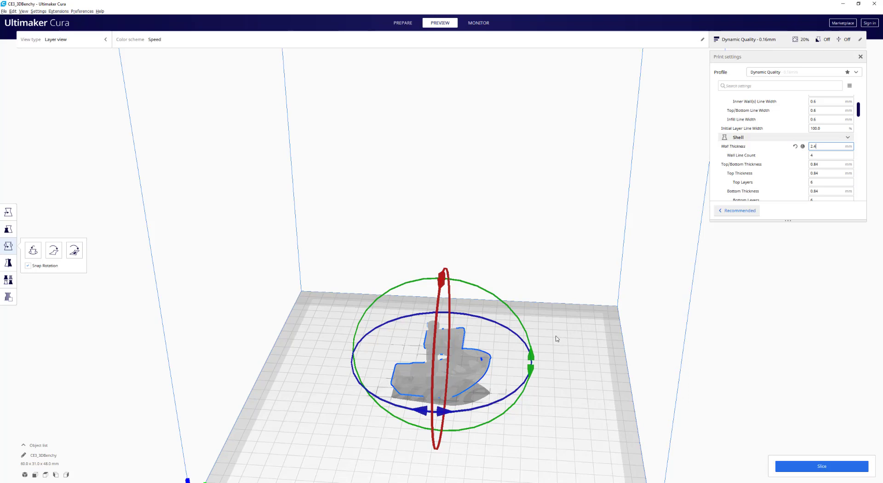
mouse_move(549, 341)
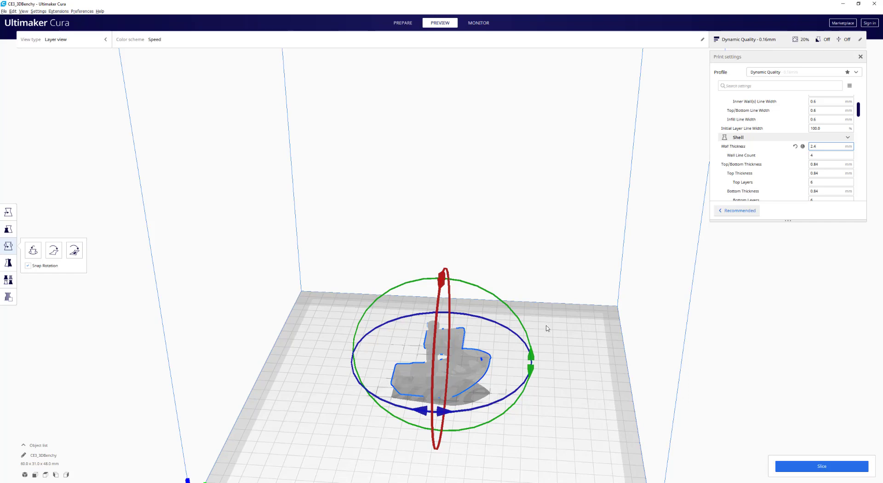
mouse_move(612, 372)
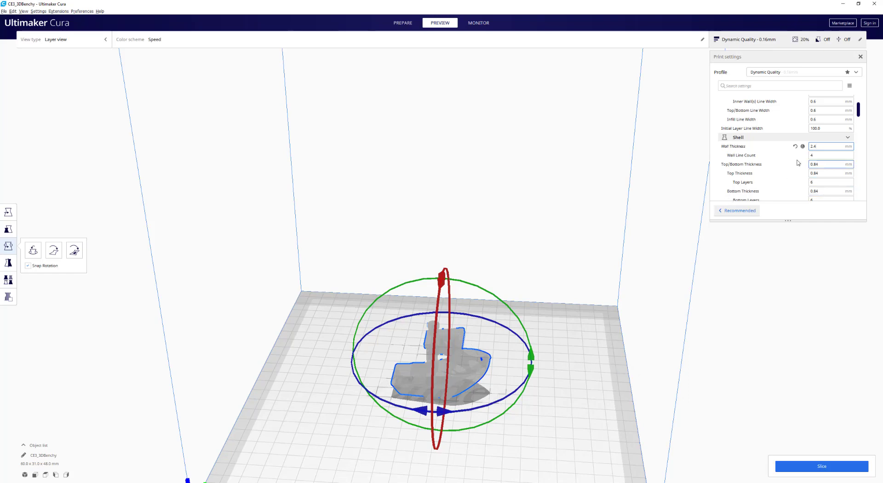
left_click(828, 146)
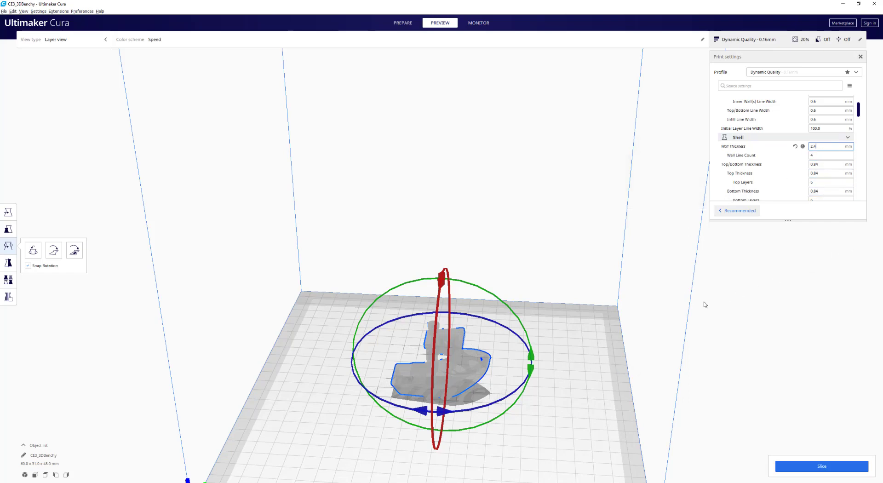
mouse_move(600, 353)
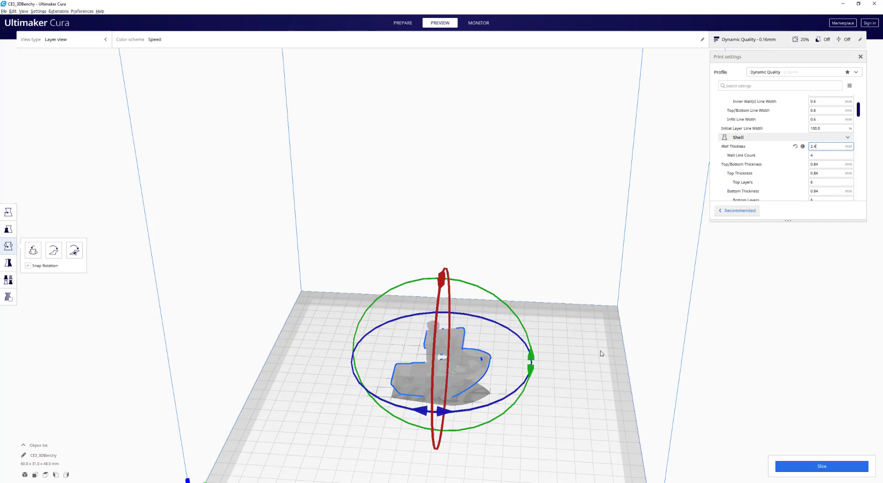
mouse_move(798, 265)
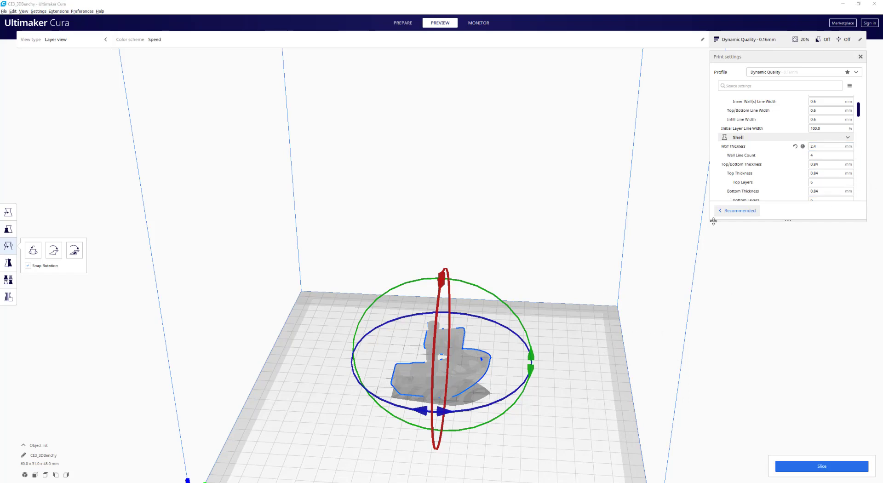
scroll("down", 3)
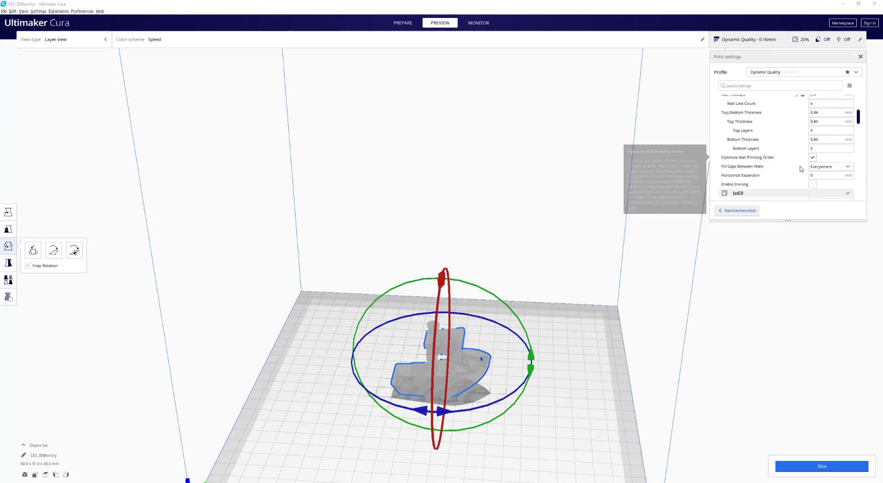
mouse_move(819, 159)
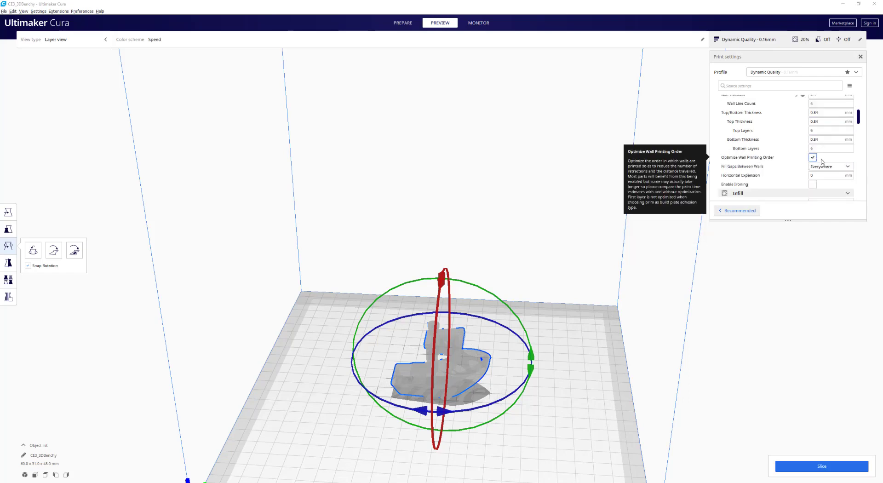
mouse_move(813, 174)
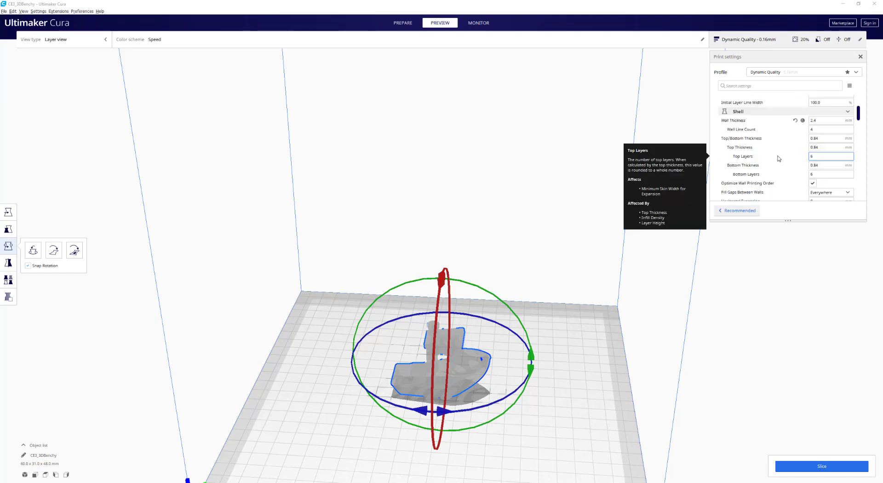
mouse_move(789, 157)
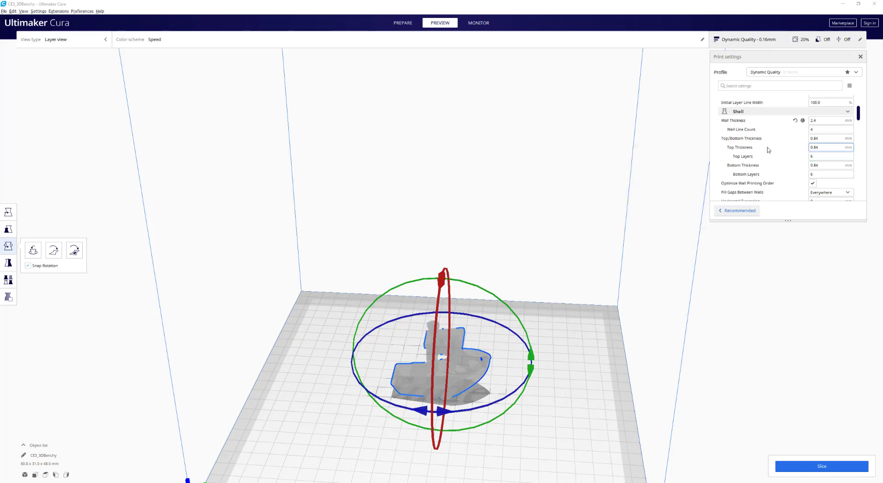
left_click(829, 138)
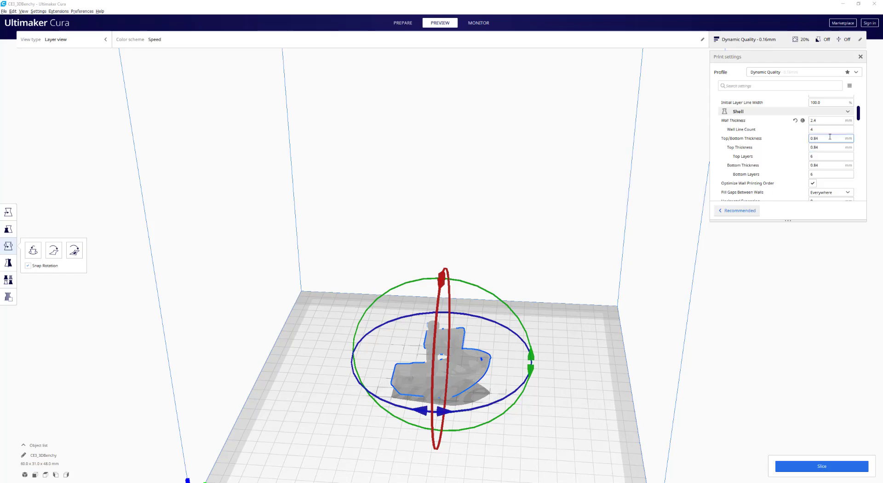
scroll("down", 3)
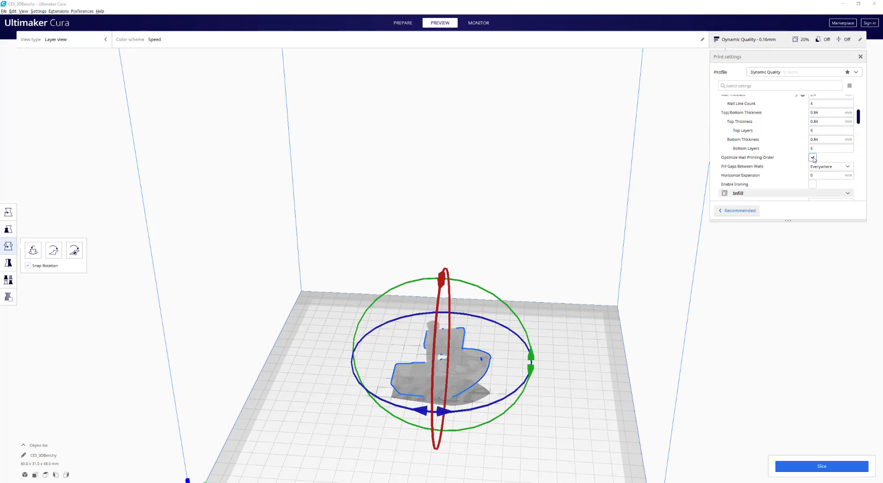
scroll("down", 3)
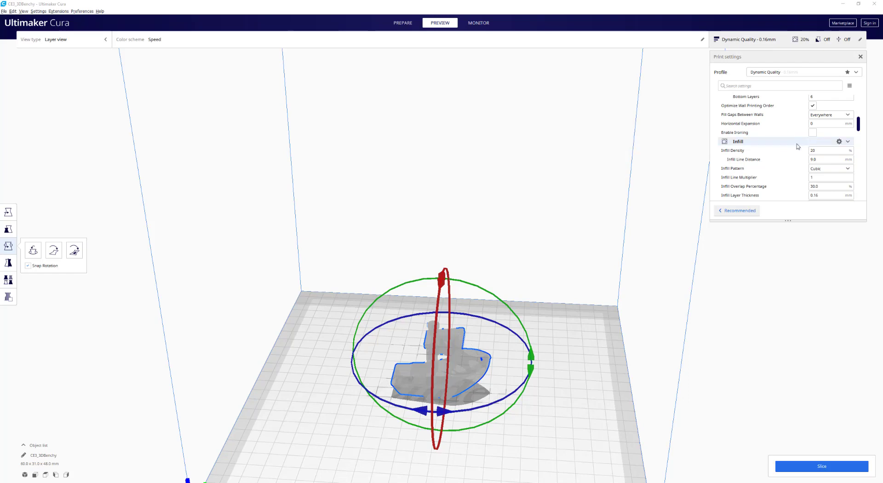
mouse_move(813, 132)
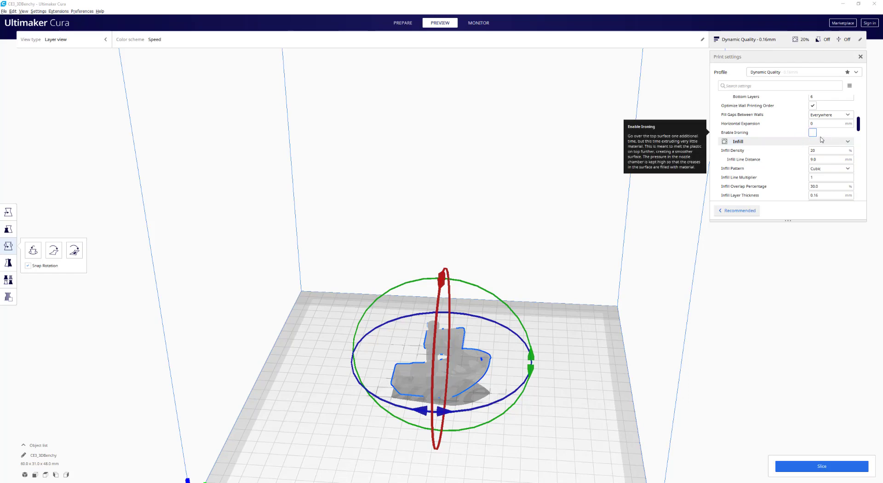
scroll("down", 3)
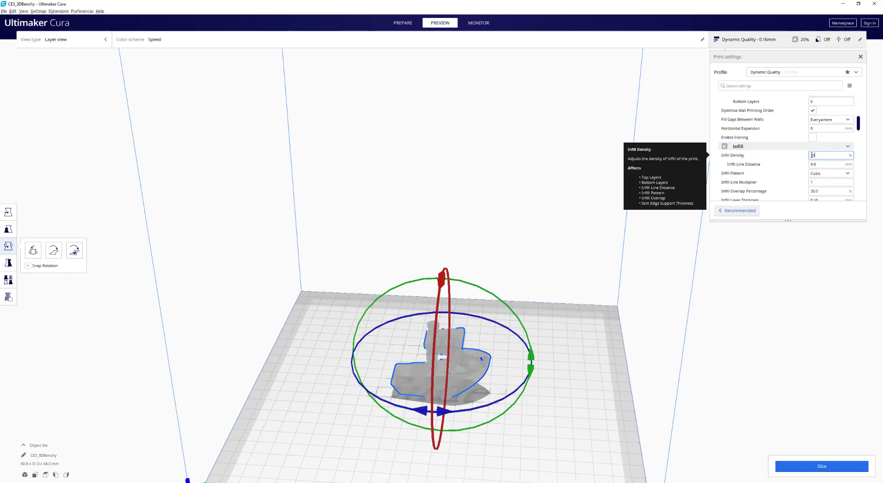
Step: Set infill to 100% density with the Cubic pattern and slice the Benchy
type("100")
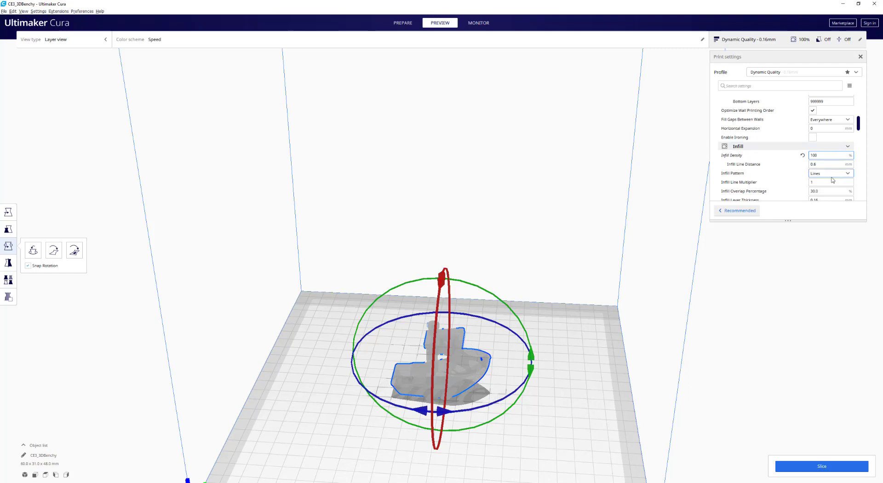
left_click(830, 173)
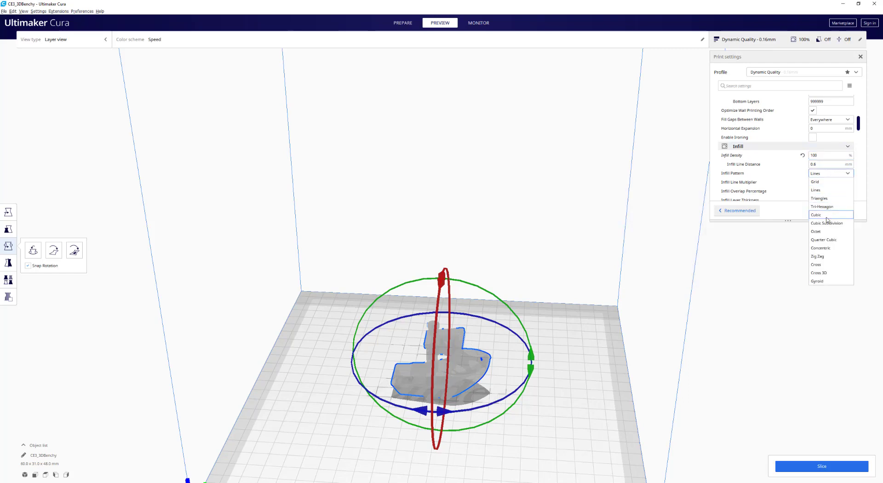
mouse_move(821, 231)
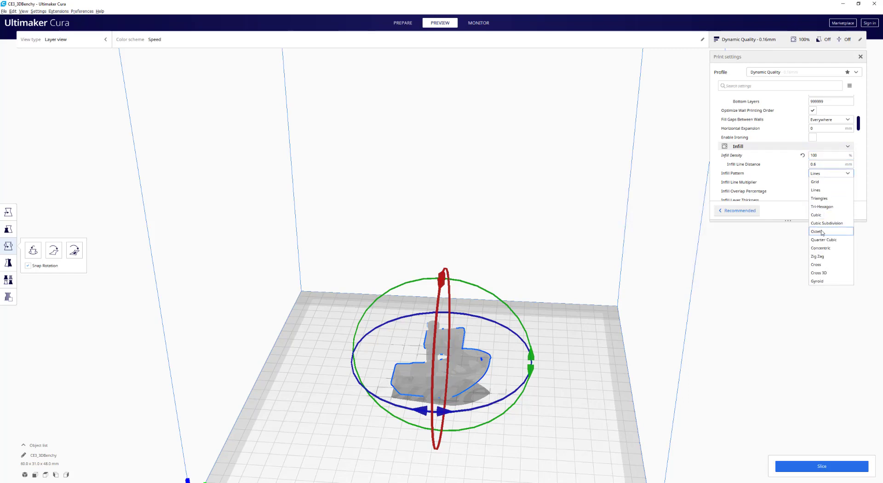
left_click(816, 215)
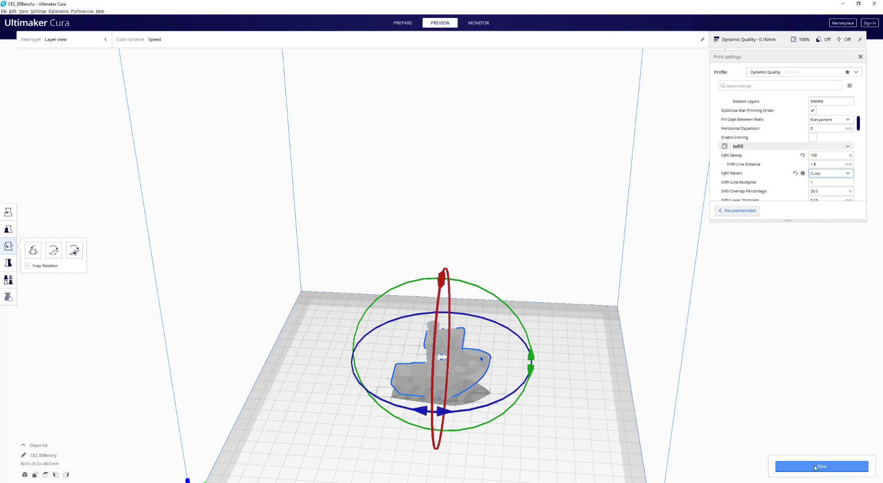
left_click(821, 465)
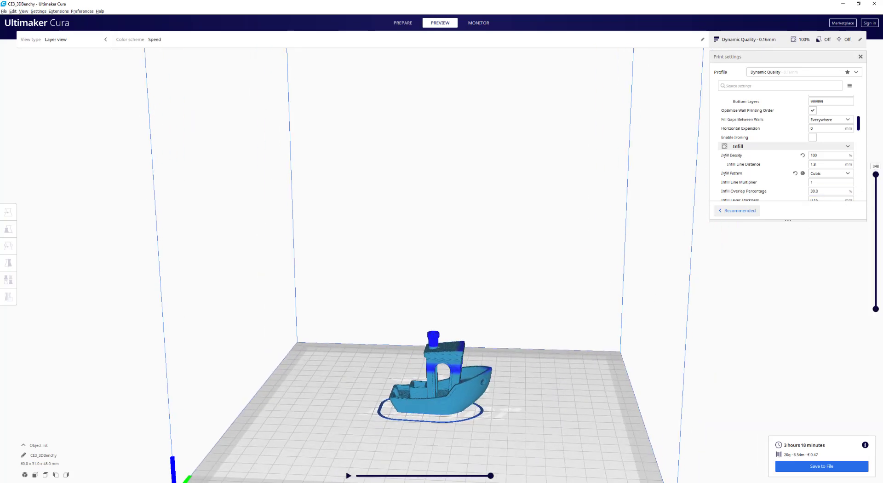
Step: Scrub the layer preview between layers 57 and 89 to inspect the sliced boat
left_click_drag(874, 175, 874, 267)
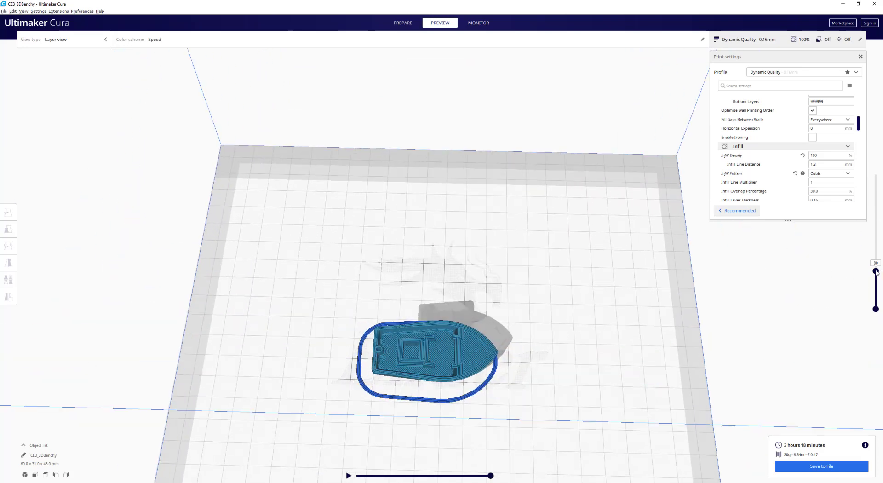
left_click_drag(875, 271, 875, 278)
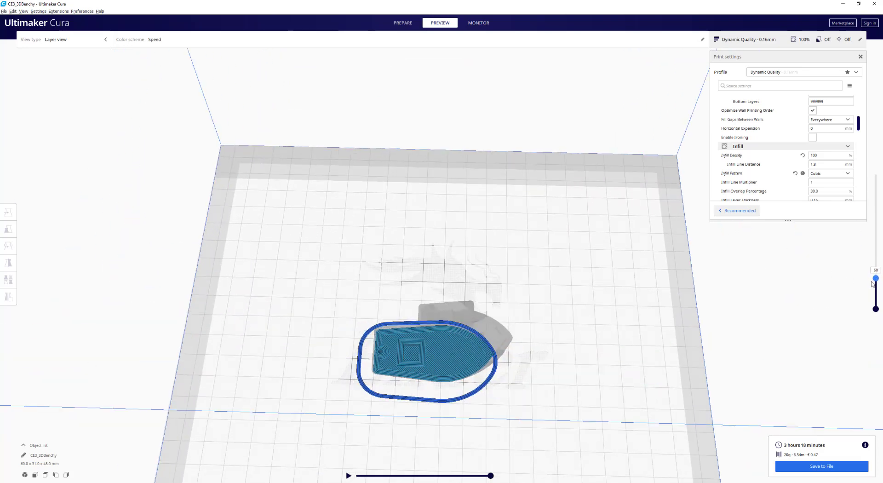
left_click_drag(875, 277, 875, 281)
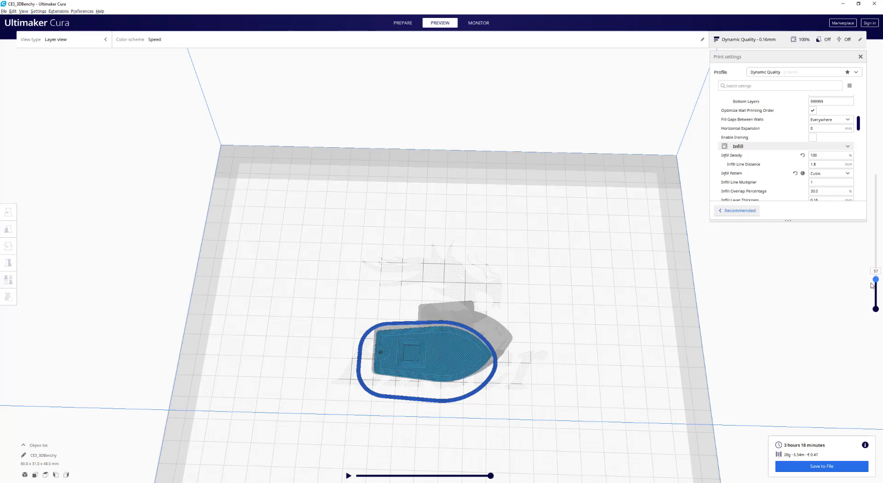
left_click_drag(876, 279, 875, 292)
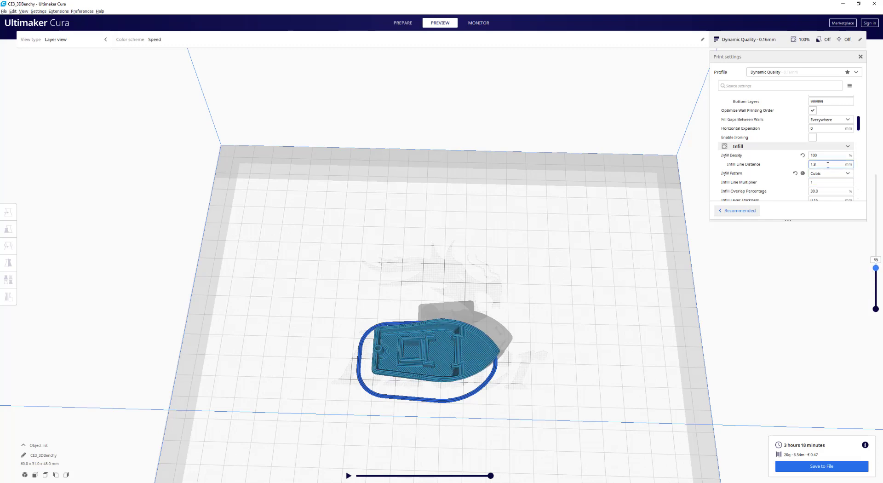
Step: Switch infill to Gyroid, re-slice, and check the infill at layers 52 and 42
left_click(830, 173)
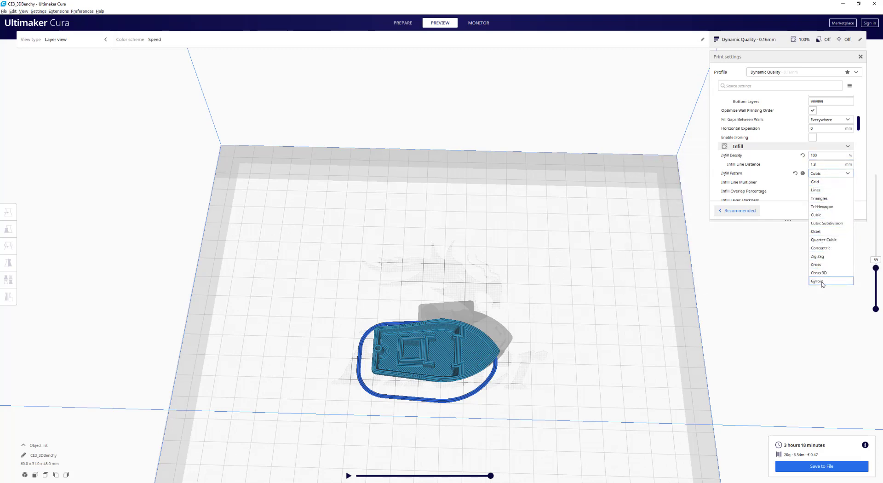
left_click(818, 280)
type("99")
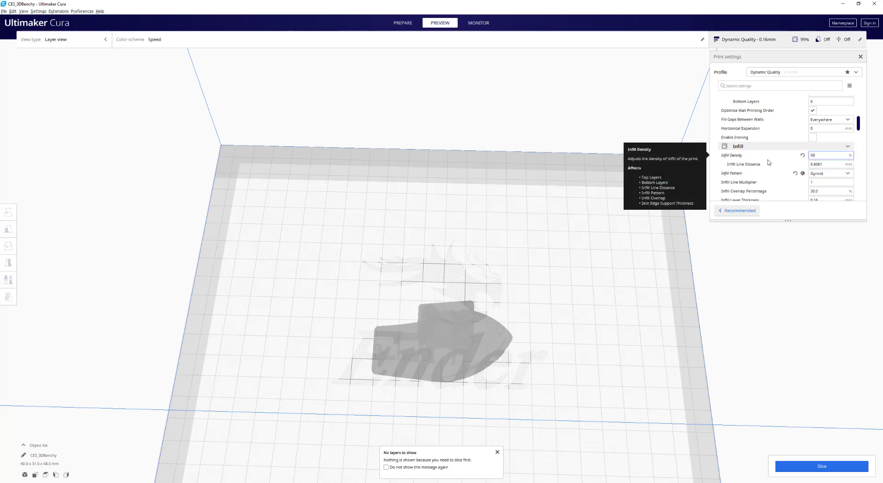
mouse_move(818, 466)
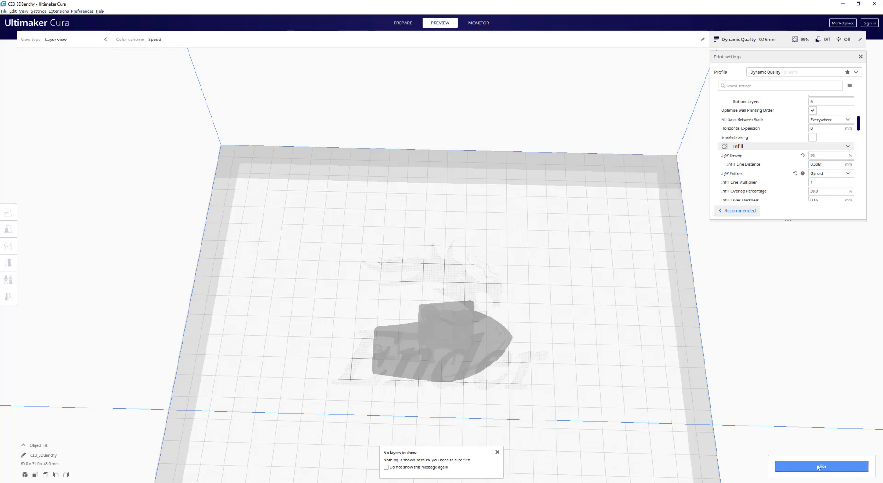
left_click(820, 466)
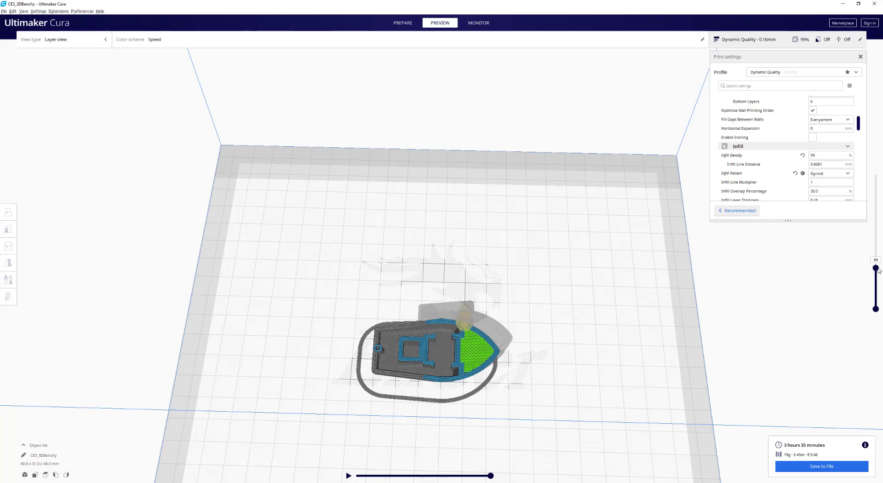
mouse_move(522, 357)
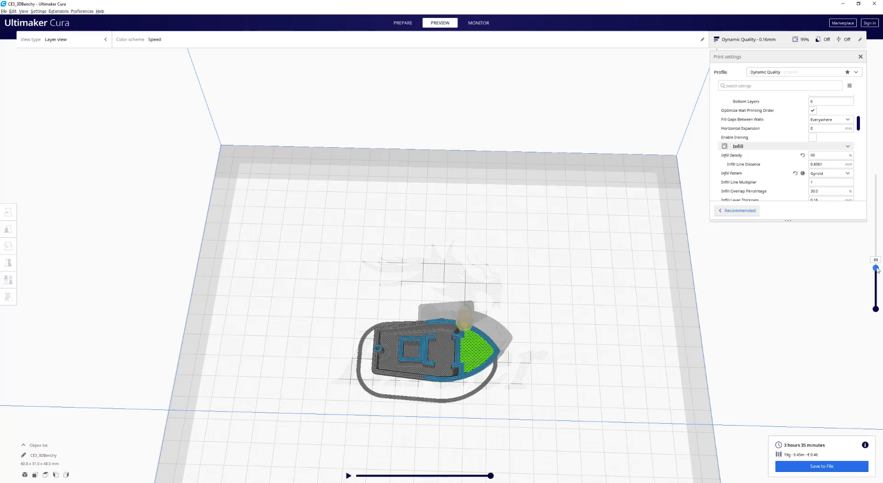
left_click_drag(875, 267, 875, 281)
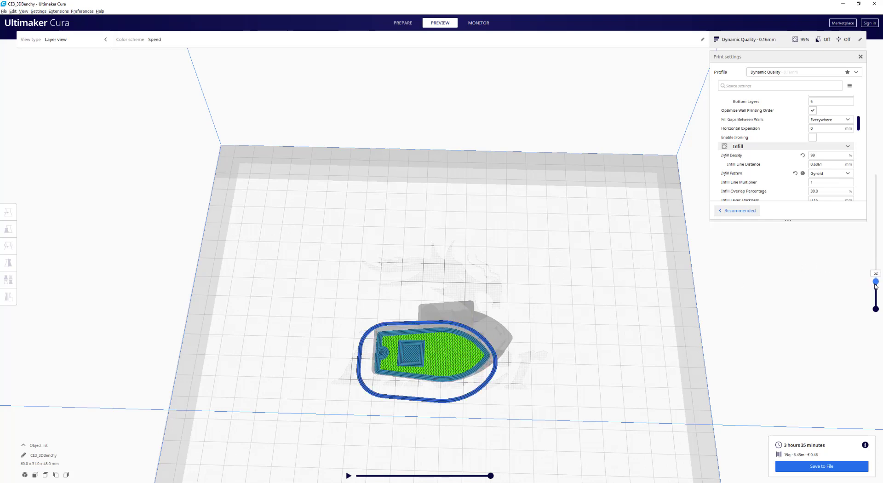
left_click_drag(875, 282, 874, 285)
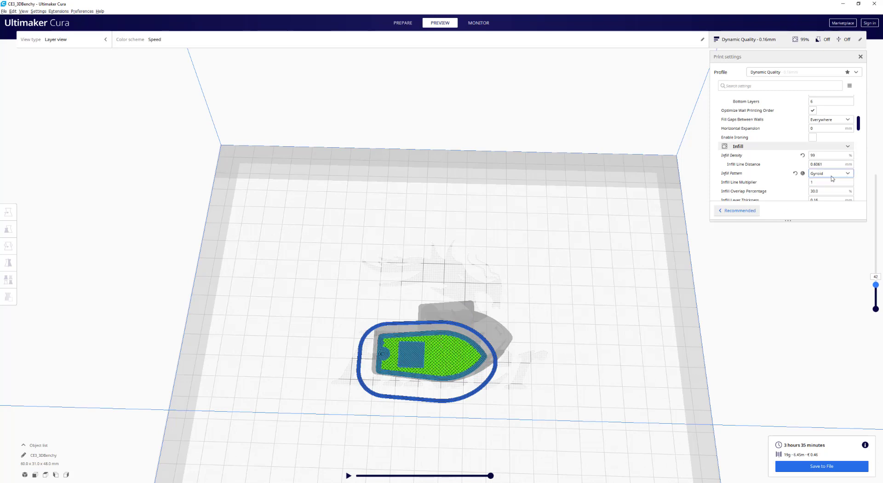
Step: Change the infill pattern to Concentric and re-slice the boat
left_click(831, 173)
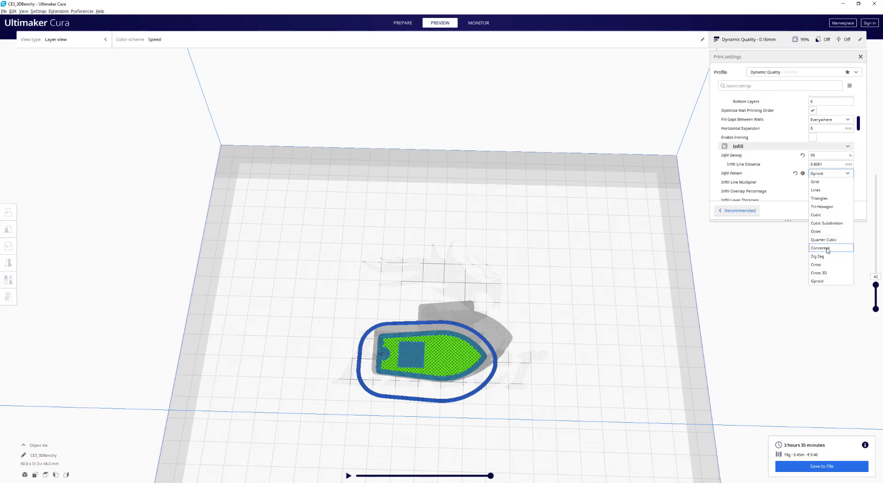
left_click(821, 248)
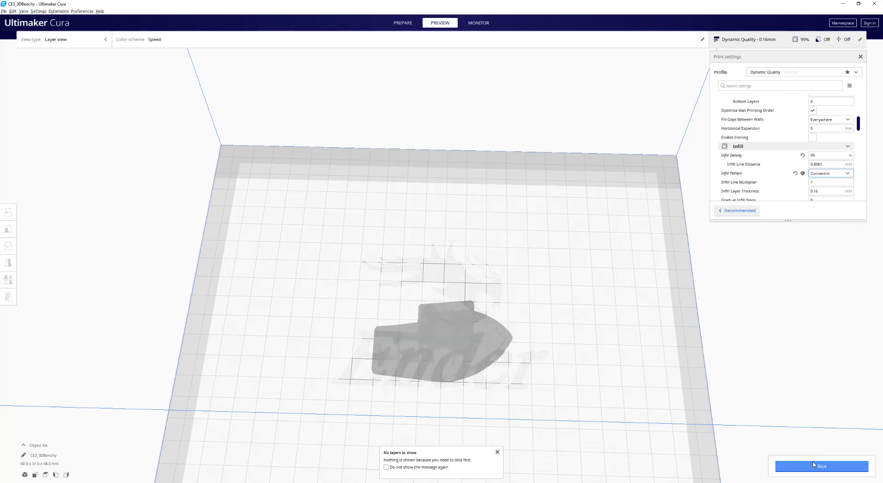
left_click(821, 465)
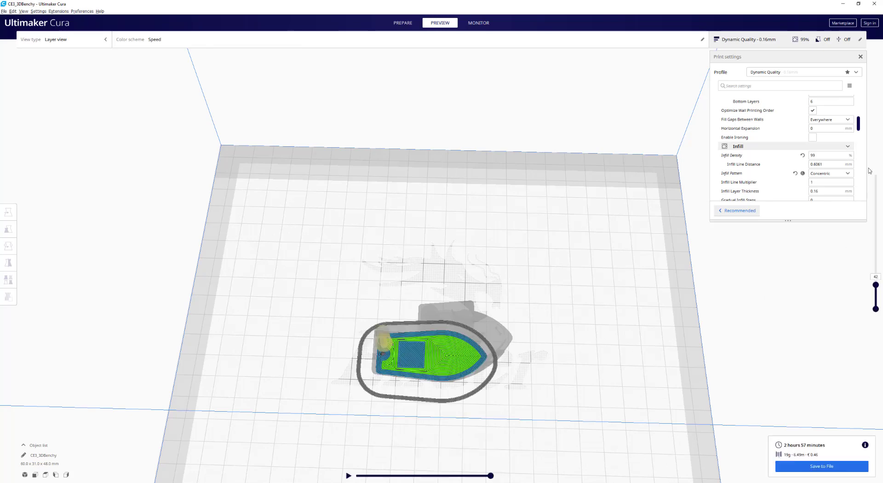
mouse_move(380, 362)
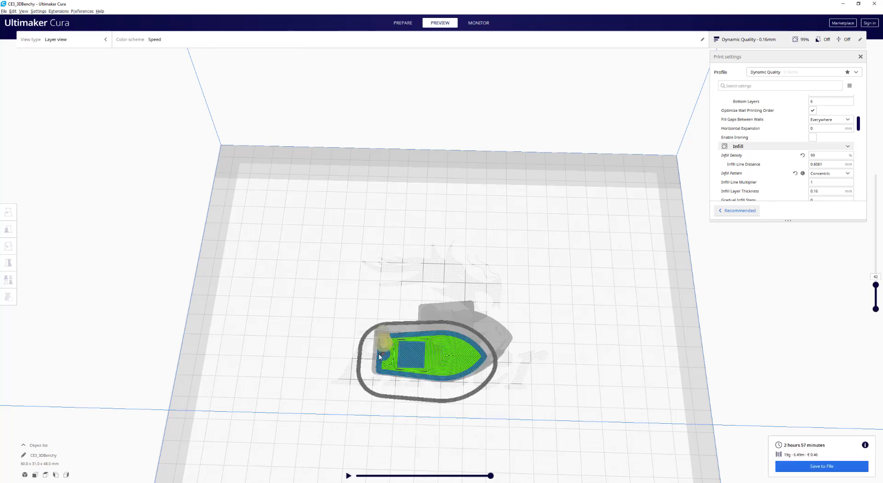
mouse_move(448, 349)
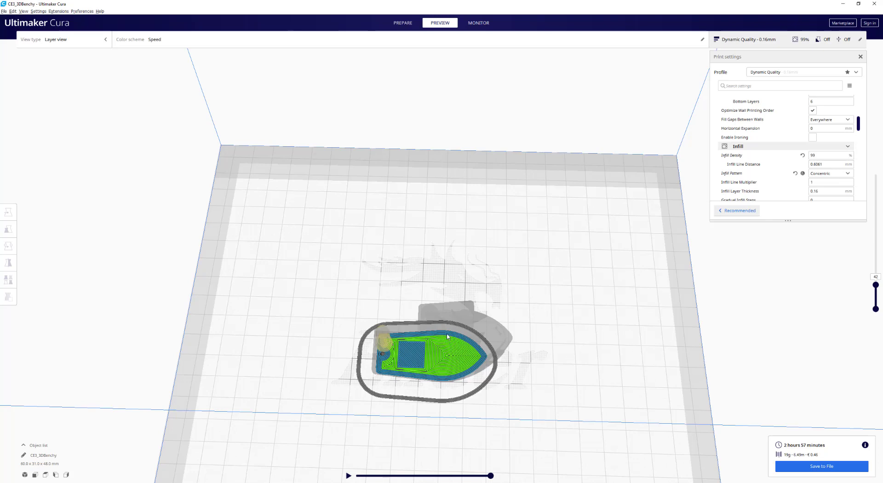
mouse_move(409, 362)
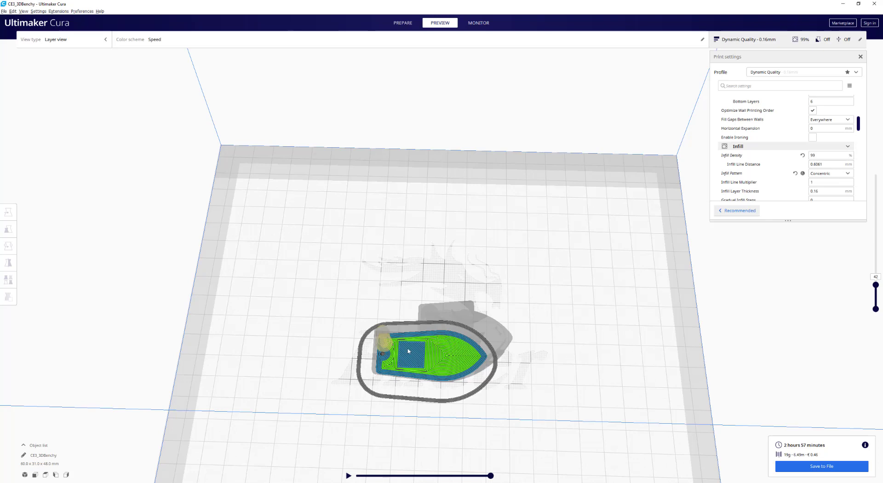
mouse_move(409, 351)
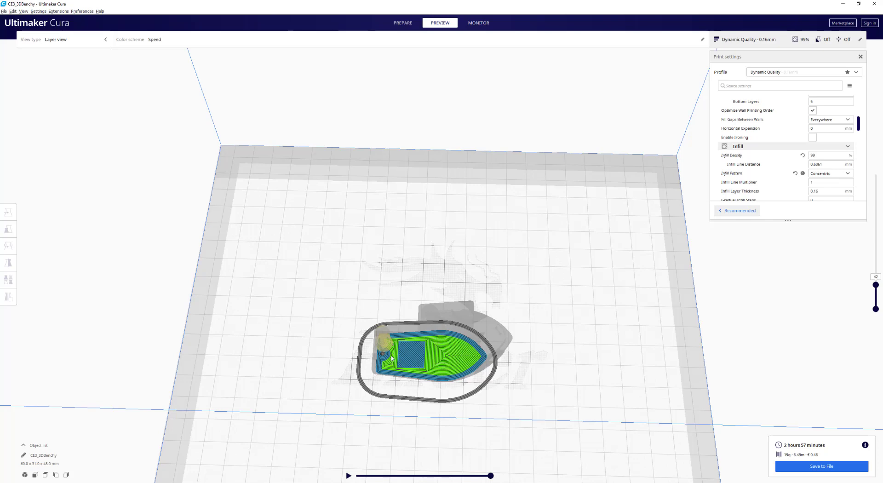
mouse_move(820, 449)
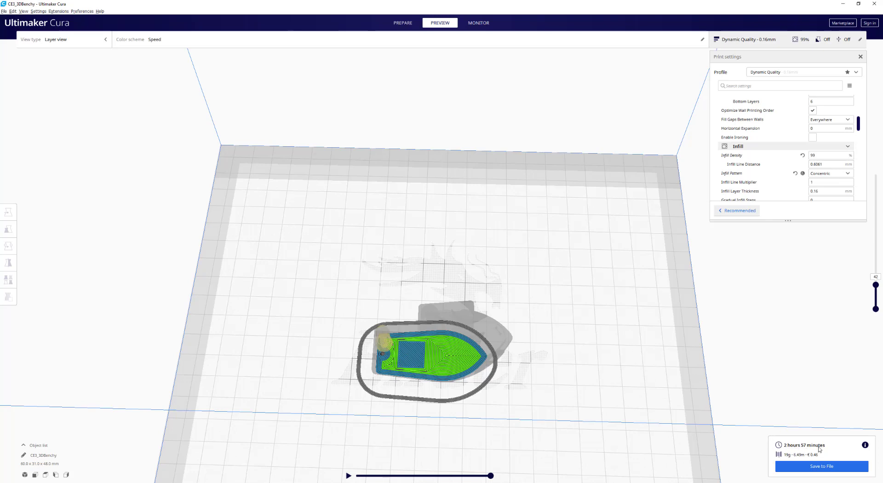
mouse_move(462, 390)
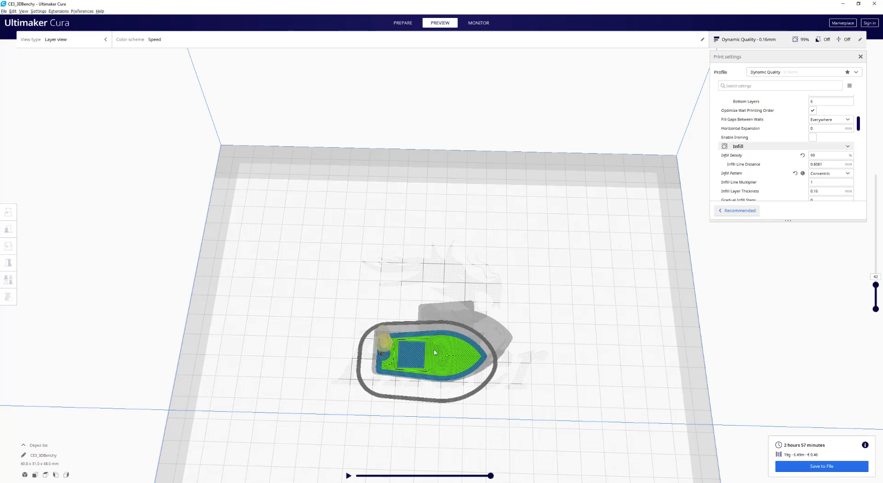
Step: Raise the Material printing temperature from 215 to 235 °C
scroll("down", 3)
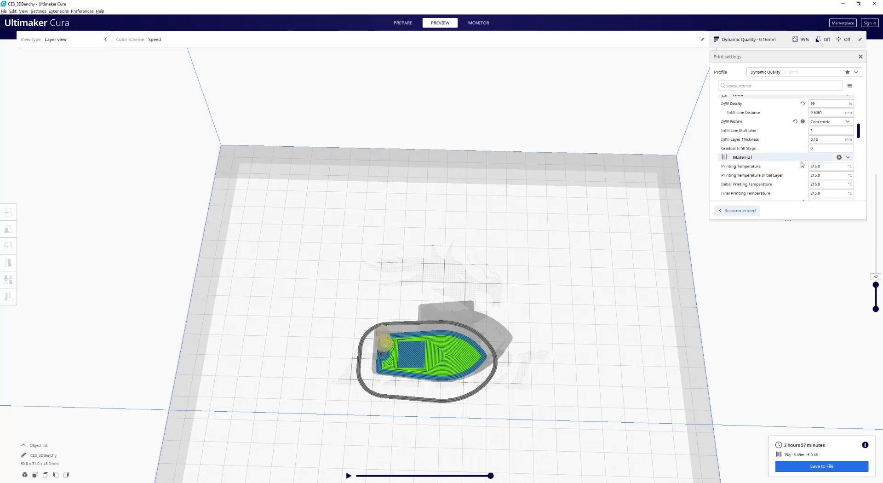
left_click(829, 166)
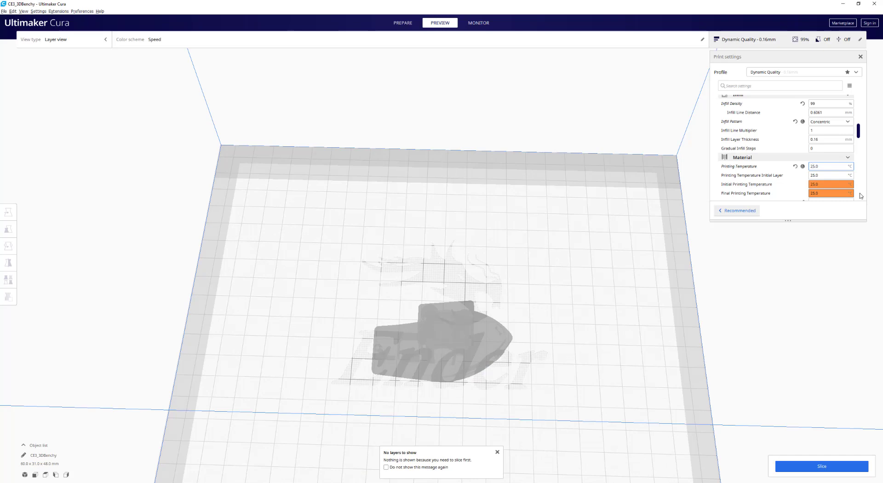
type("235.0")
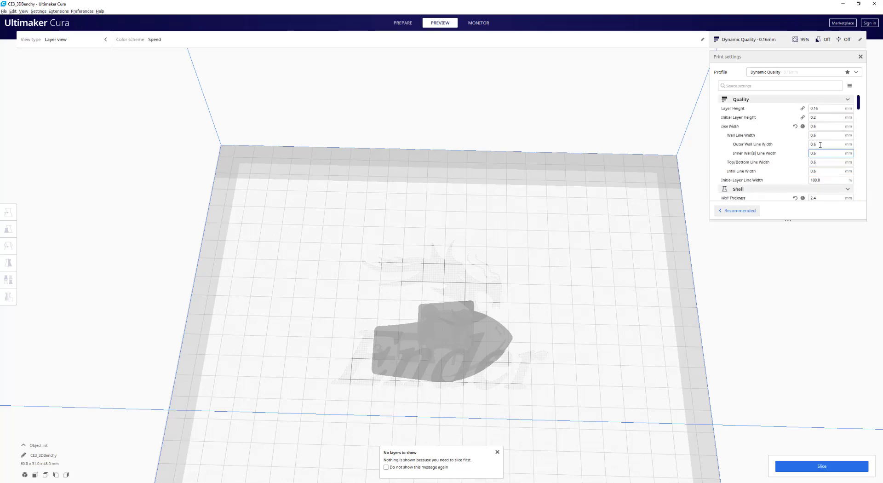
mouse_move(829, 126)
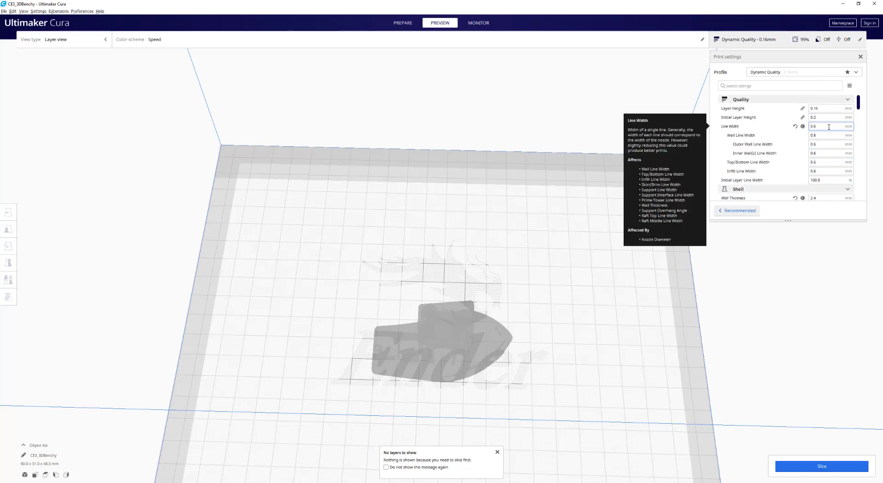
scroll("down", 3)
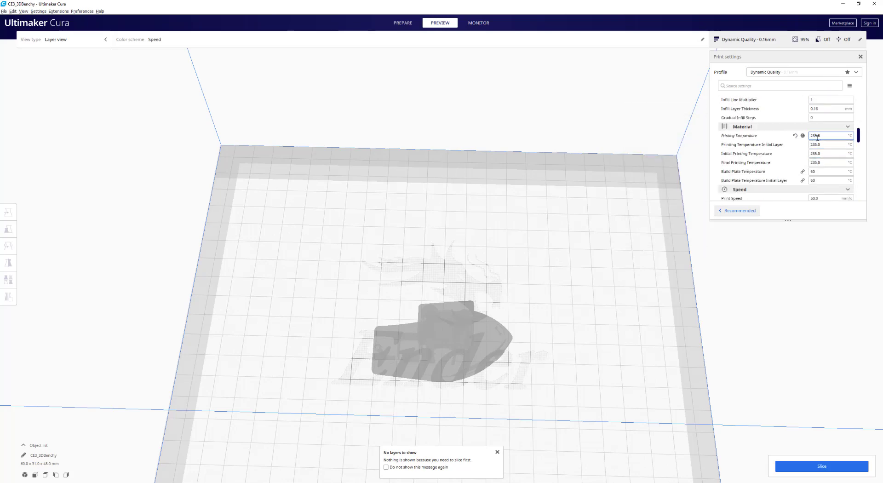
mouse_move(820, 136)
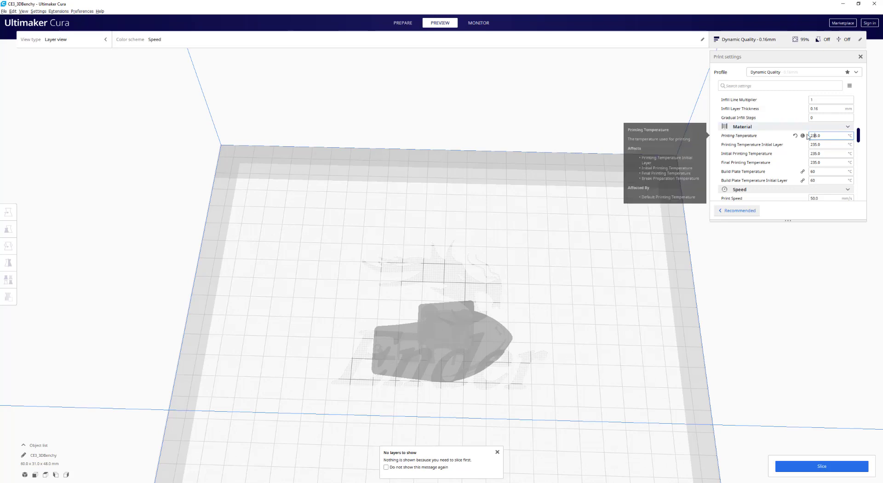
mouse_move(745, 166)
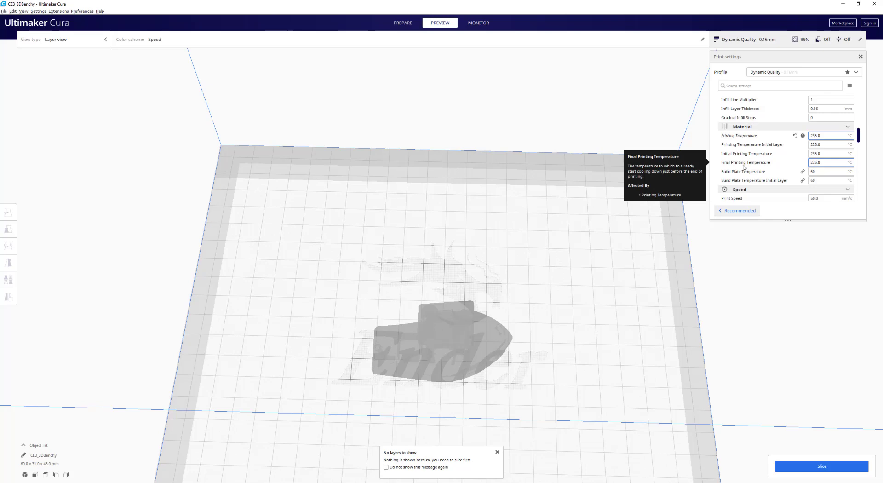
left_click(497, 451)
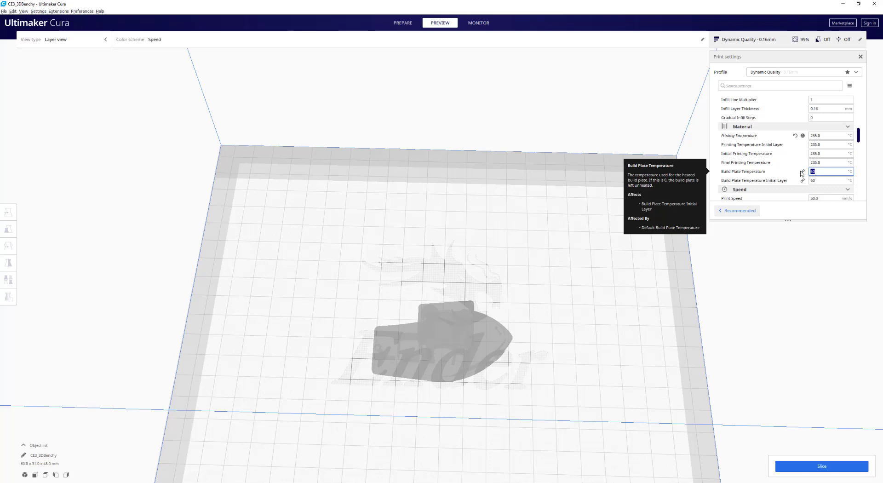
Step: Enter 45 °C as the build plate temperature
type("45")
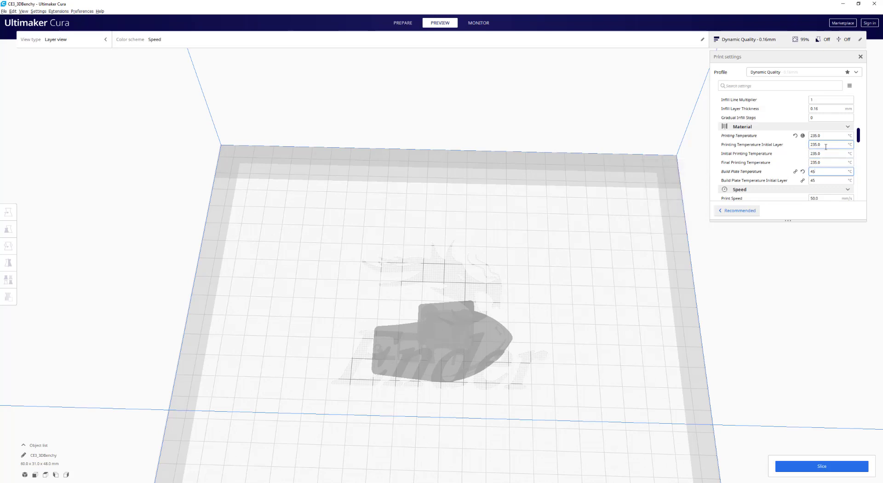
mouse_move(802, 152)
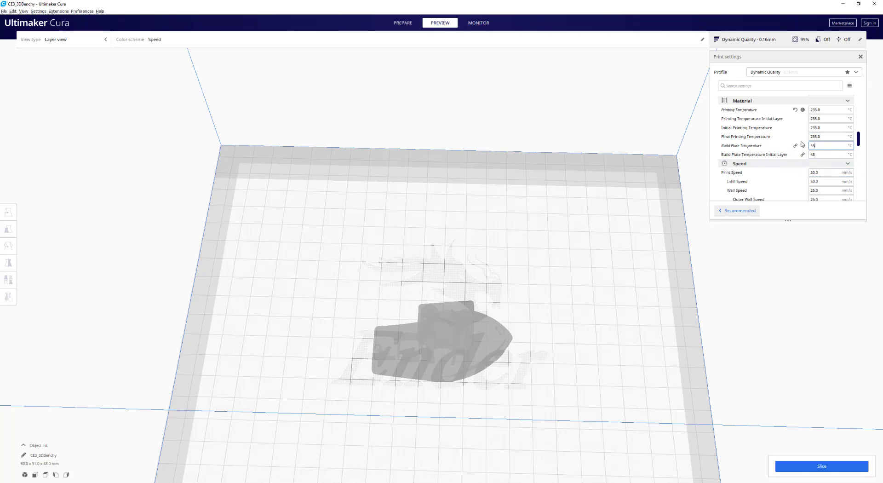
Step: Set print speed to 60 mm/s and wall speed to 40 mm/s, then review initial layer speed
scroll("down", 3)
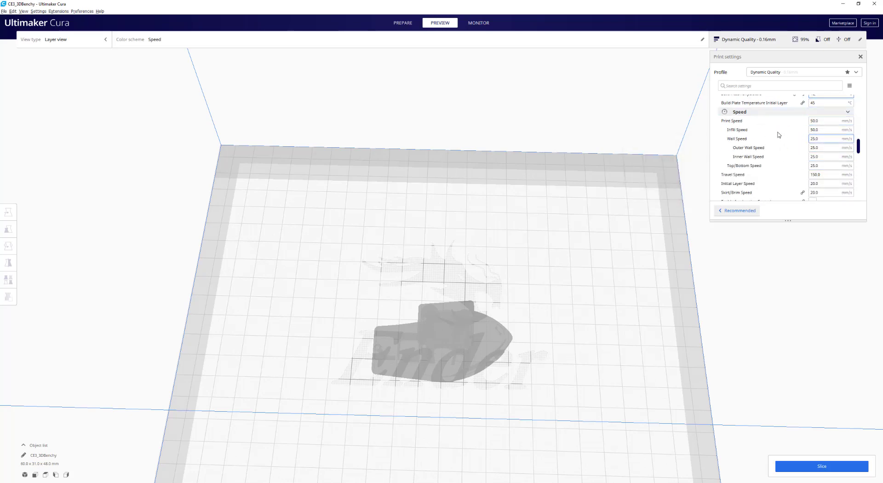
left_click(824, 121)
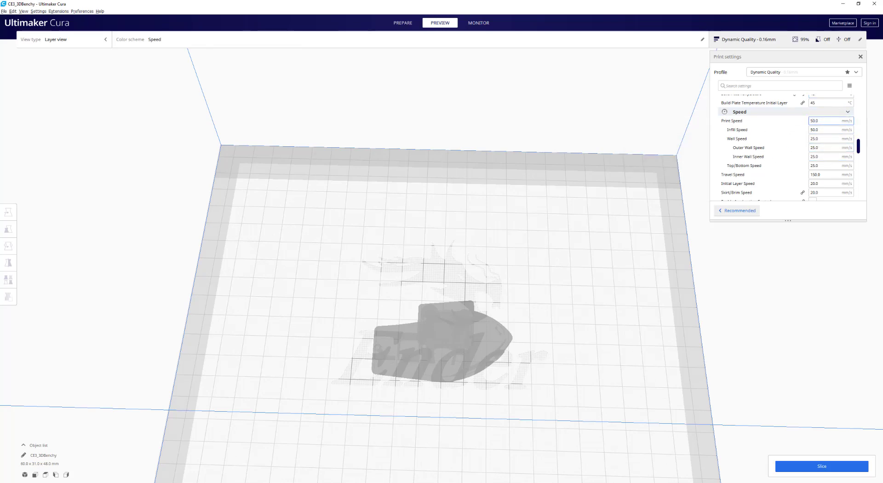
type("60.0")
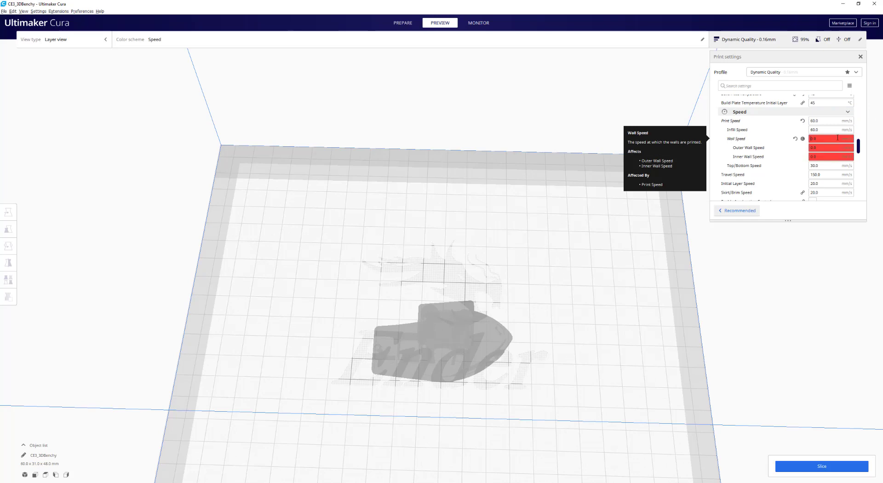
type("40.0")
left_click(832, 183)
type("10")
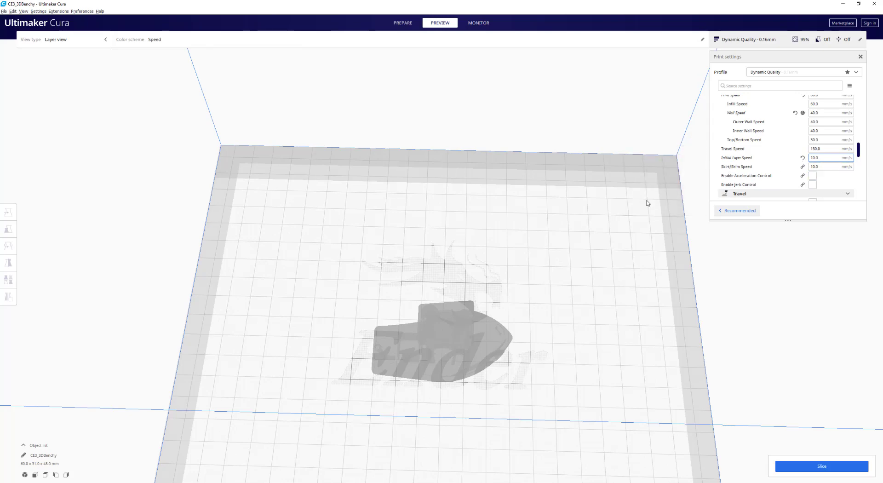
mouse_move(516, 322)
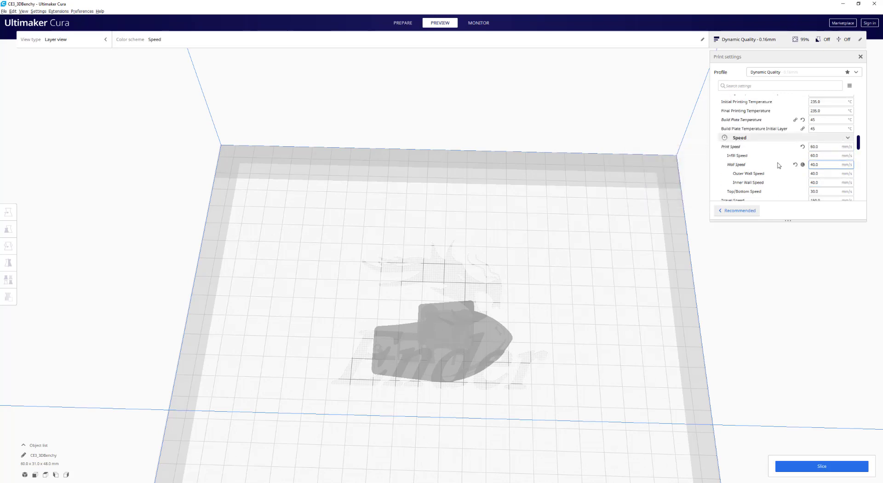
scroll("down", 3)
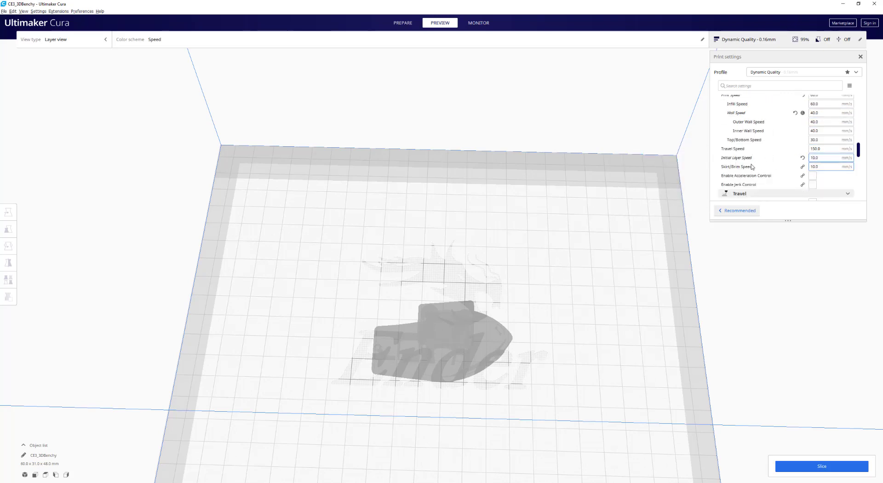
mouse_move(736, 158)
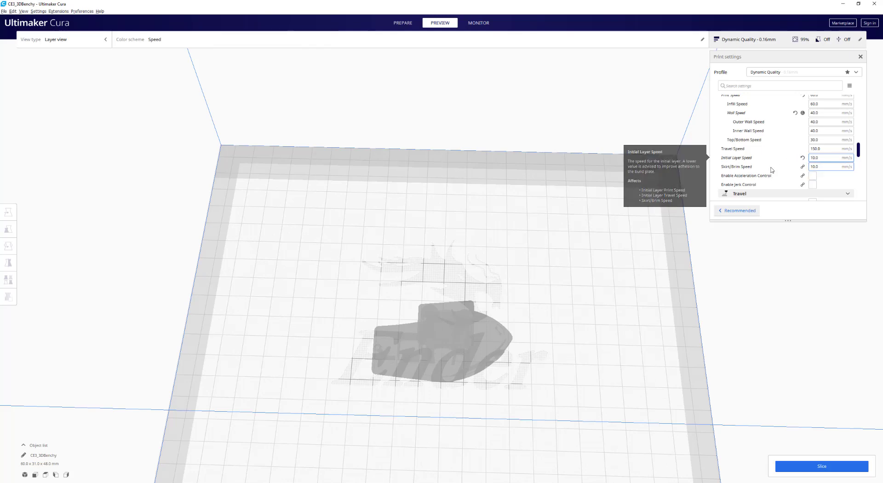
mouse_move(786, 161)
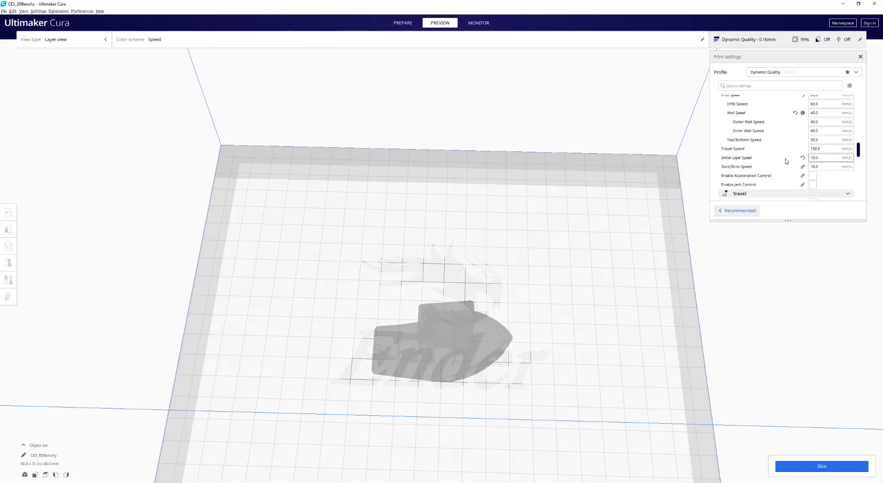
Step: Lower the Travel retraction distance from 6.5 to 4.5 mm
scroll("down", 3)
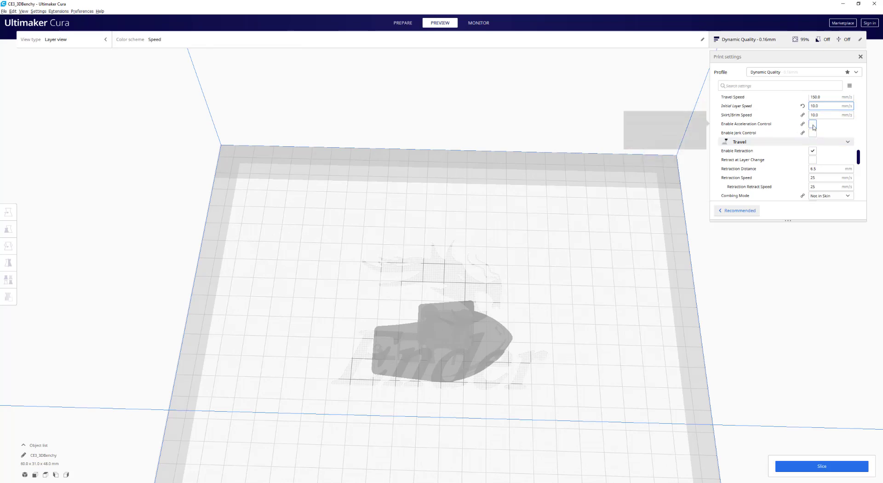
scroll("down", 3)
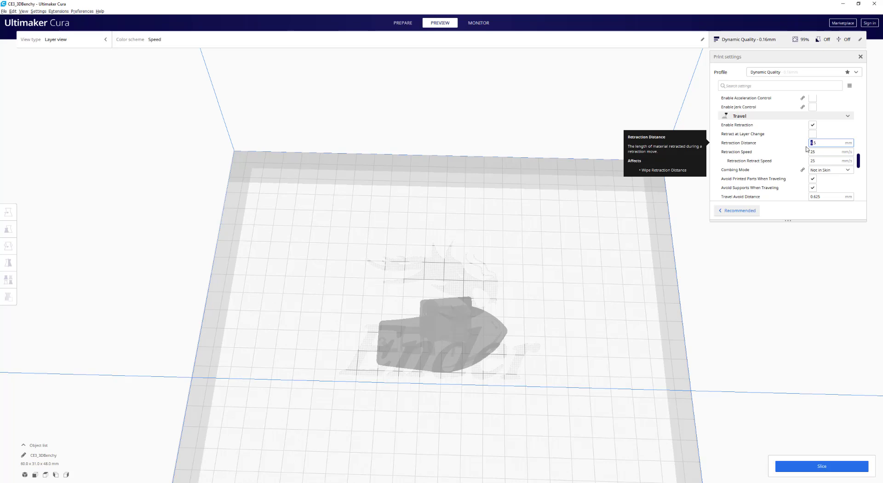
type("45")
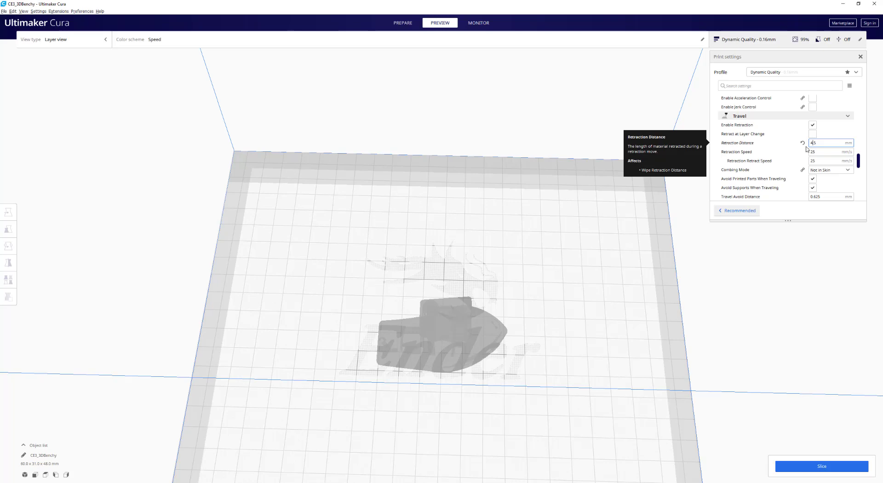
type("4.5")
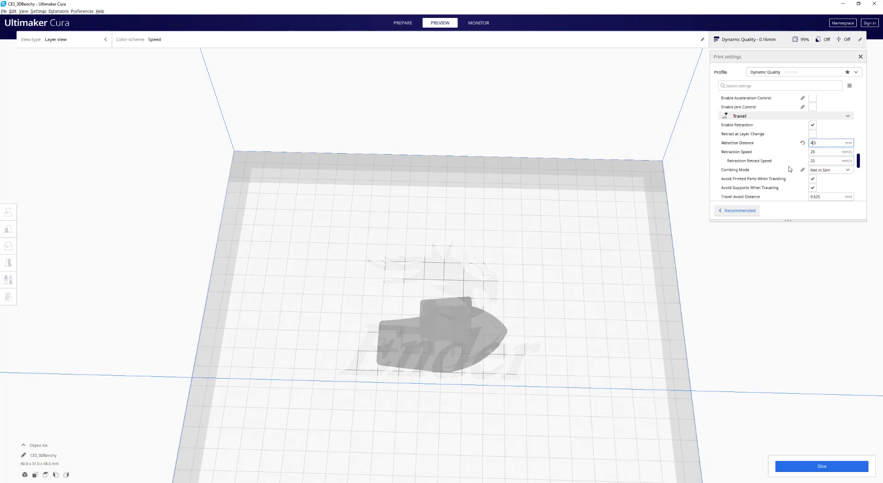
Step: Change Travel combing mode from Not in Skin to Within Infill
scroll("down", 3)
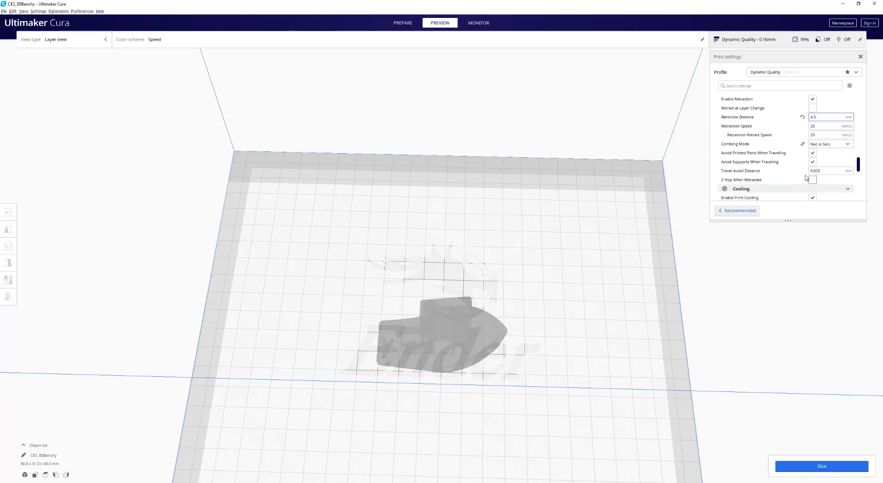
left_click(830, 144)
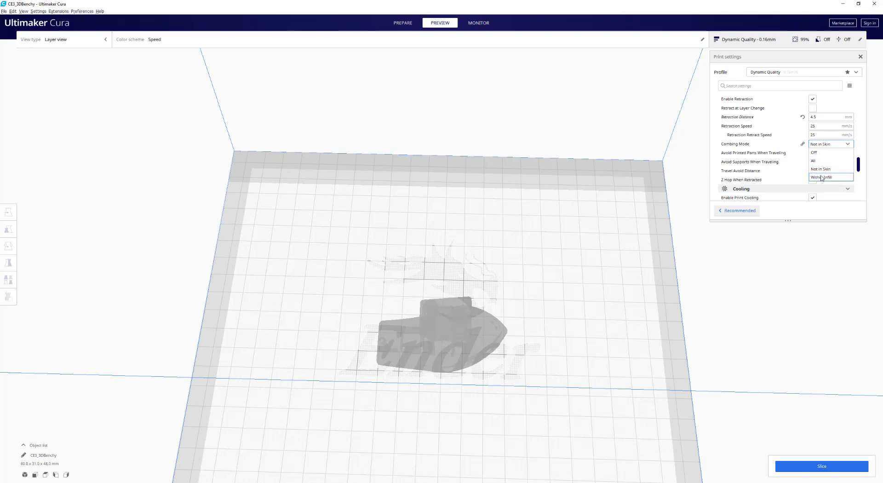
left_click(822, 177)
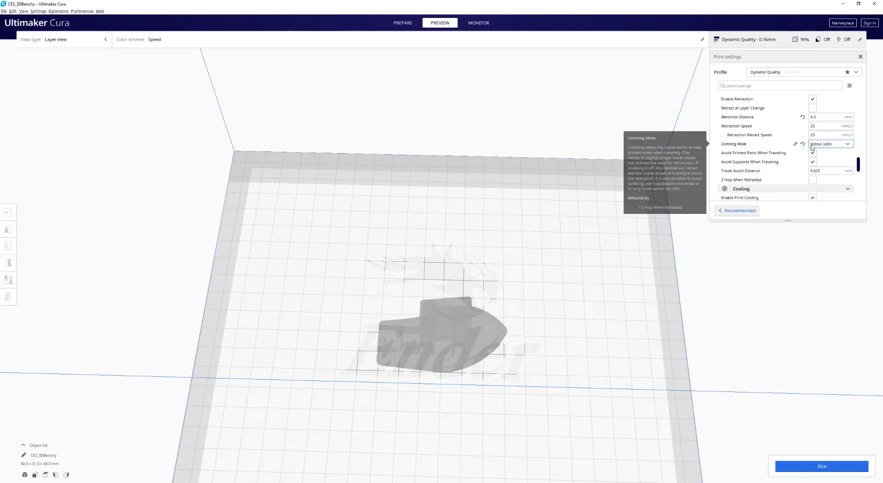
left_click(830, 143)
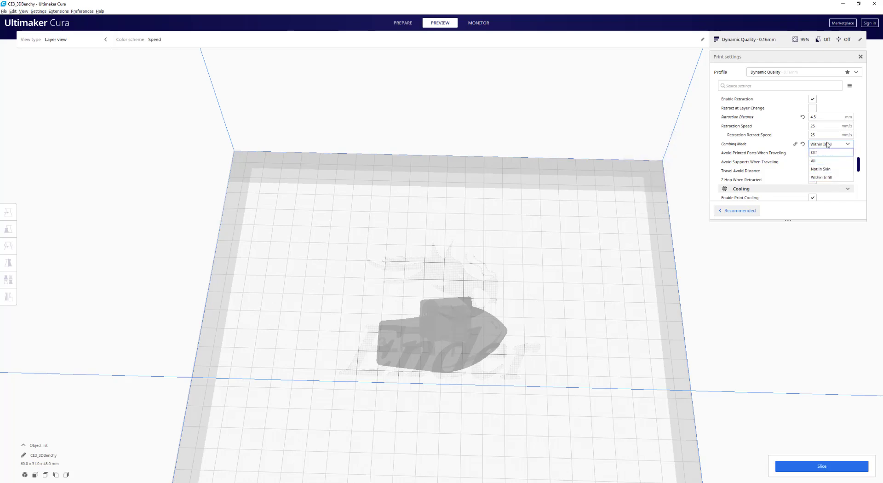
left_click(821, 178)
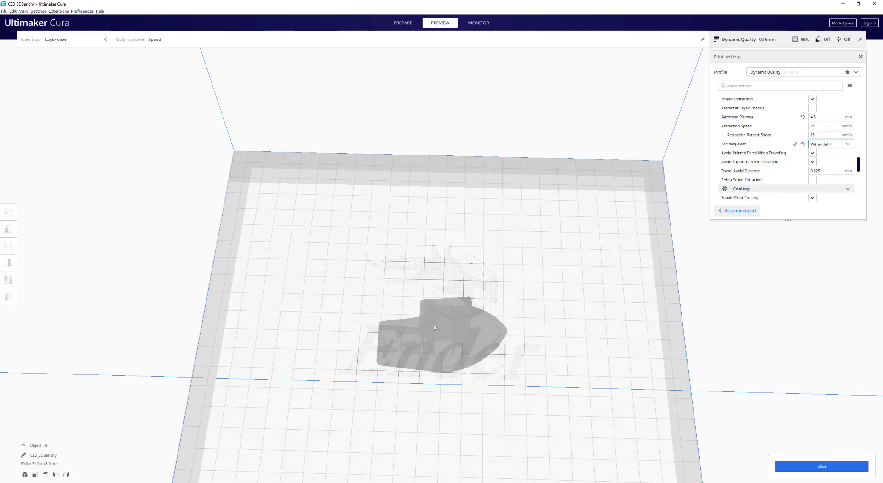
mouse_move(427, 337)
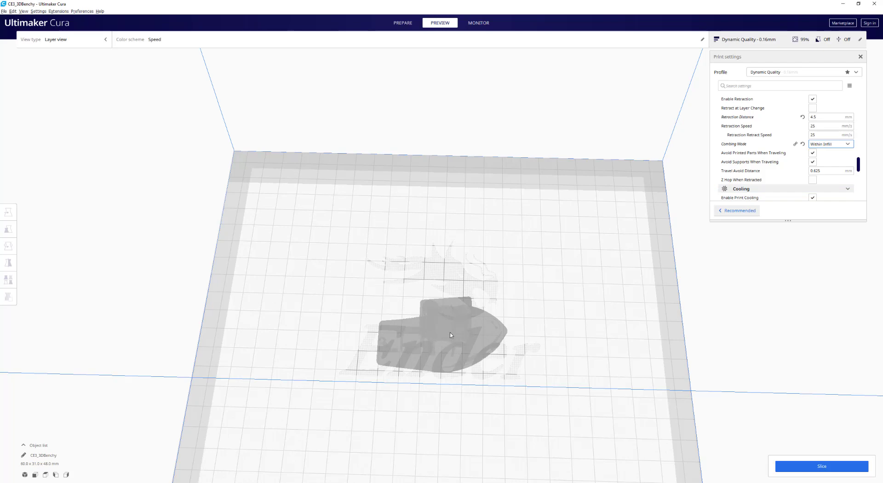
mouse_move(537, 256)
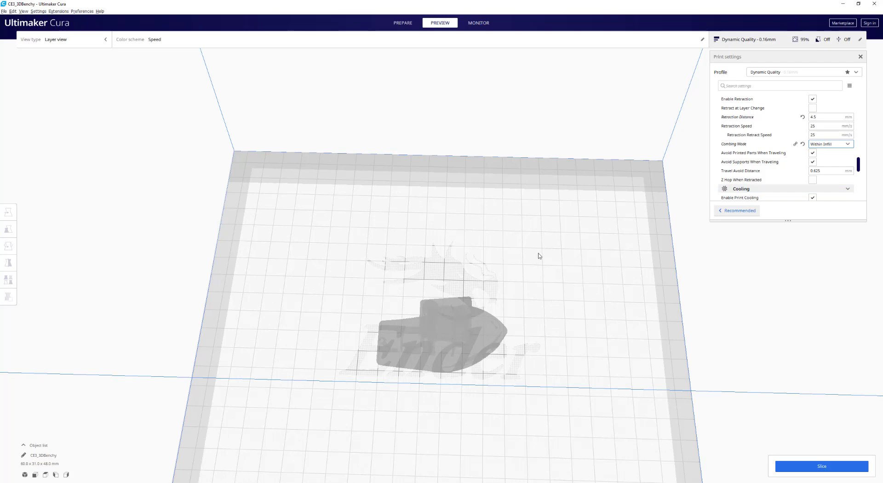
left_click(826, 135)
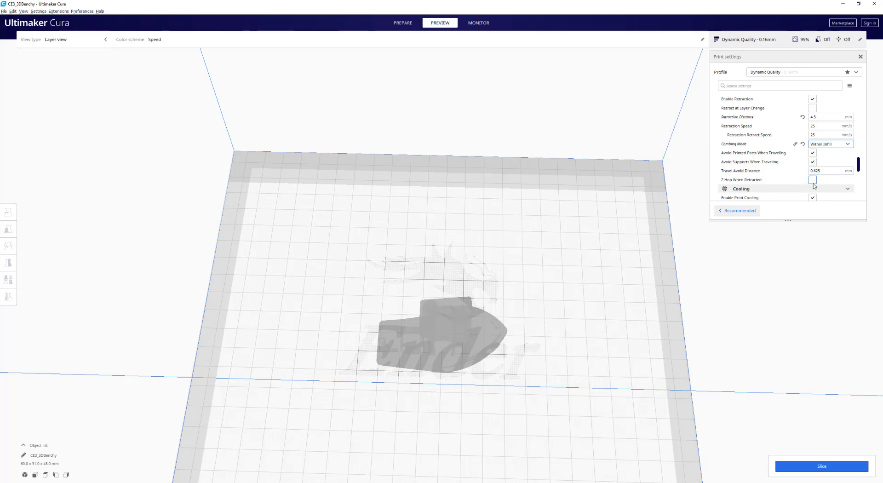
scroll("down", 3)
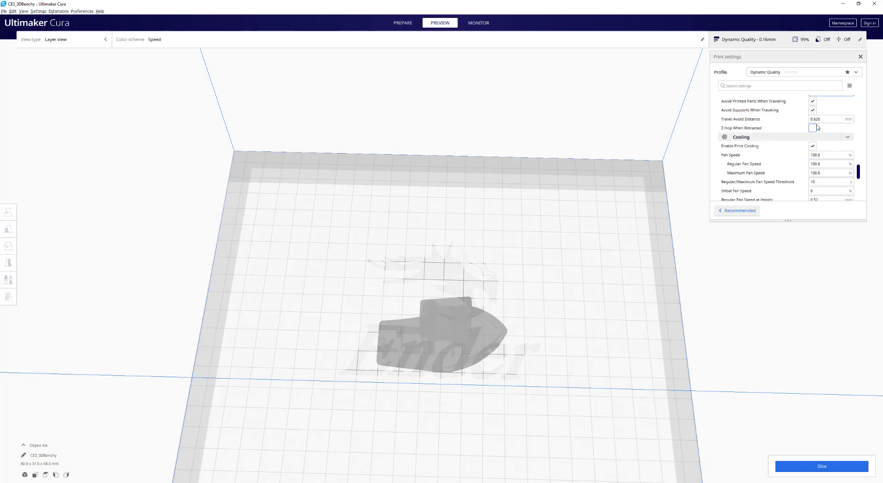
scroll("down", 3)
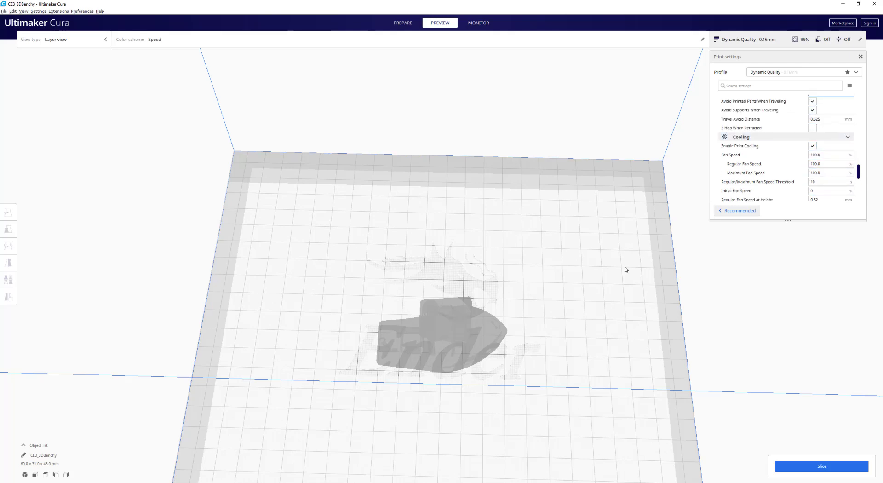
scroll("down", 3)
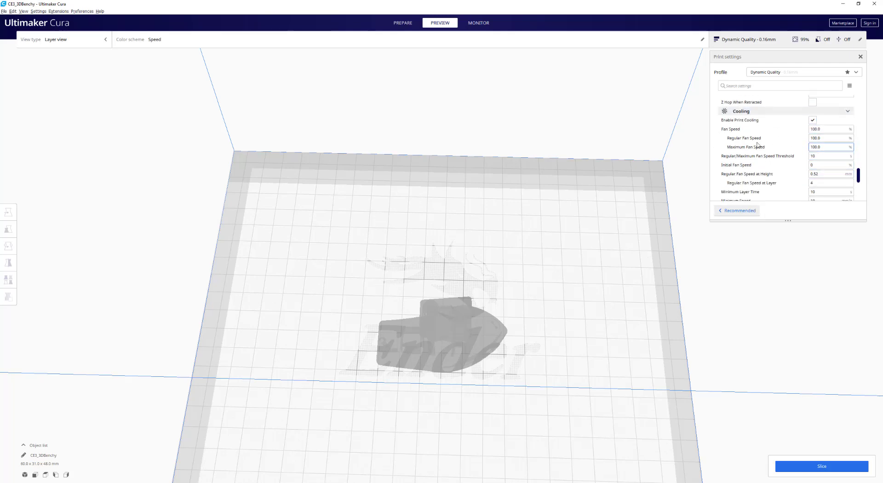
mouse_move(772, 146)
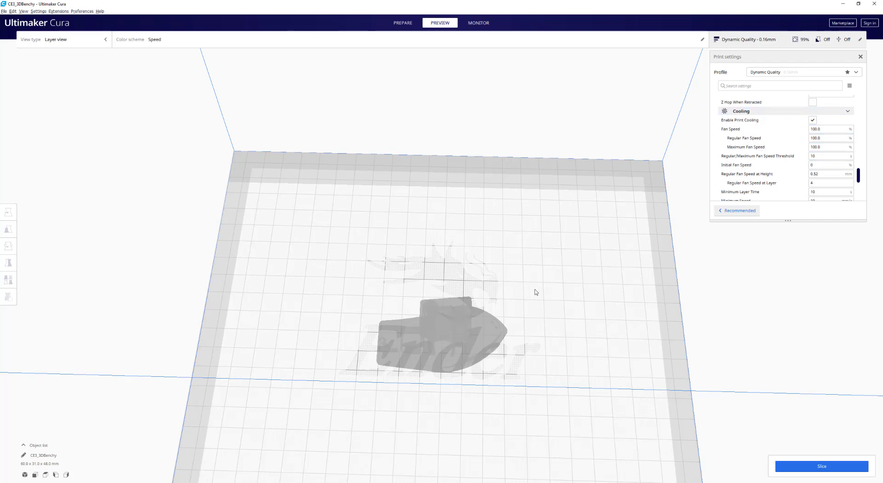
scroll("down", 3)
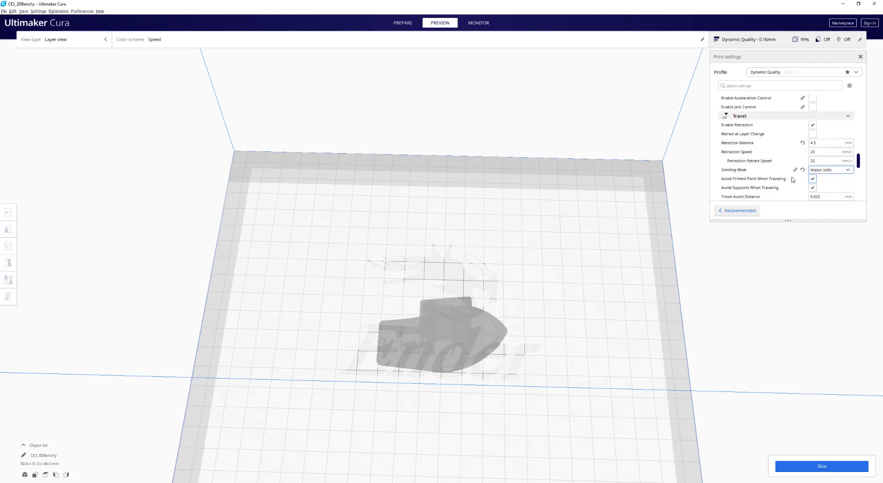
scroll("down", 3)
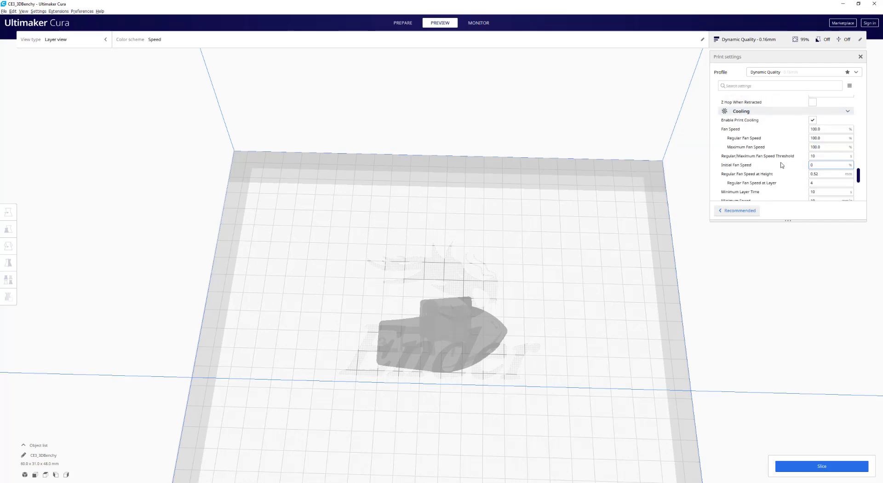
mouse_move(805, 135)
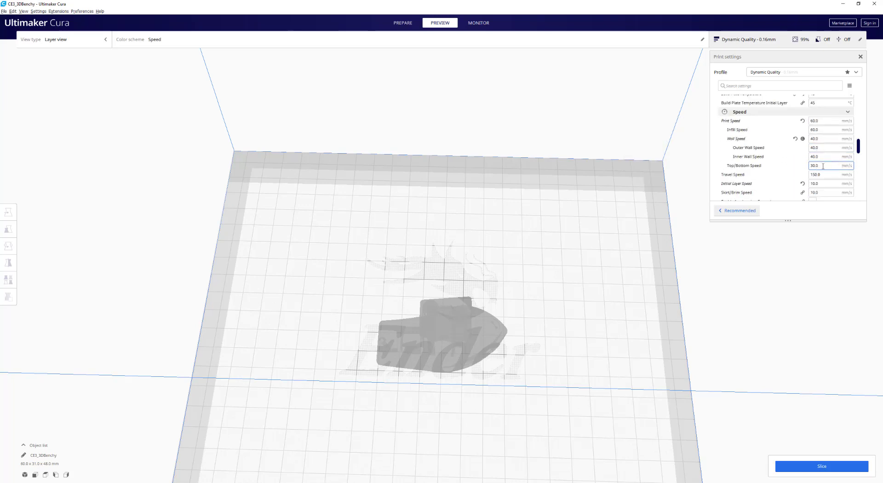
scroll("down", 3)
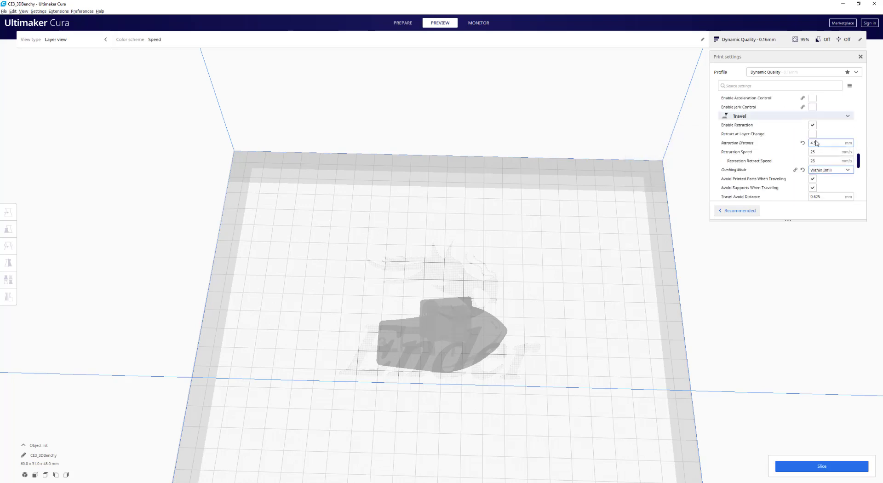
scroll("down", 3)
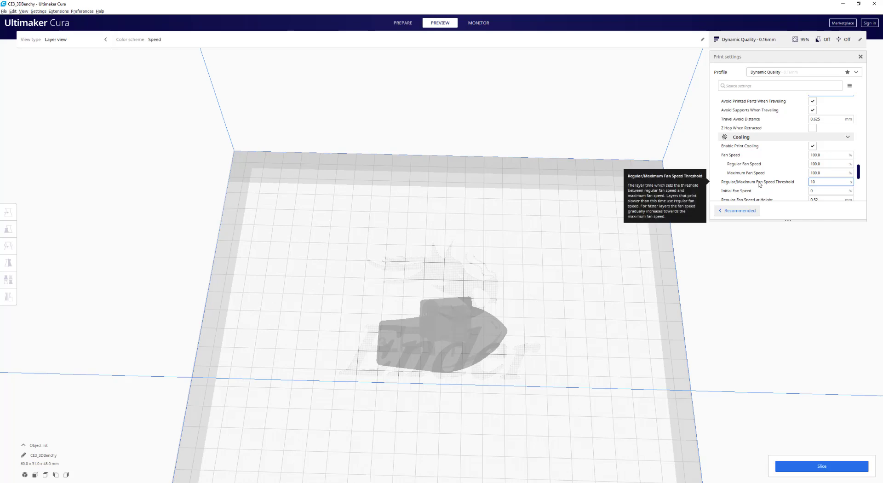
mouse_move(746, 181)
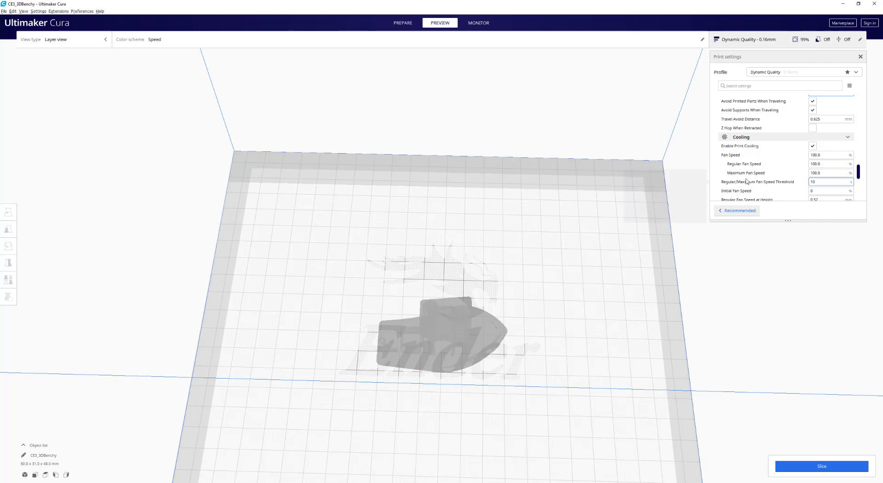
left_click(828, 163)
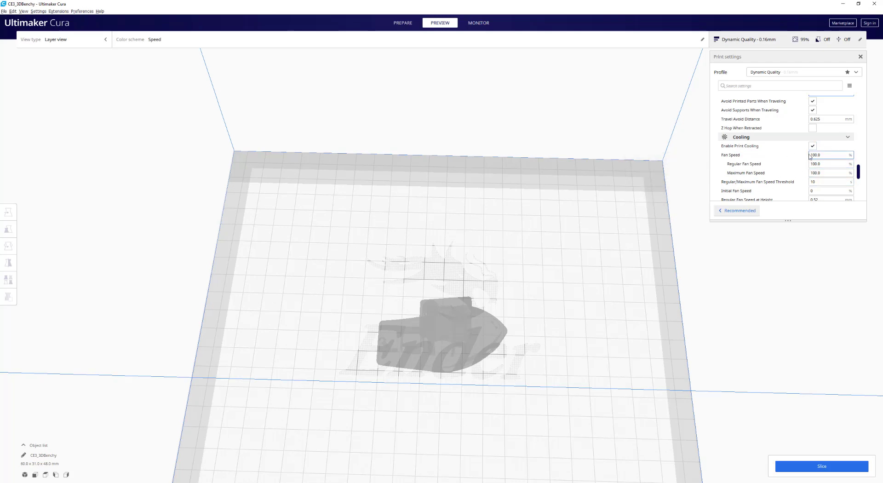
left_click(826, 164)
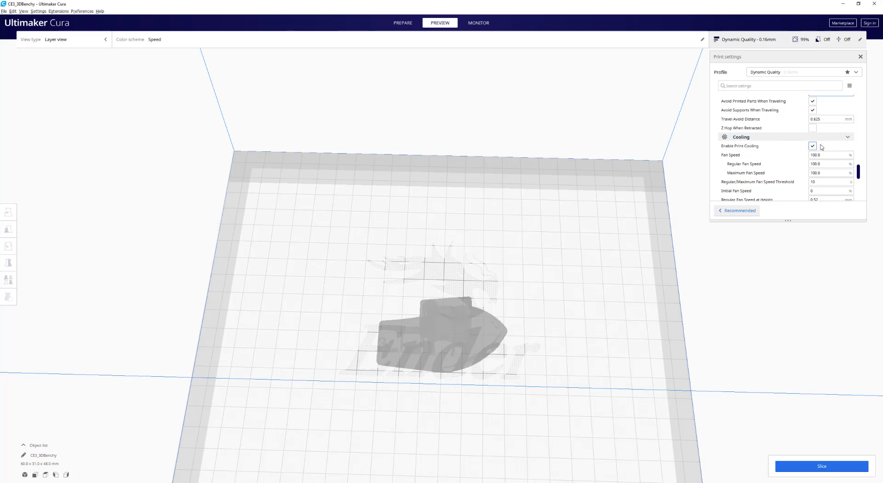
left_click(828, 155)
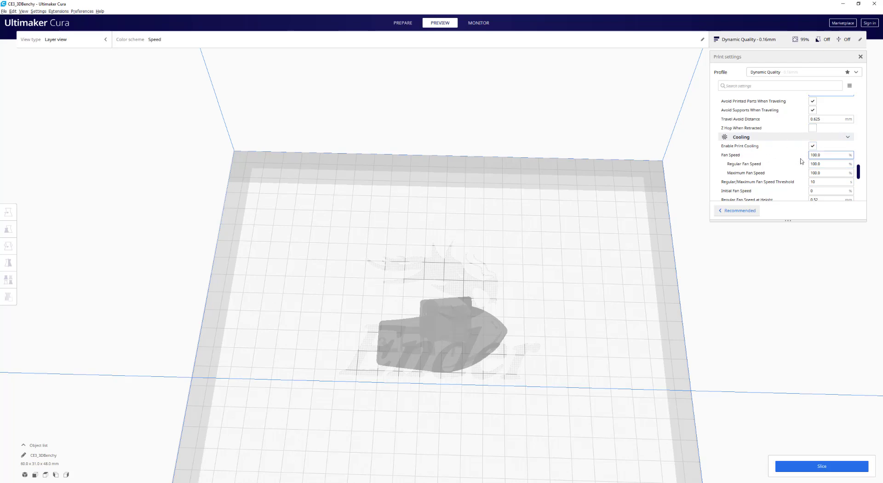
scroll("down", 3)
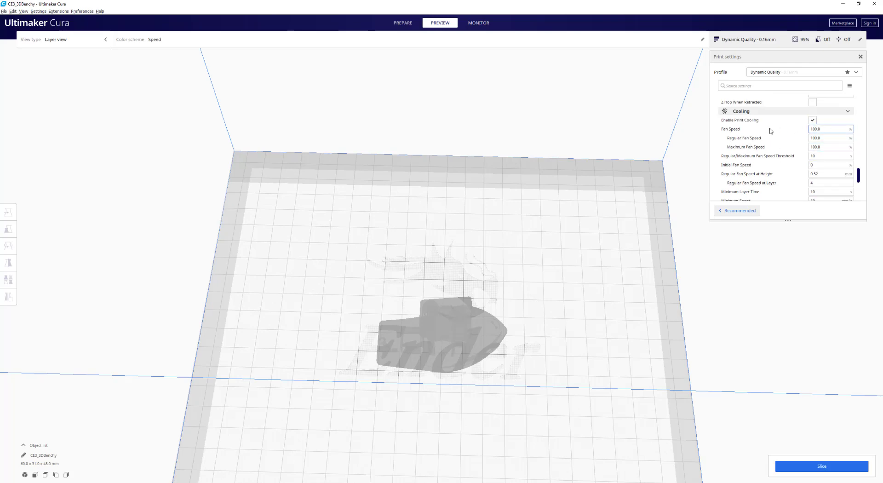
left_click(828, 147)
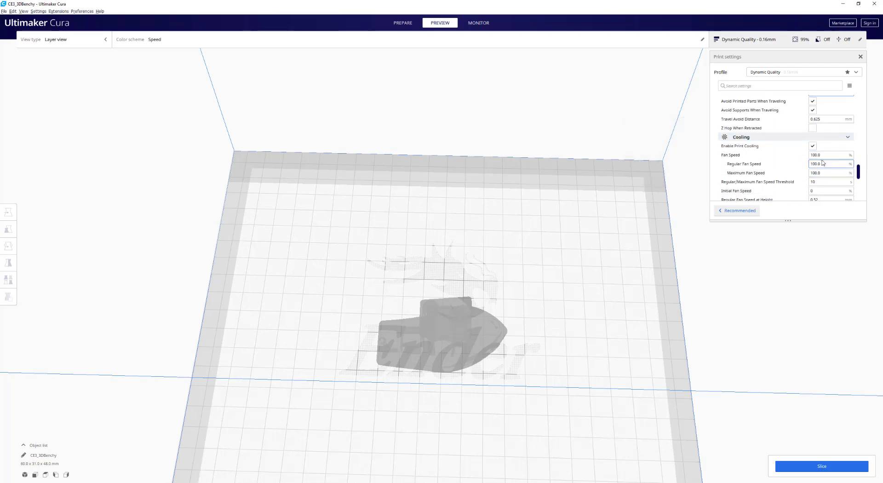
left_click(828, 173)
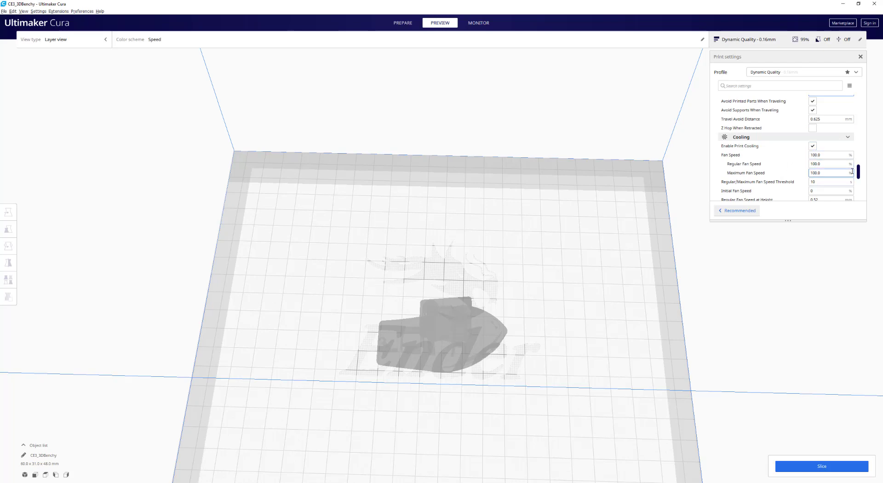
left_click(828, 182)
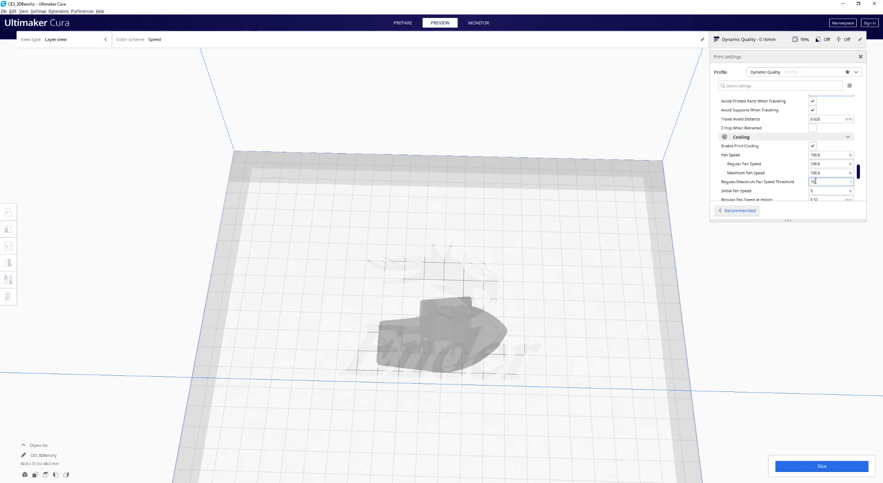
left_click(828, 164)
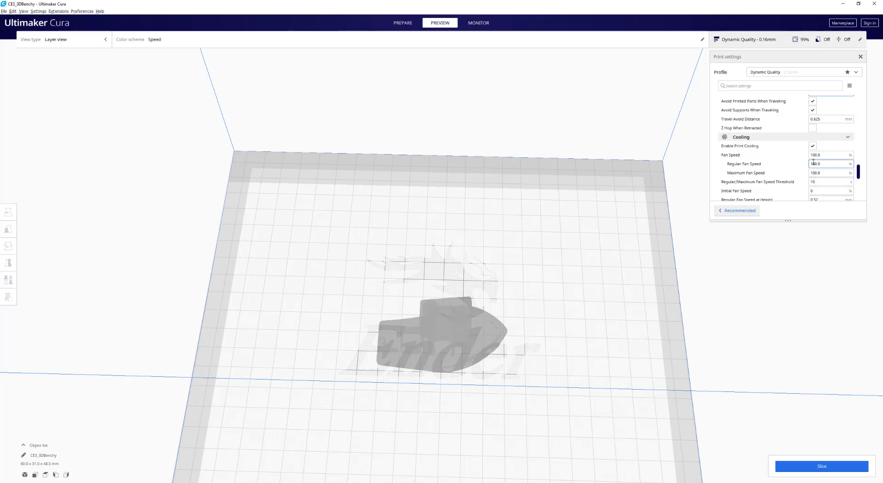
scroll("down", 3)
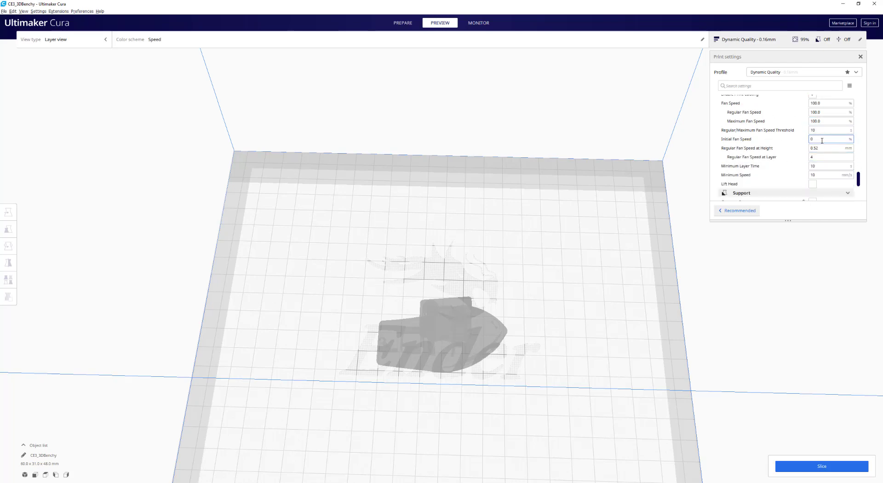
scroll("down", 3)
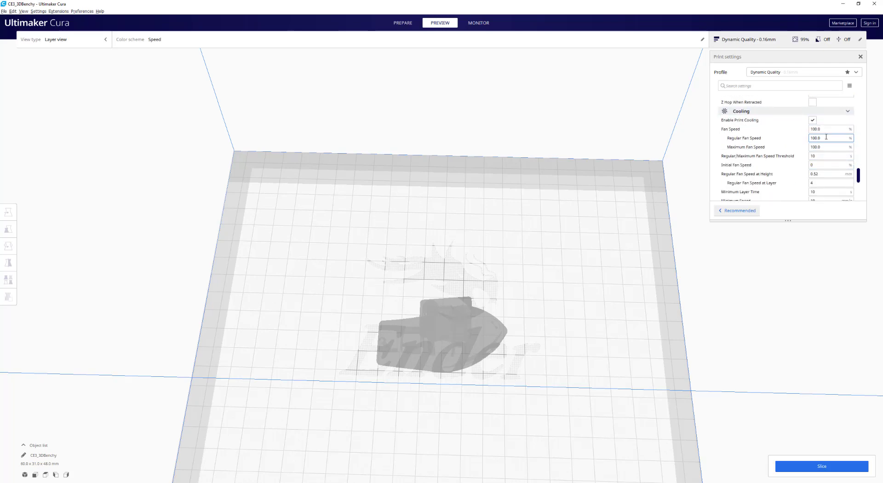
scroll("down", 3)
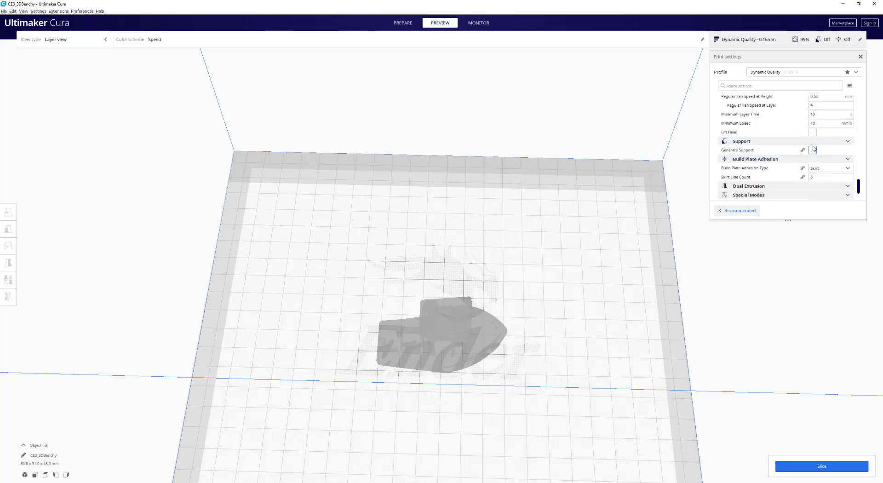
Step: Enable support touching the build plate only, with 5% support density
left_click(813, 150)
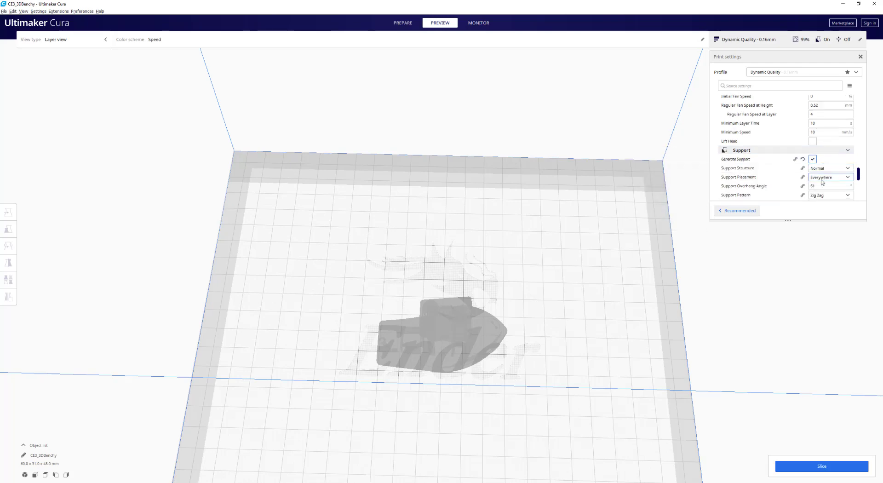
left_click(830, 168)
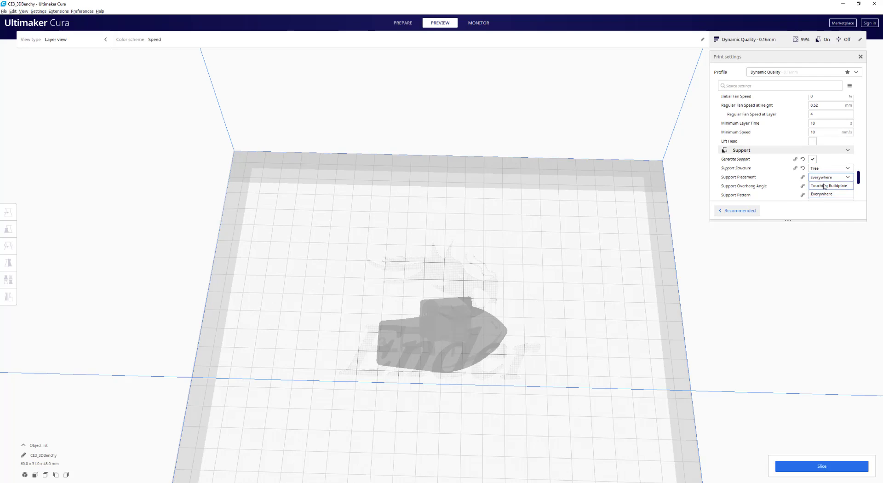
left_click(830, 185)
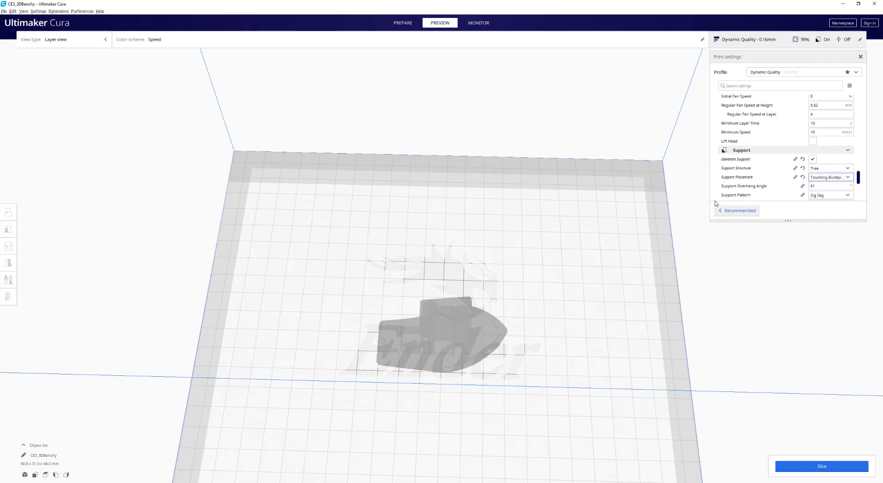
scroll("down", 3)
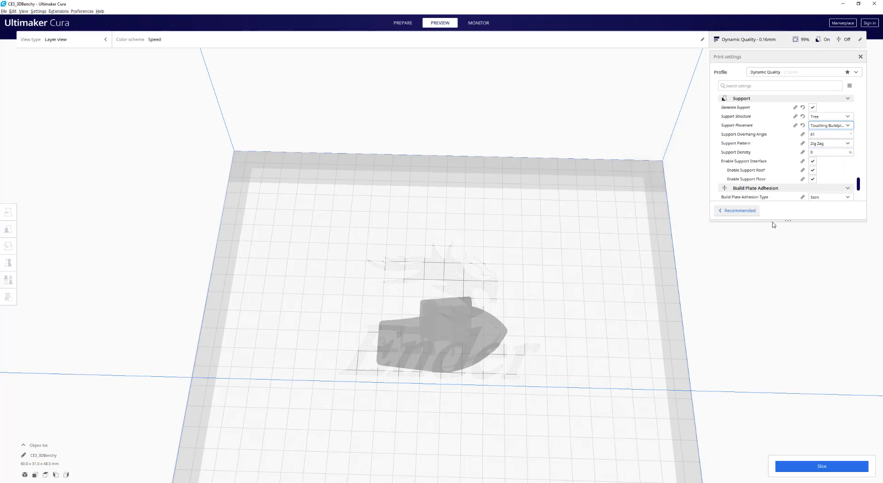
mouse_move(827, 208)
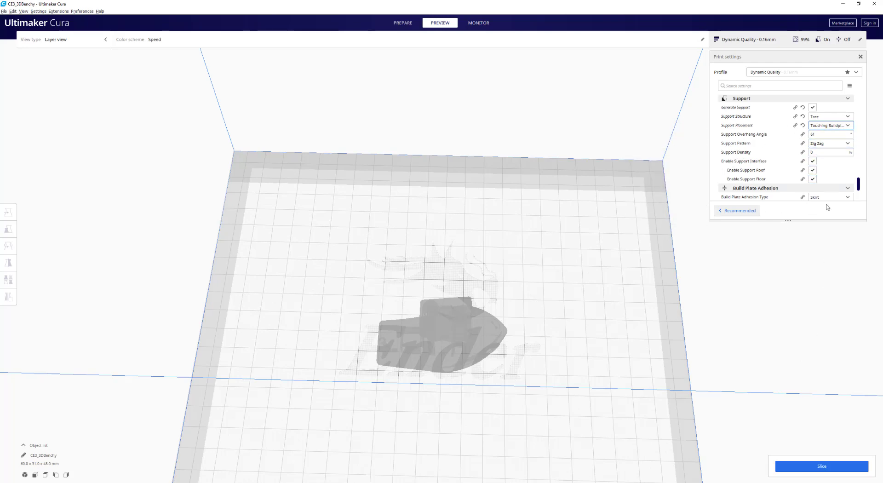
mouse_move(830, 152)
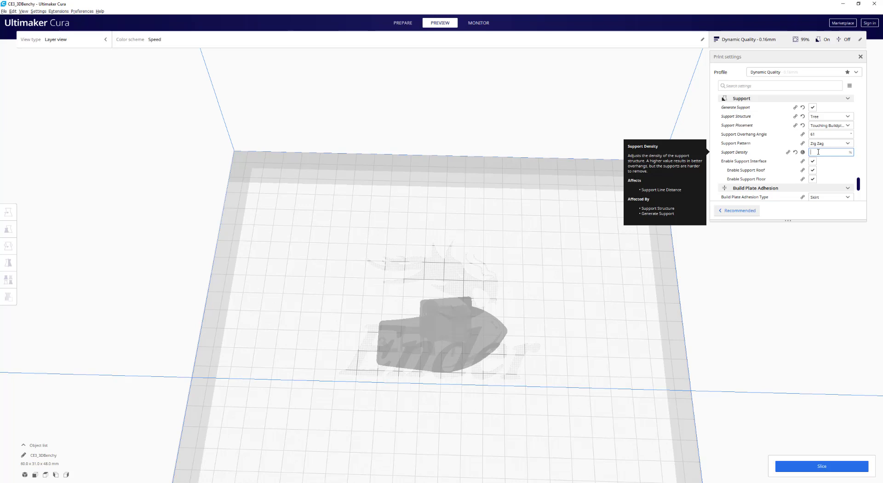
type("5")
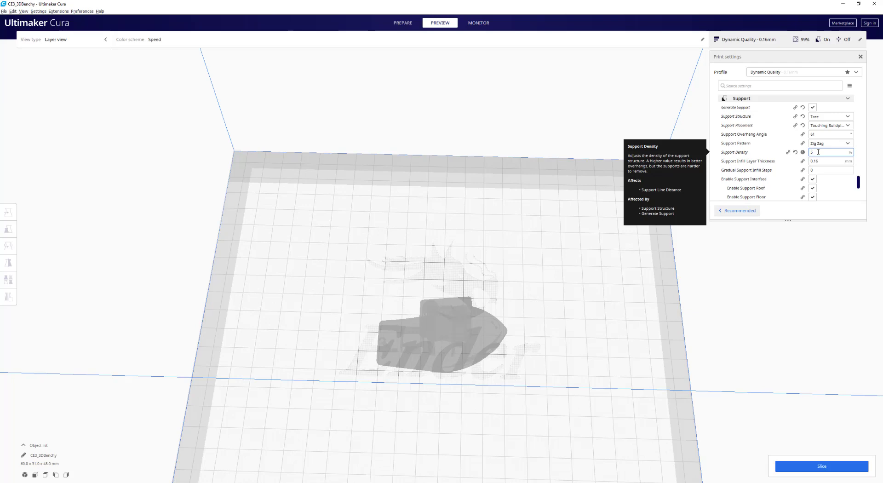
mouse_move(809, 177)
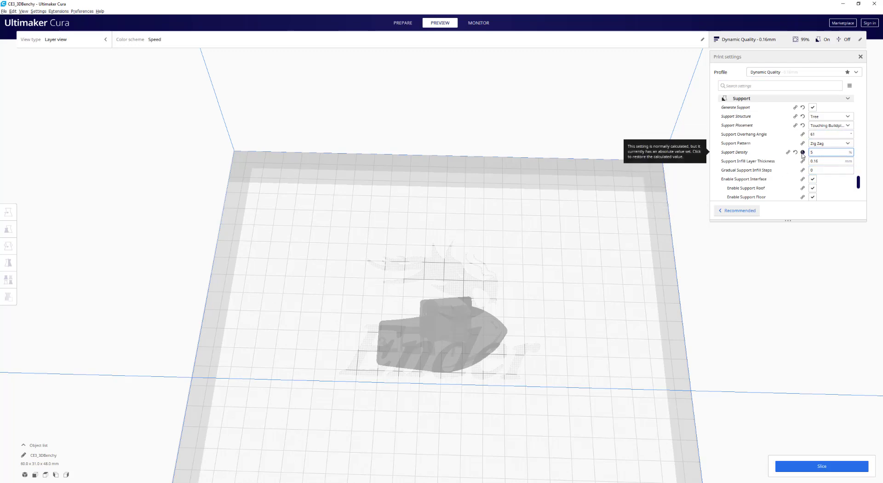
scroll("down", 3)
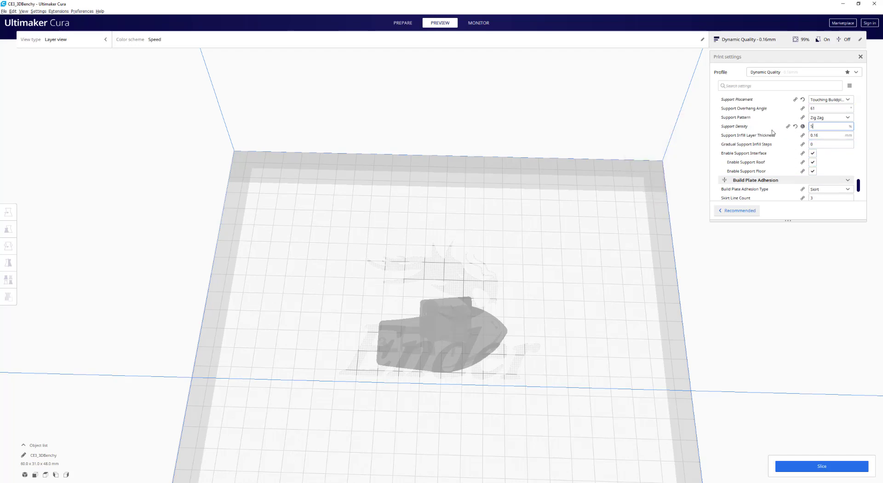
mouse_move(780, 152)
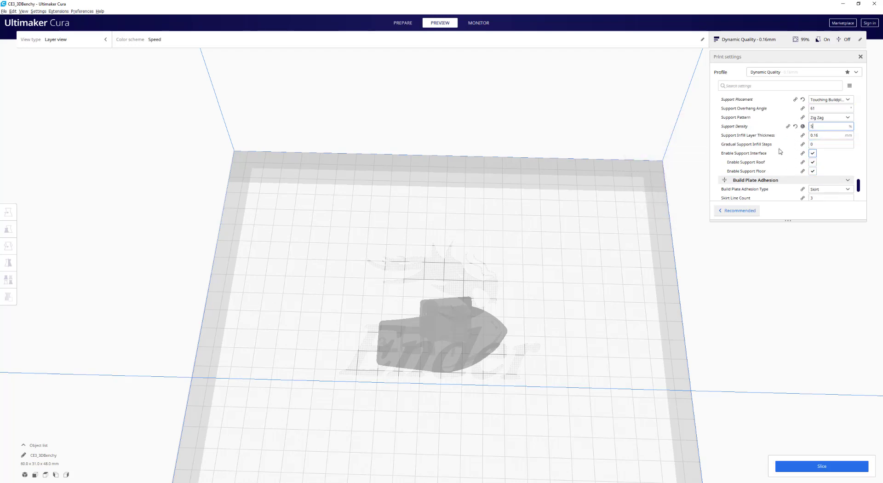
Step: Change adhesion type from Skirt to Brim and check its 8 mm width and 14 lines
scroll("down", 3)
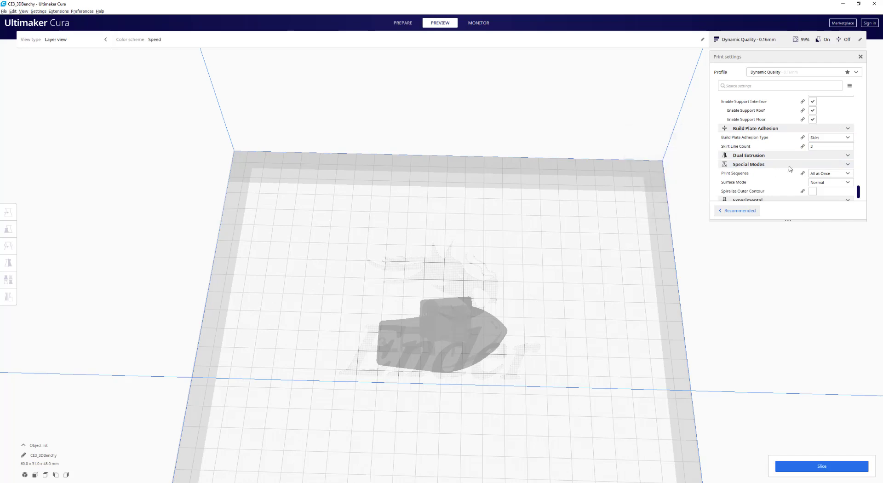
mouse_move(829, 139)
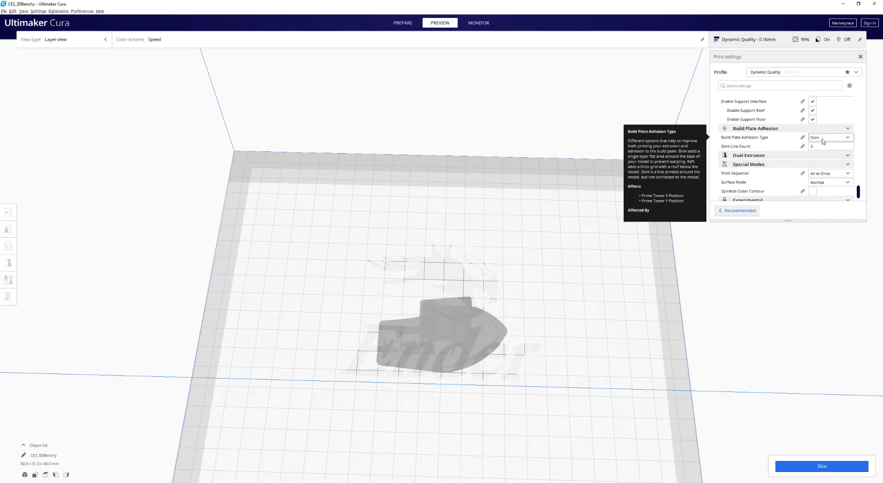
left_click(831, 137)
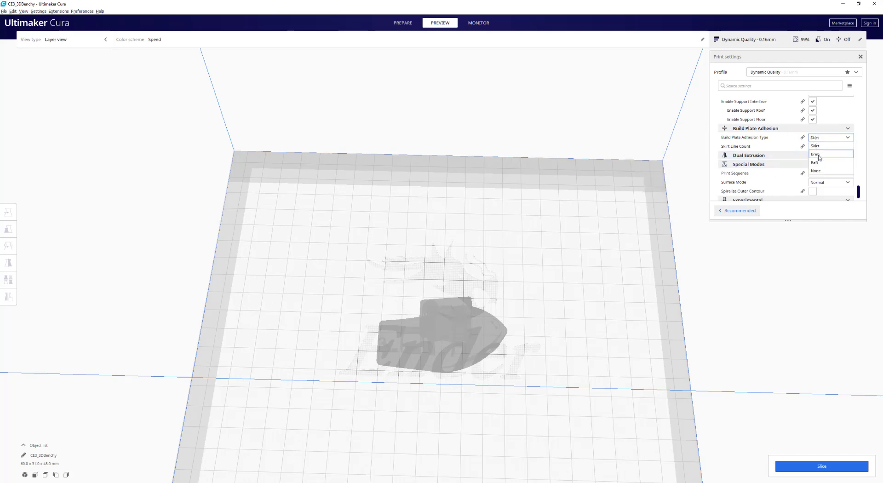
left_click(814, 154)
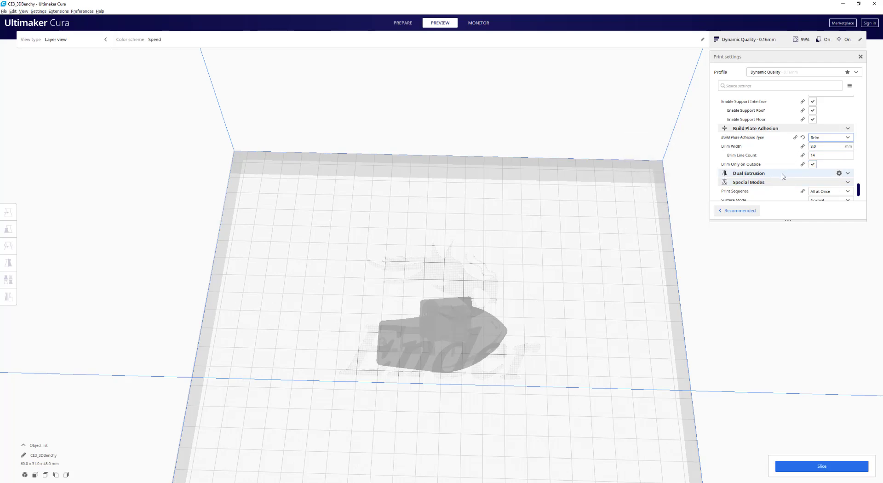
mouse_move(766, 233)
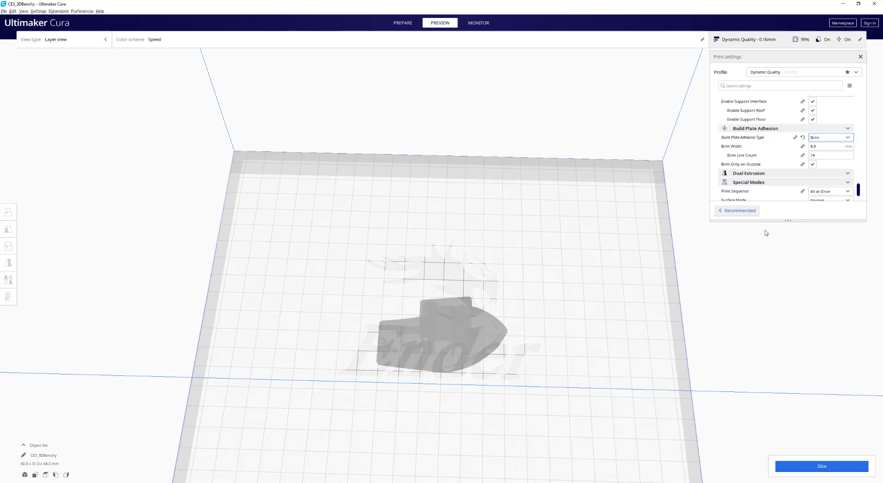
left_click(830, 137)
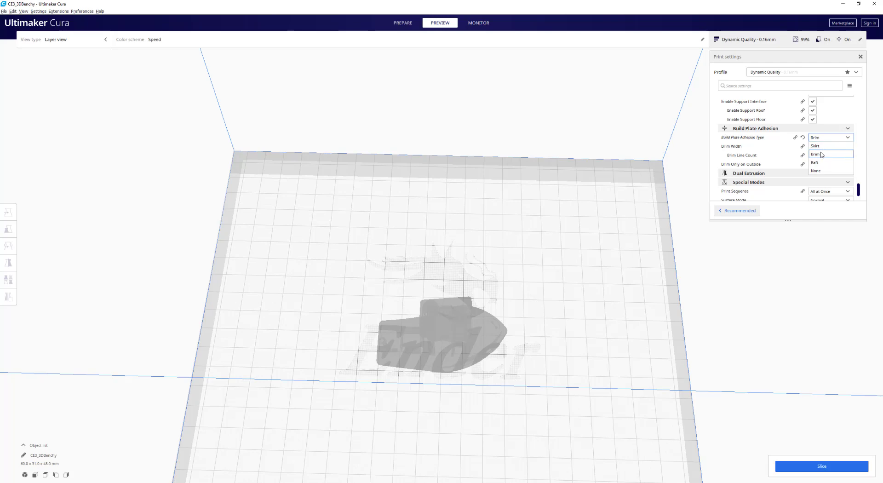
mouse_move(820, 163)
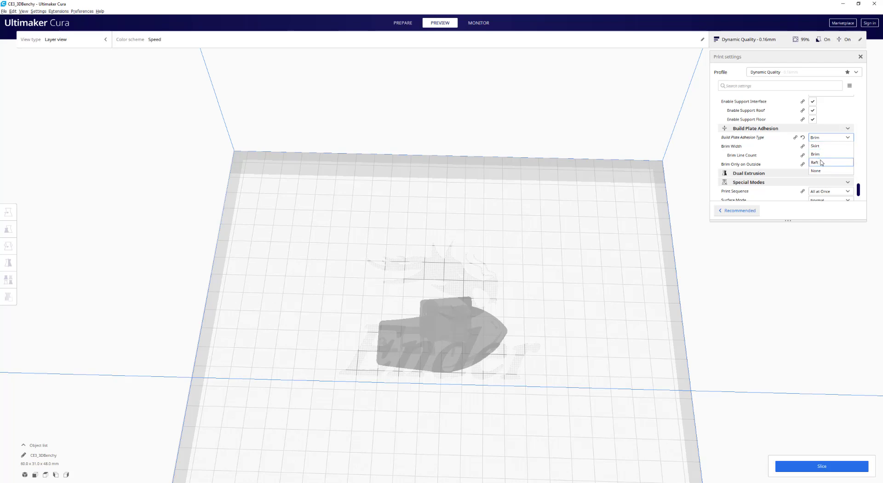
left_click(816, 153)
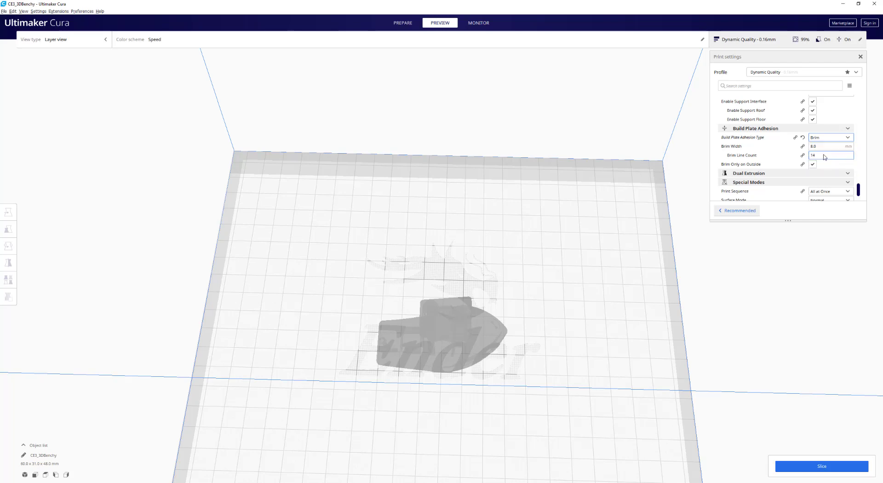
mouse_move(773, 155)
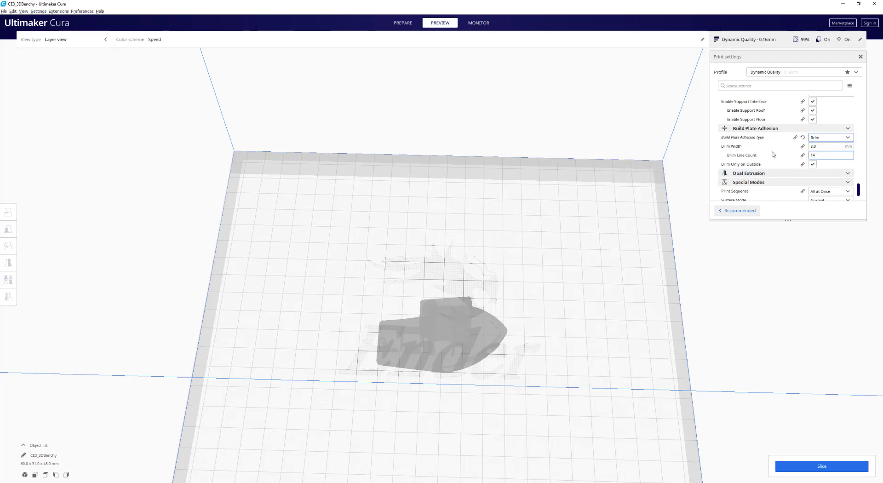
scroll("down", 3)
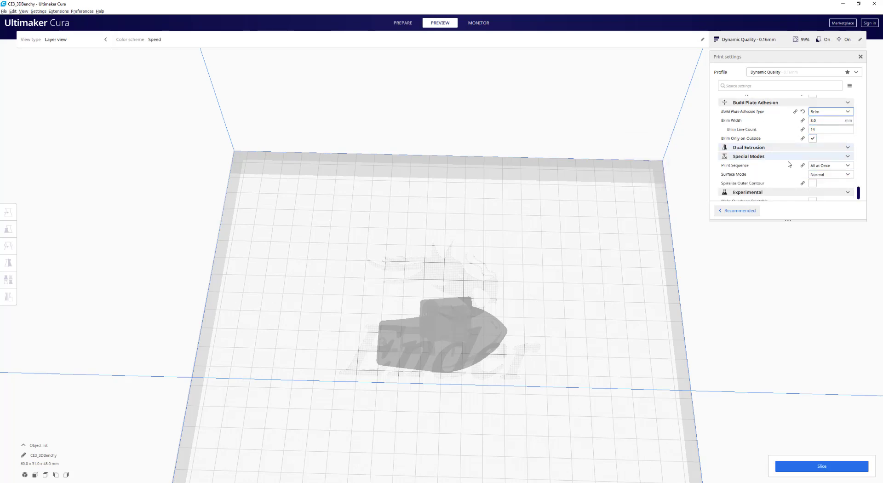
scroll("down", 3)
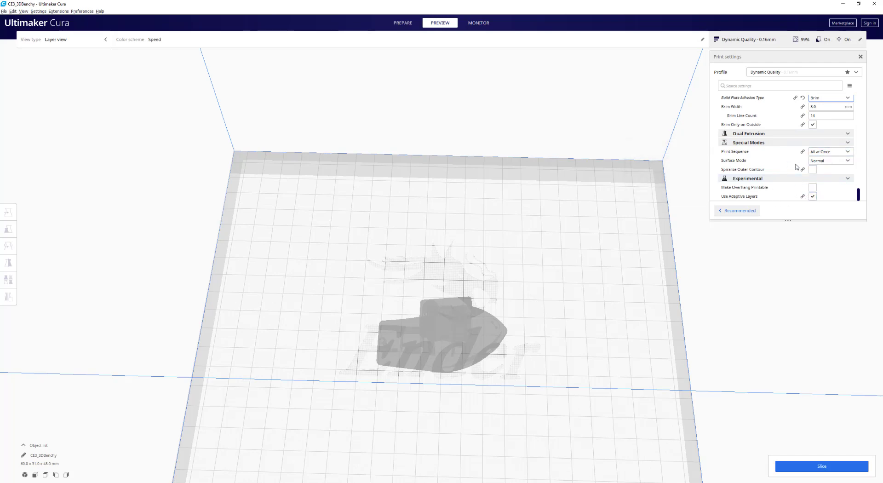
Step: Search 'seam', set Z Seam Alignment to Sharpest Corner, and clear the search
left_click(780, 85)
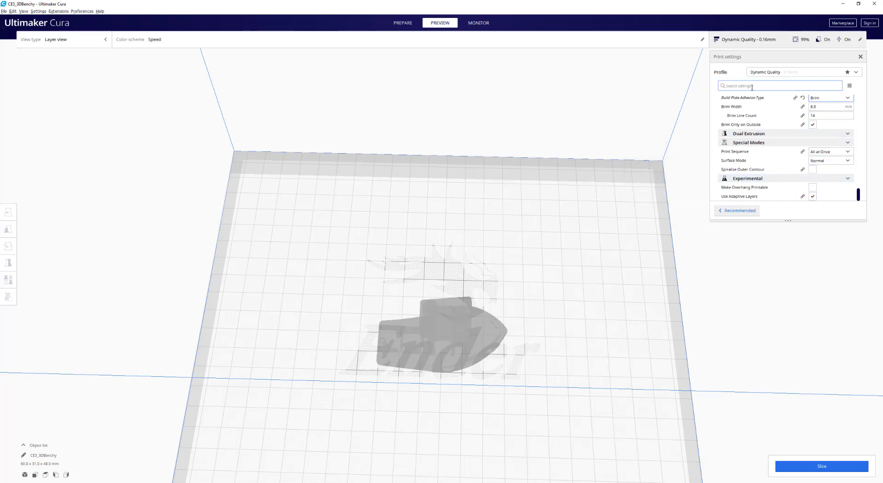
mouse_move(759, 96)
type("z")
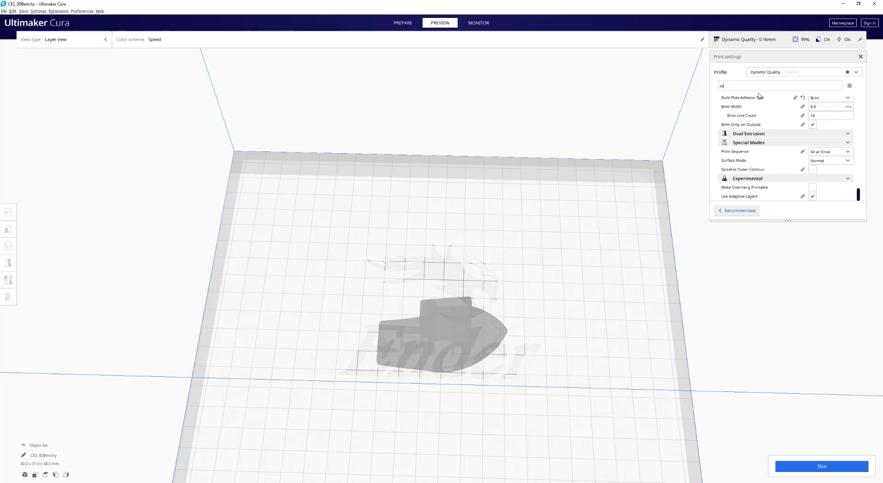
type("seam")
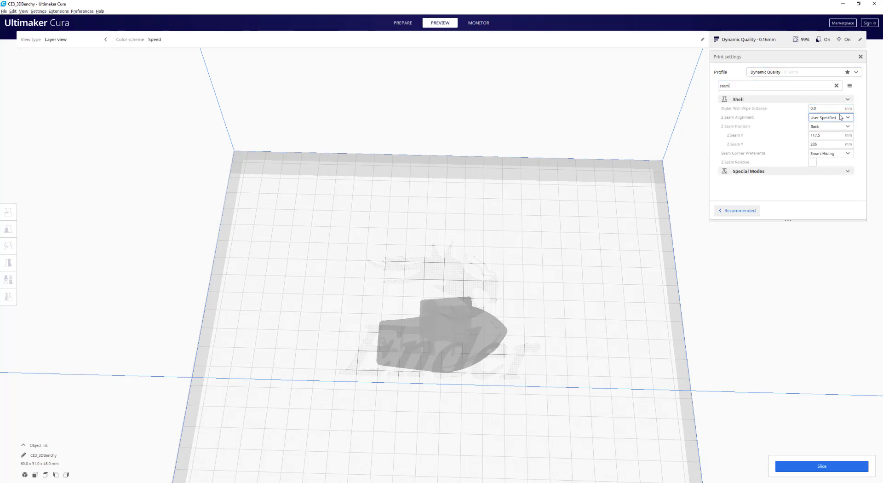
left_click(830, 117)
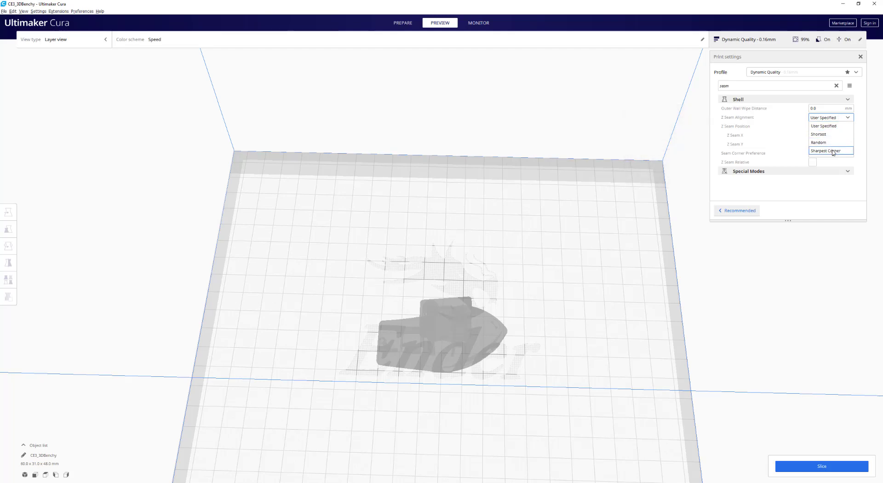
left_click(829, 151)
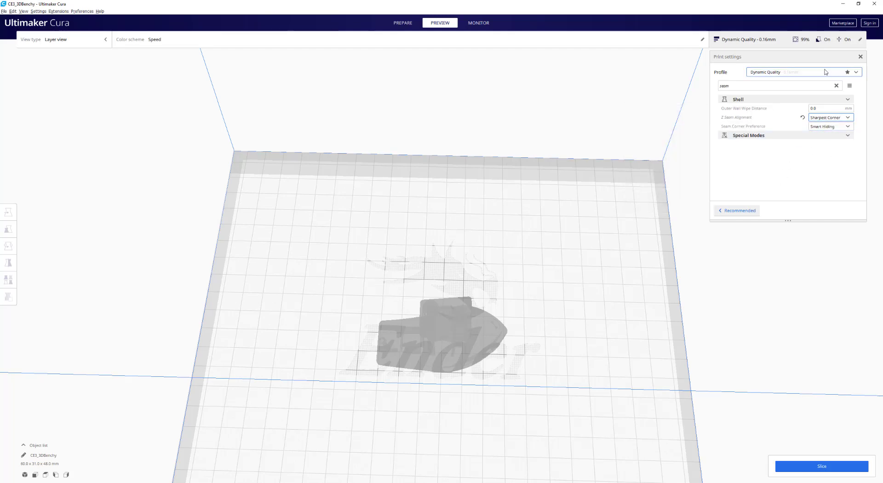
left_click(837, 86)
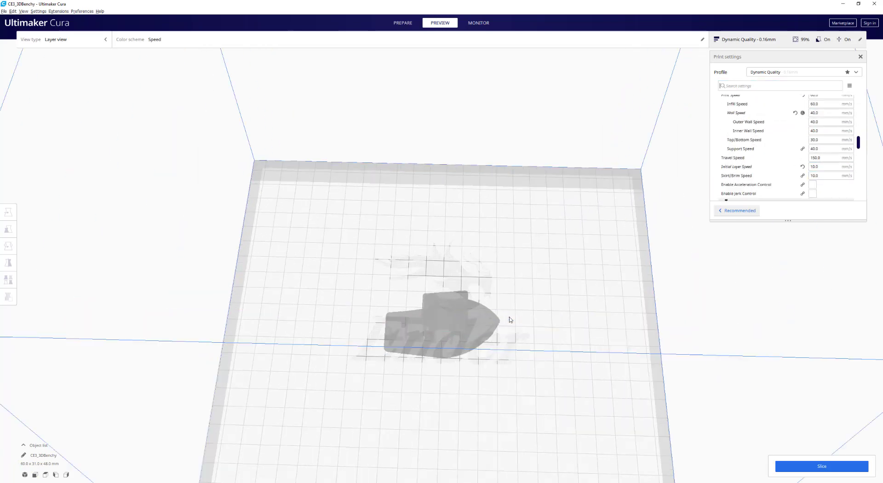
Step: Orbit the build plate view and select the Benchy for rotating
left_click_drag(509, 320, 489, 370)
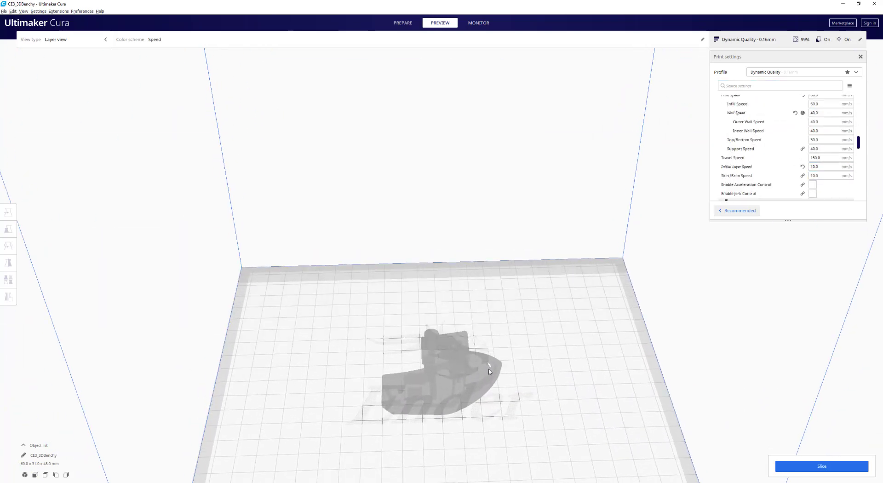
left_click(7, 245)
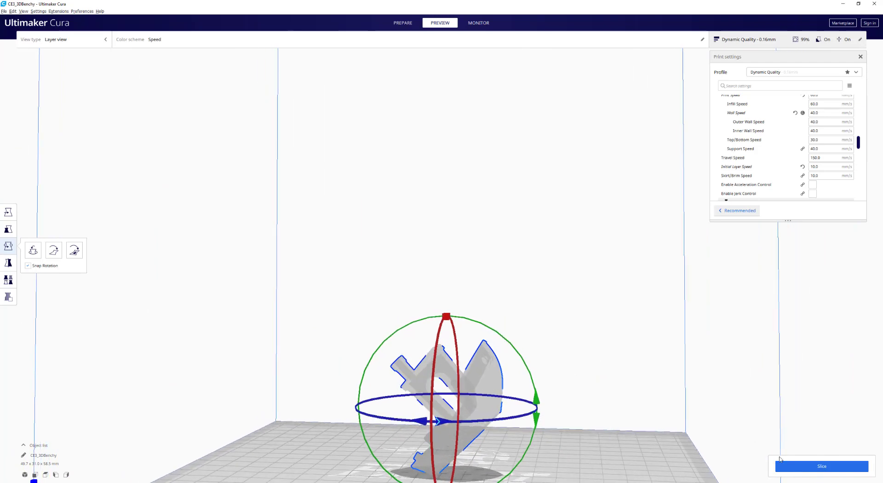
left_click(822, 466)
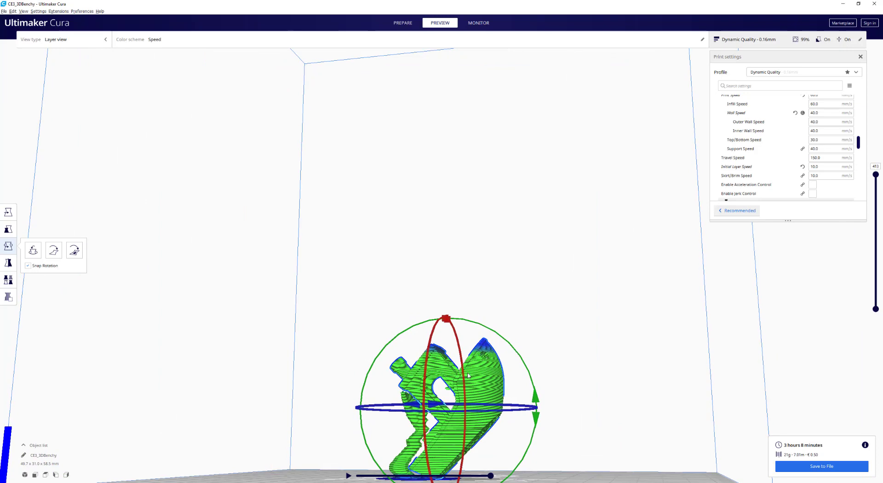
left_click_drag(467, 375, 545, 418)
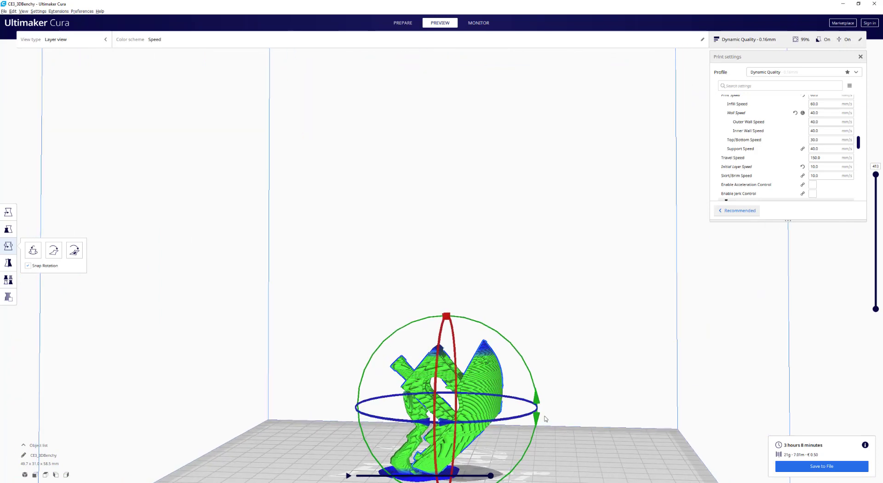
mouse_move(582, 201)
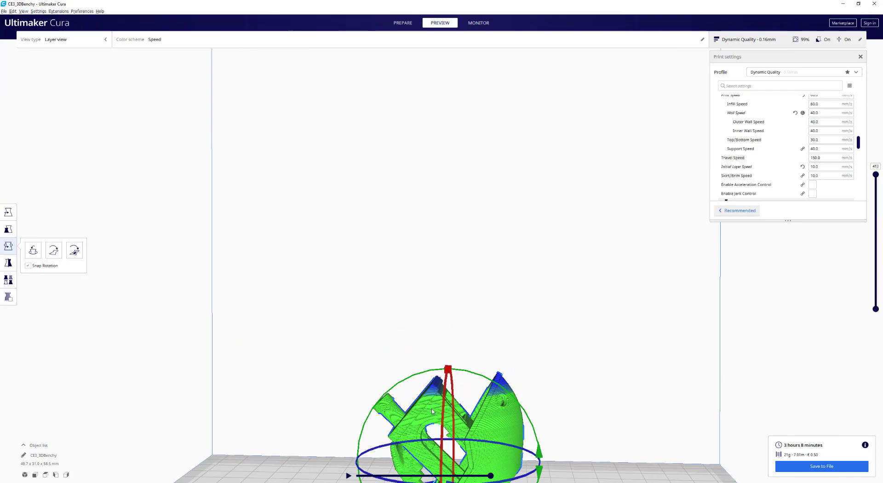
mouse_move(379, 433)
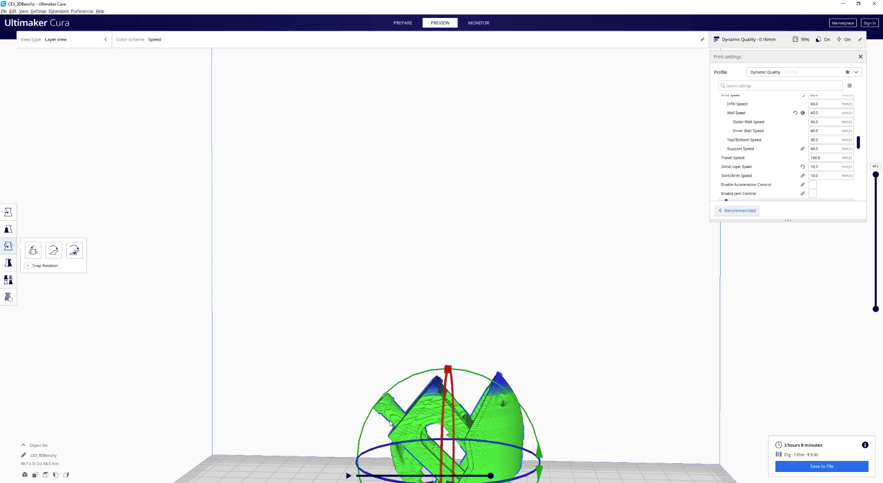
mouse_move(459, 436)
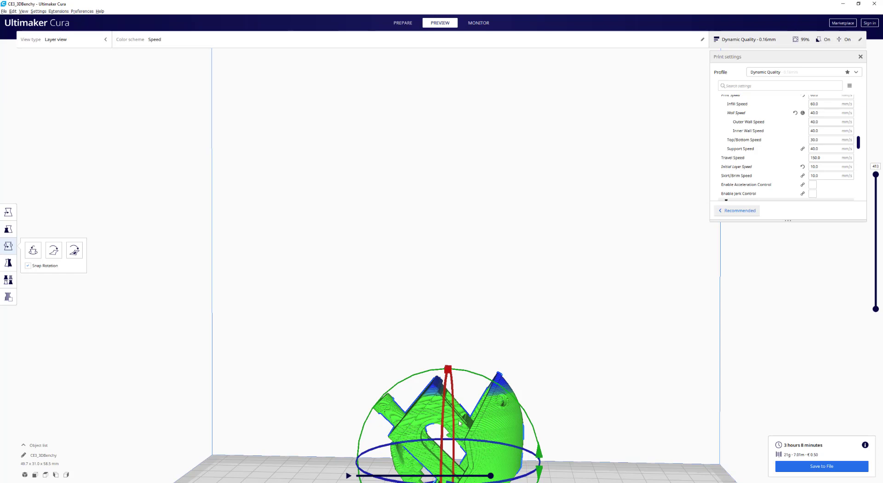
mouse_move(435, 438)
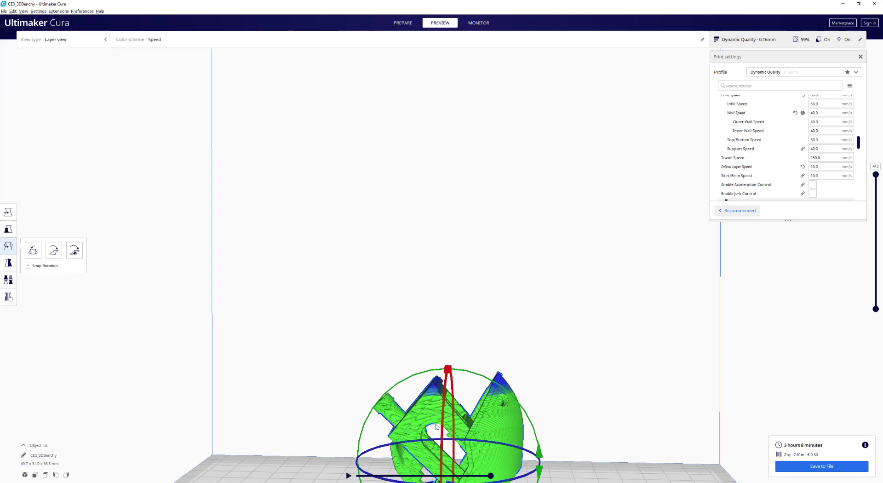
mouse_move(402, 422)
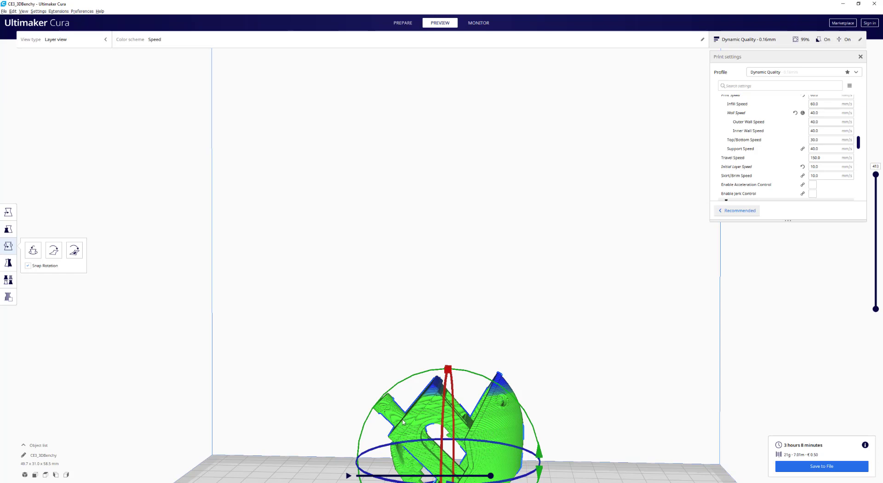
mouse_move(404, 421)
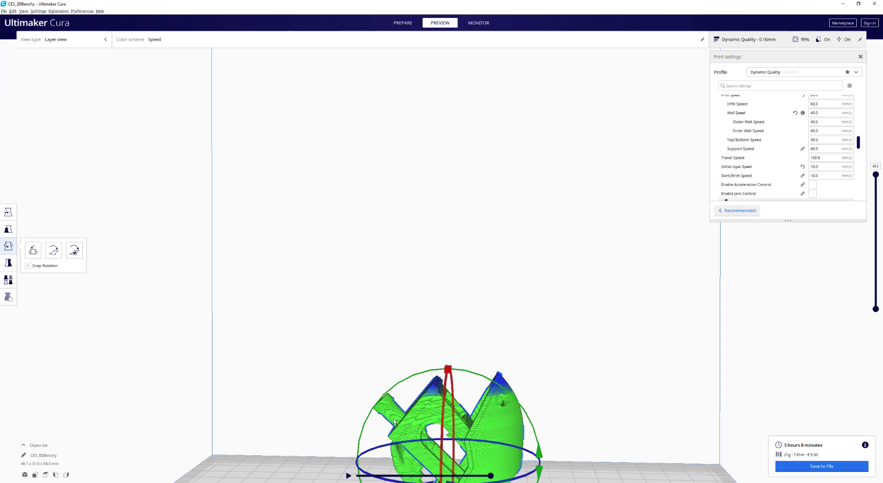
mouse_move(413, 430)
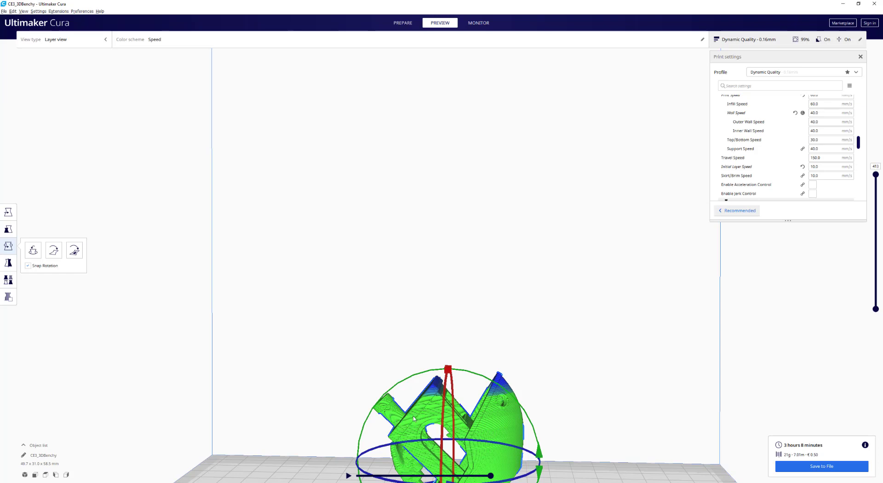
mouse_move(414, 437)
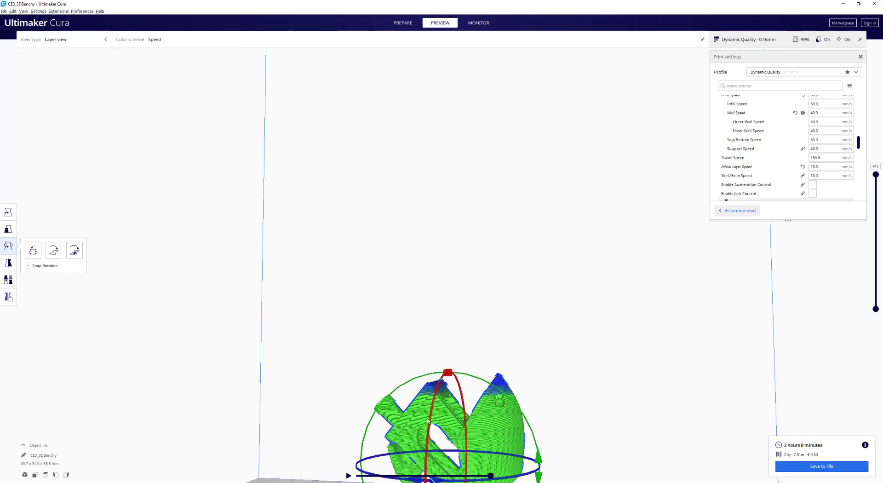
left_click_drag(428, 419, 420, 420)
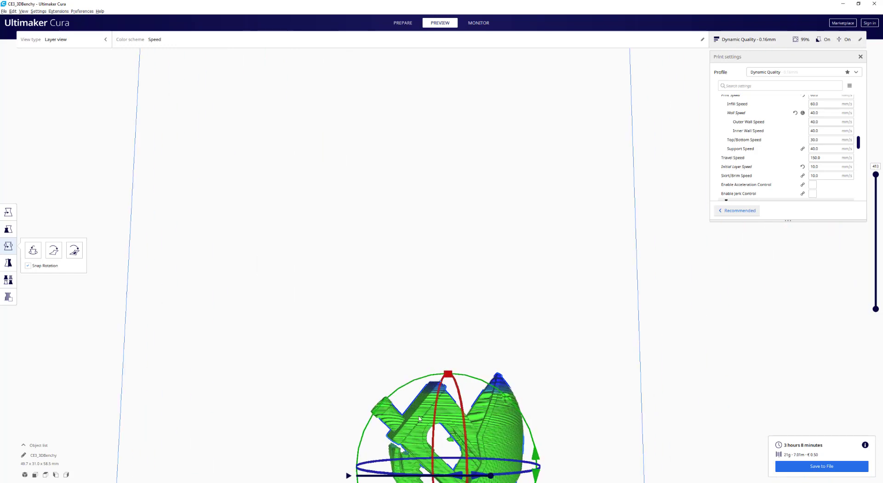
mouse_move(372, 417)
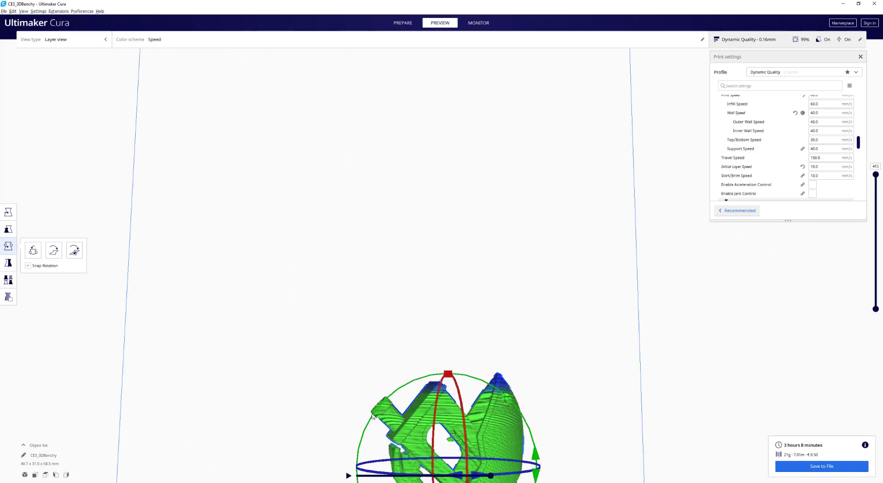
mouse_move(425, 420)
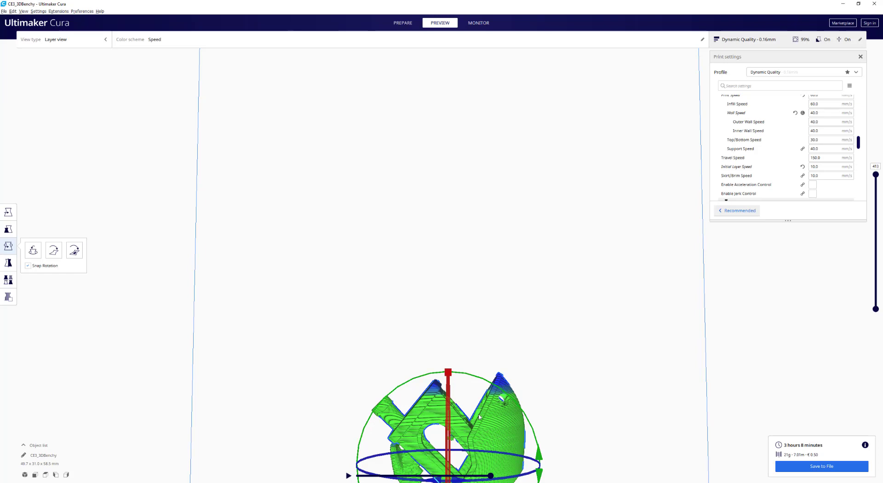
mouse_move(485, 431)
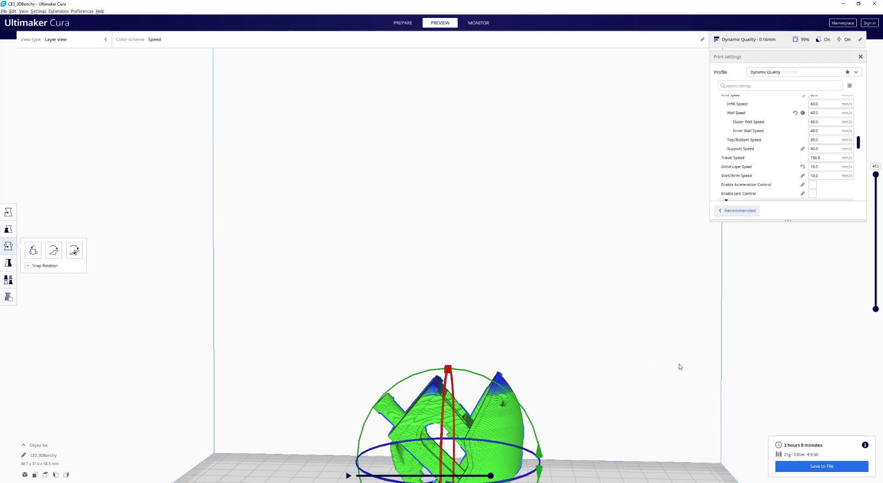
mouse_move(478, 430)
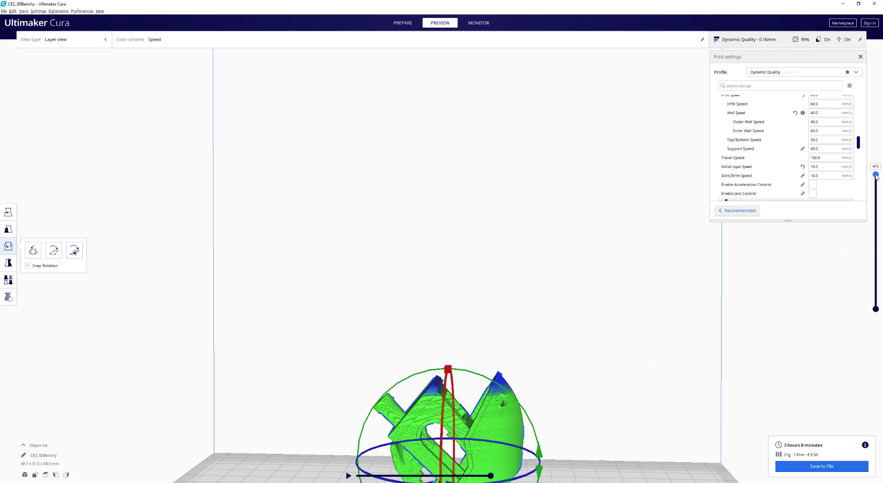
left_click_drag(875, 174, 875, 204)
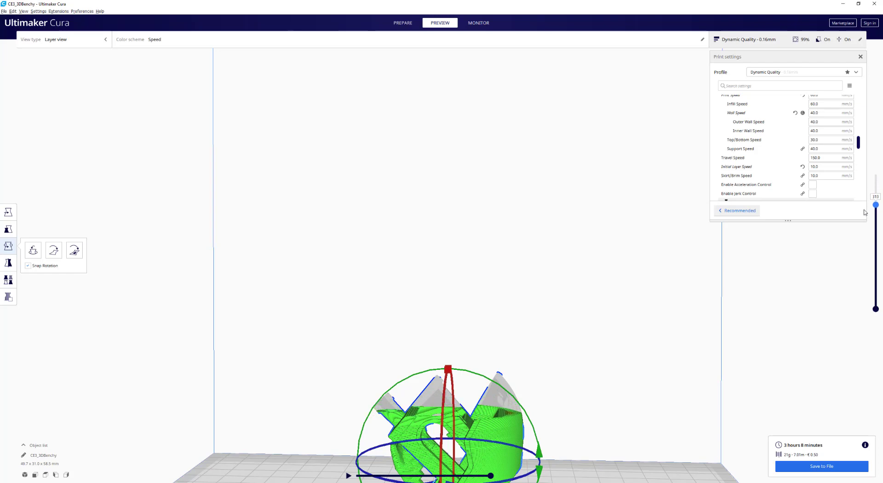
left_click_drag(876, 205, 875, 214)
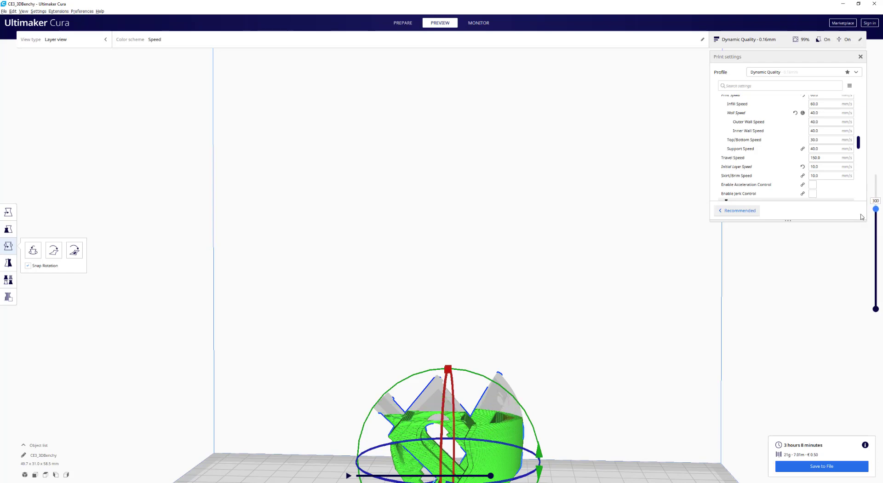
left_click_drag(876, 209, 875, 204)
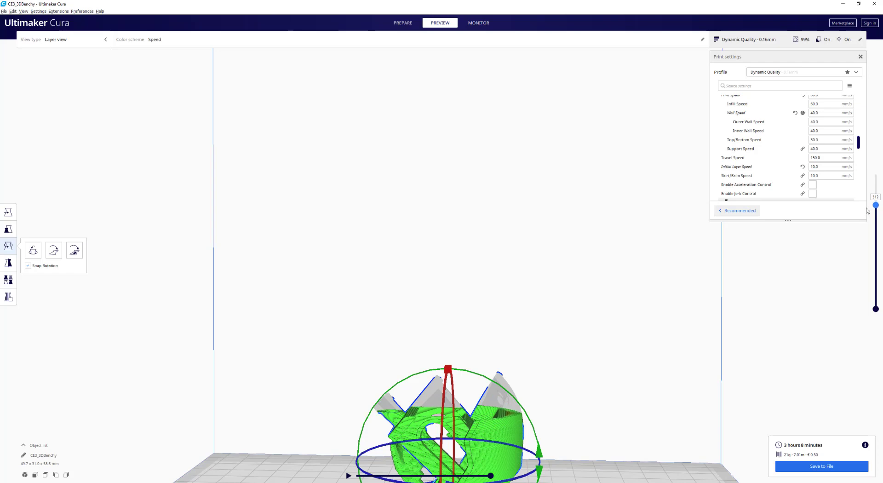
left_click_drag(875, 204, 875, 216)
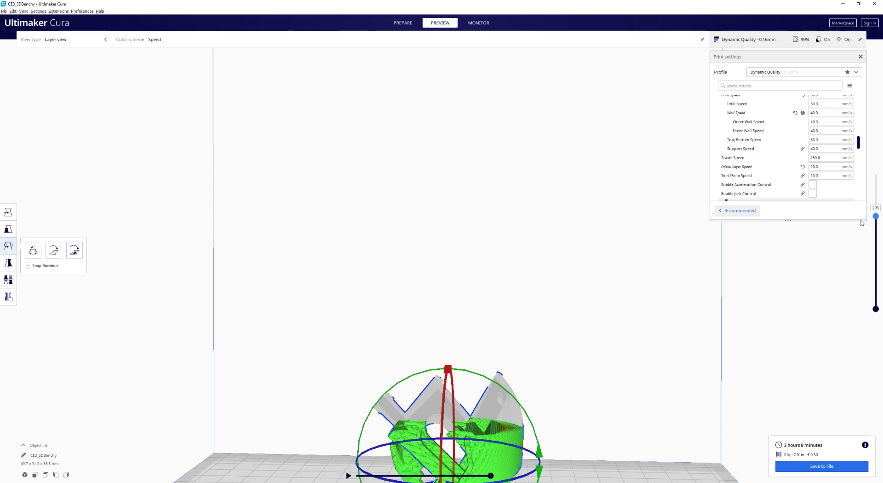
left_click_drag(876, 215, 875, 175)
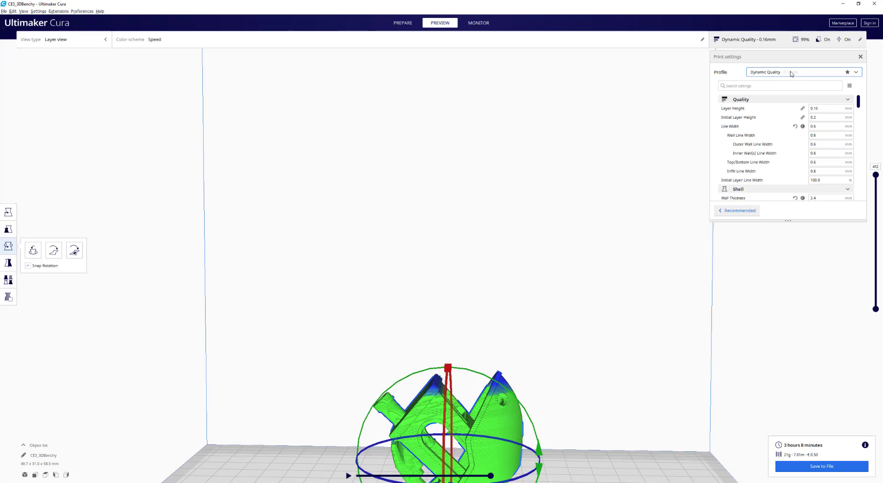
Step: Switch to the Standard Quality 0.2 mm profile, keeping the customised settings
left_click(856, 72)
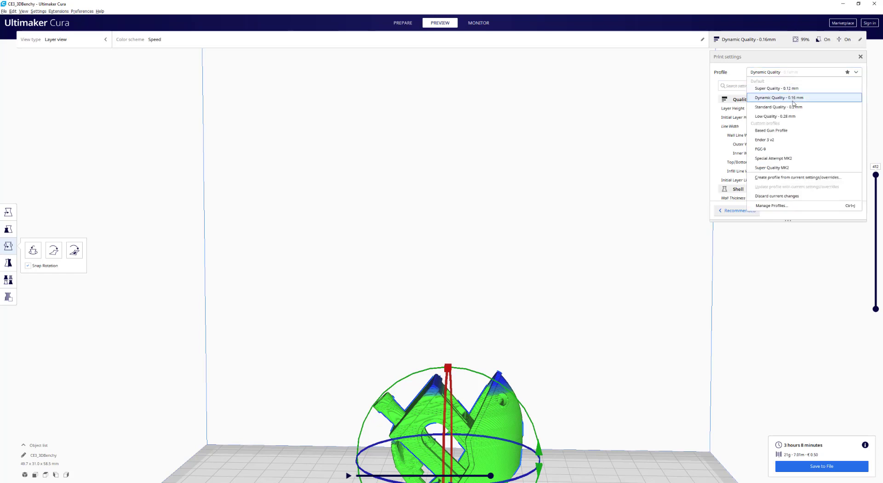
left_click(778, 107)
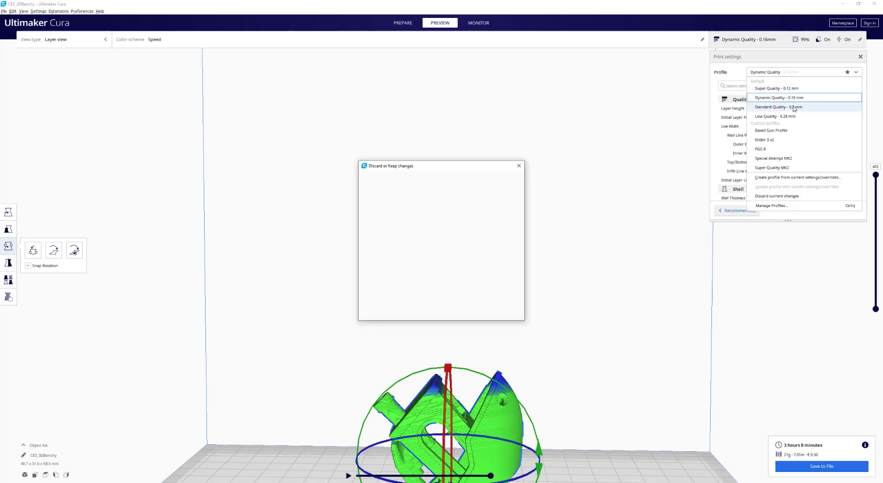
left_click(776, 107)
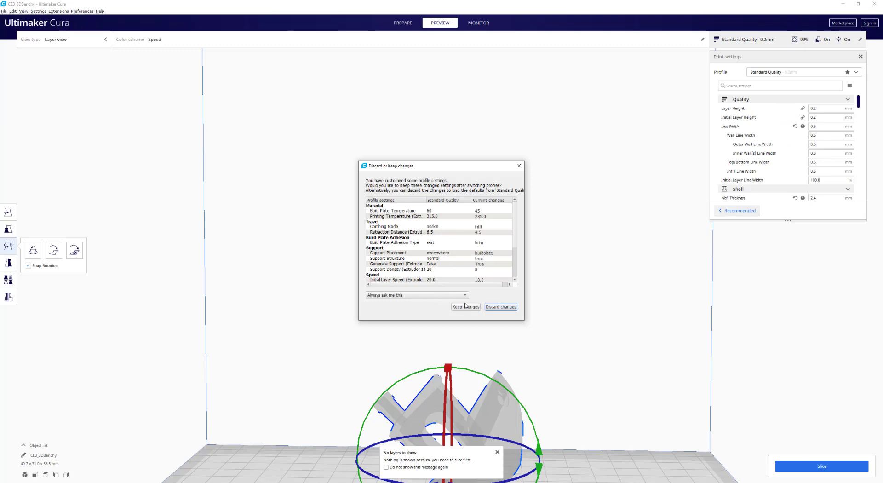
scroll("down", 3)
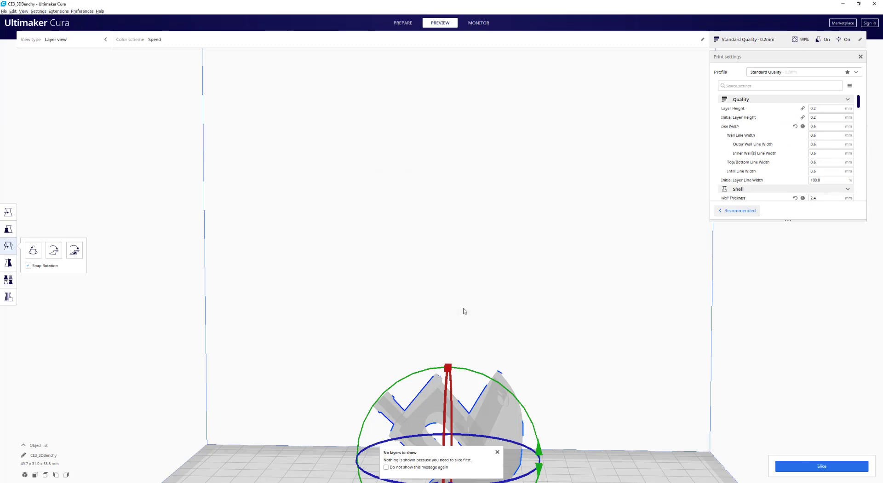
mouse_move(821, 134)
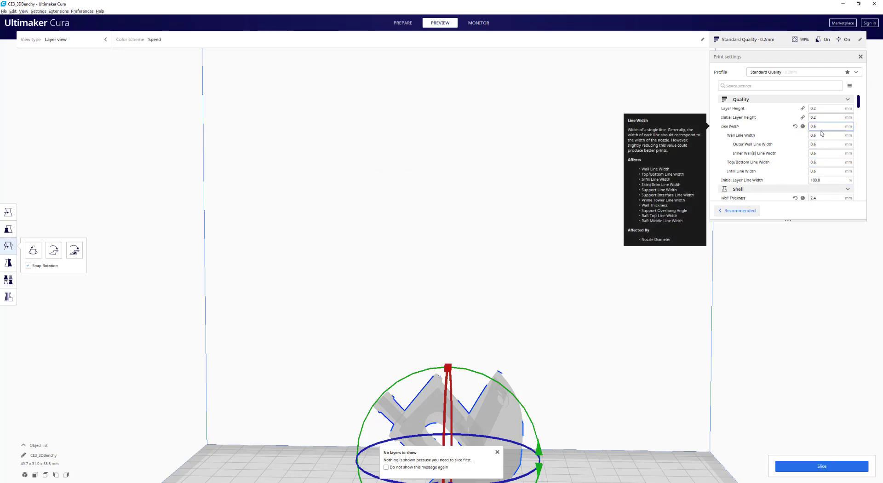
scroll("down", 3)
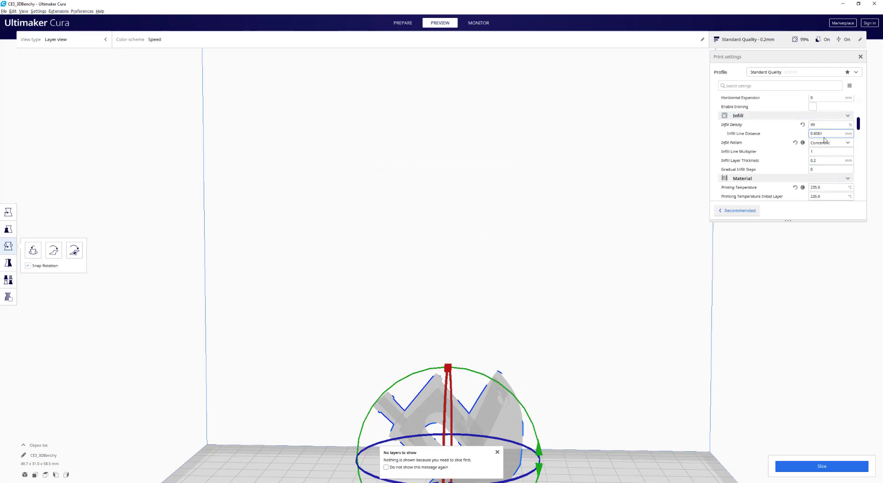
scroll("down", 3)
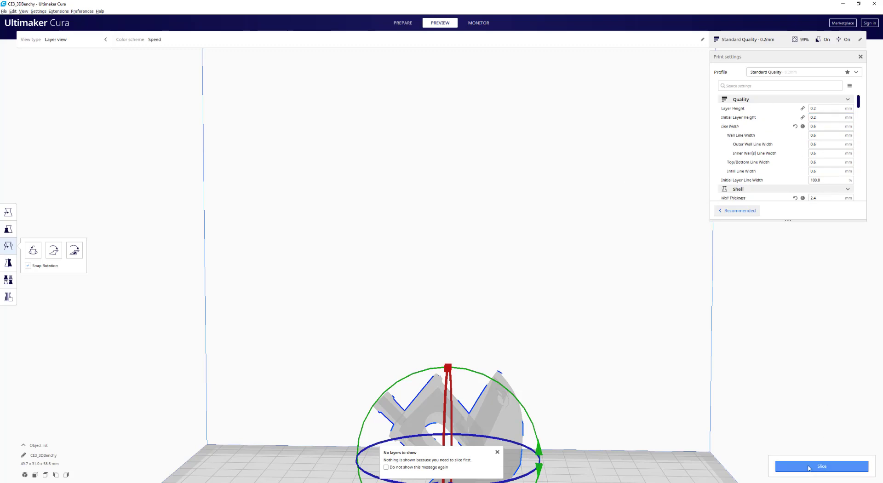
Step: Slice the boat (about 2 h 19 min) and scrub the layer slider through lower layers
left_click(821, 465)
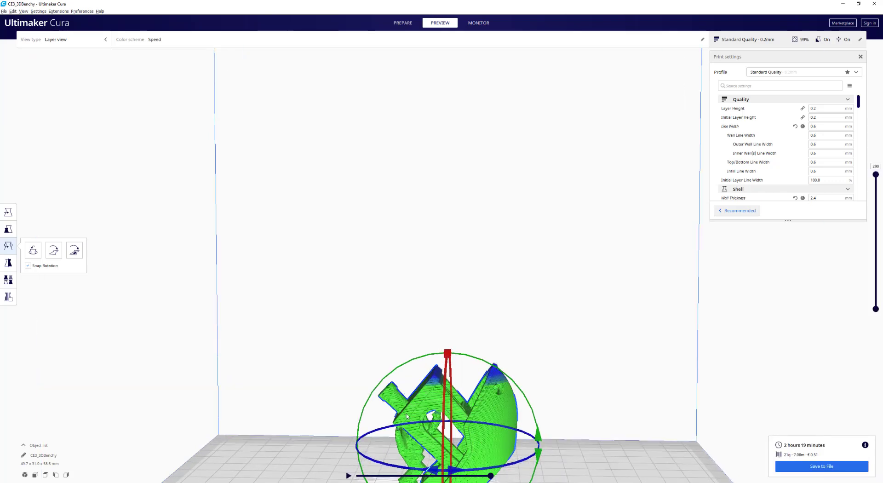
left_click_drag(405, 417, 369, 436)
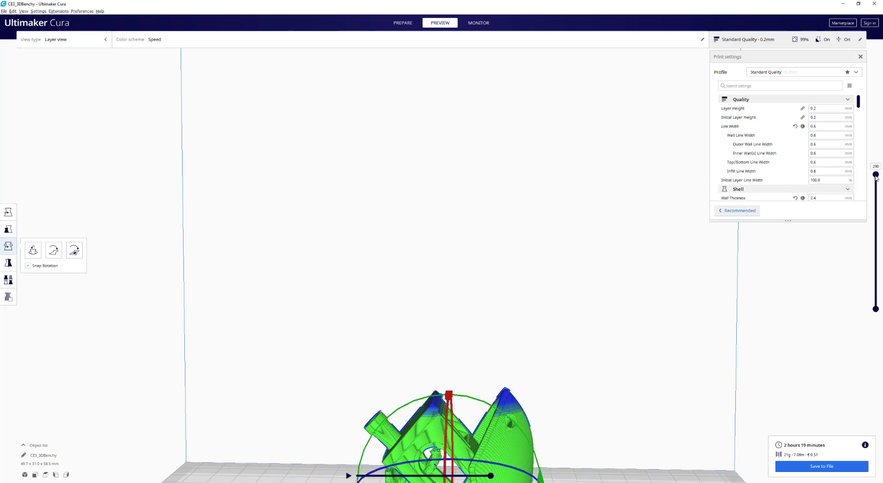
left_click_drag(875, 174, 876, 197)
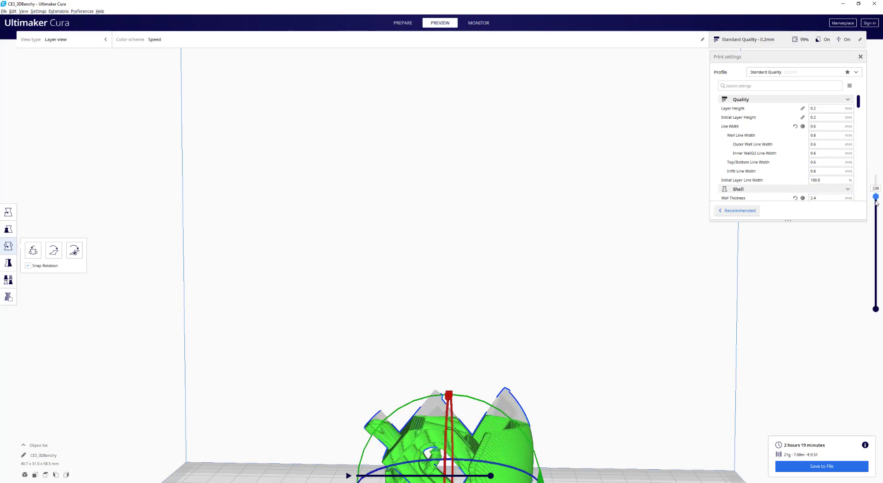
left_click_drag(875, 197, 875, 175)
type("0.16")
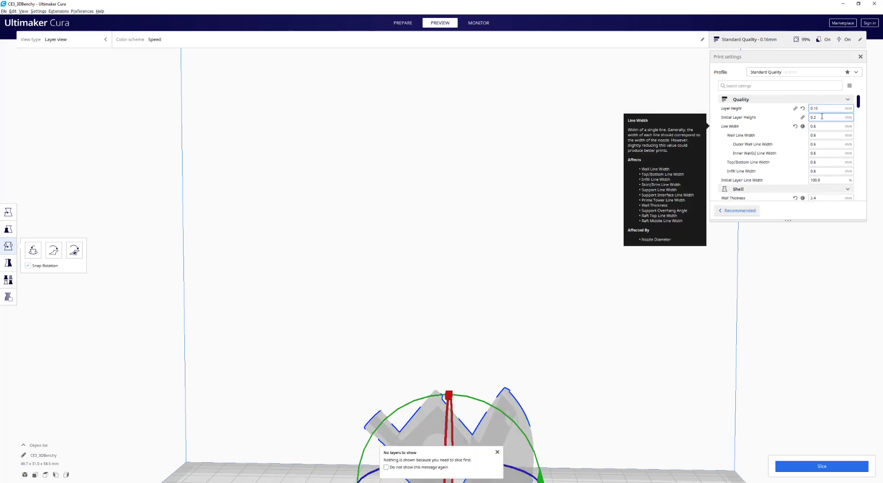
Step: Re-slice the Benchy at 0.16 mm layers, estimating 2 h 50 min and 21 g
left_click(822, 465)
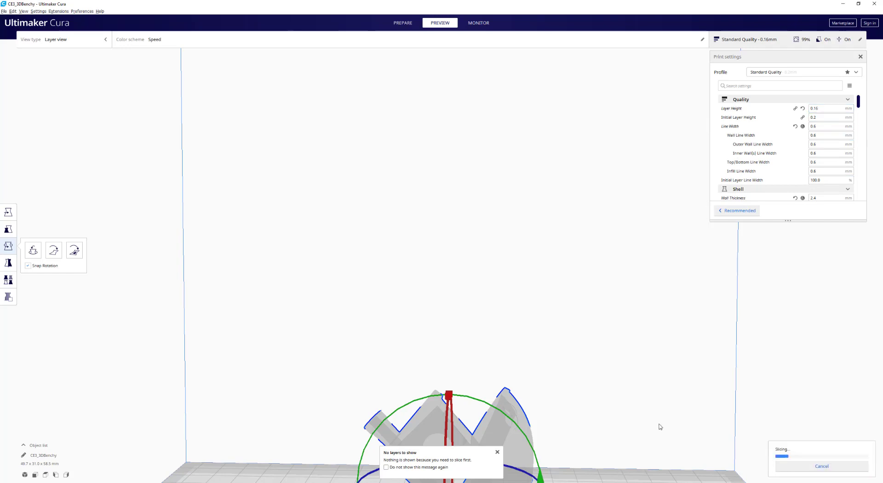
mouse_move(653, 424)
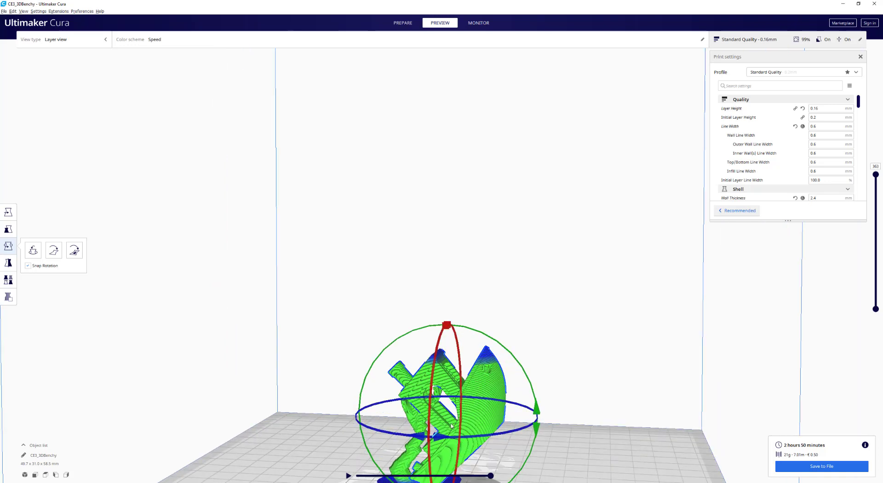
left_click(780, 86)
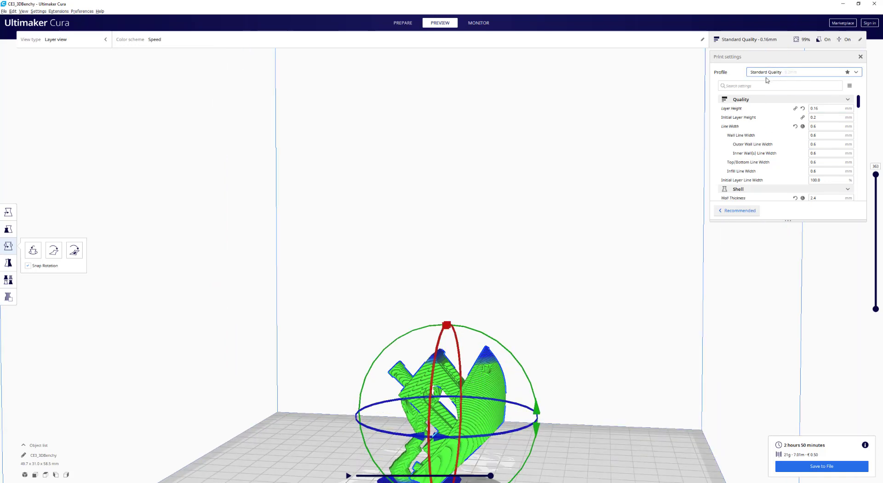
left_click(802, 71)
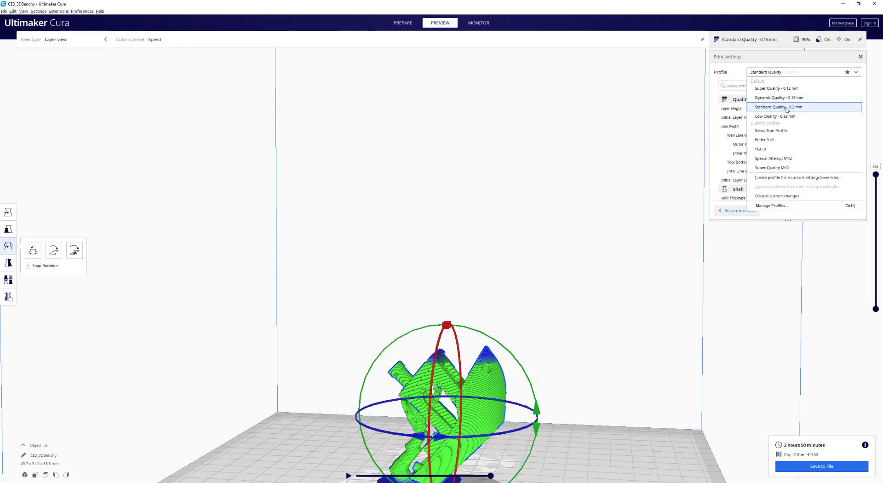
left_click(781, 106)
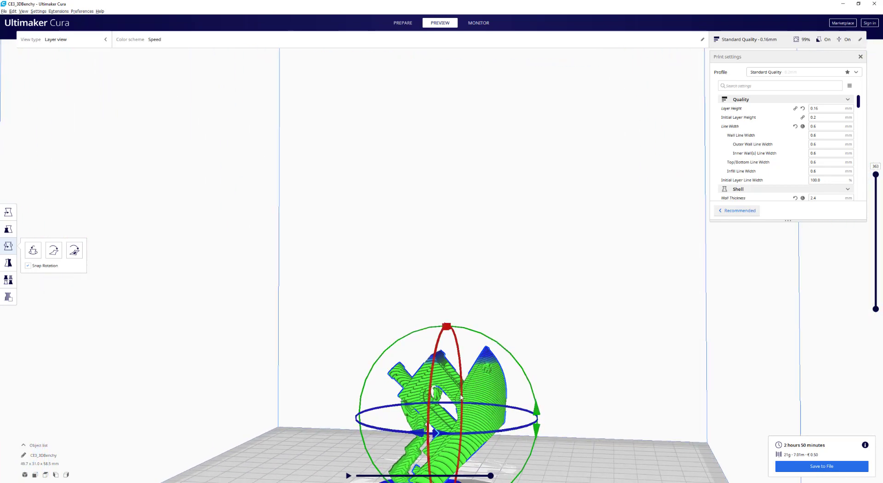
mouse_move(691, 424)
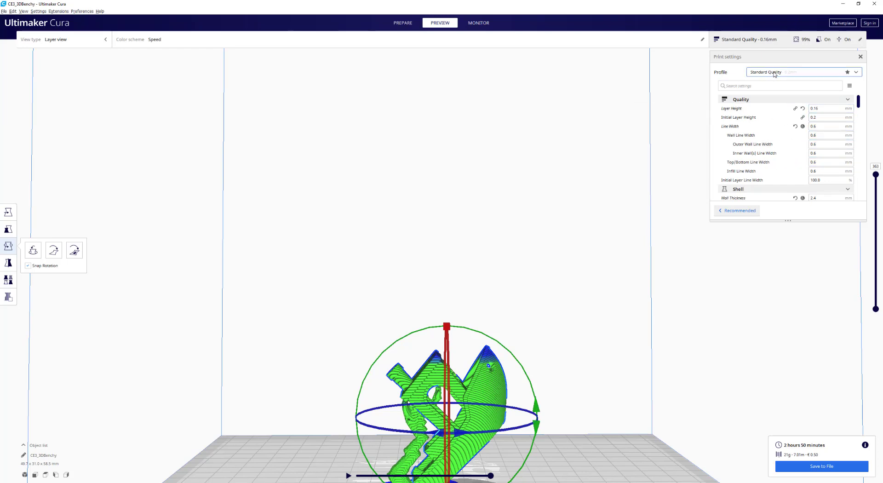
mouse_move(776, 80)
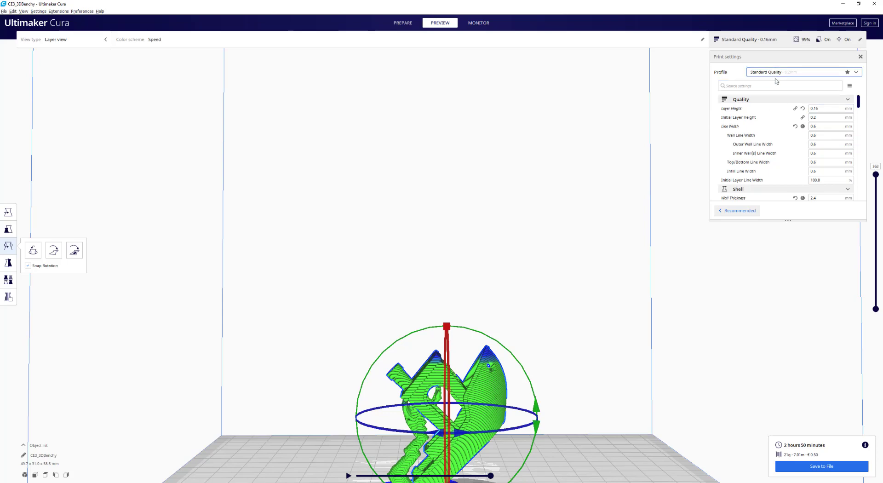
mouse_move(681, 419)
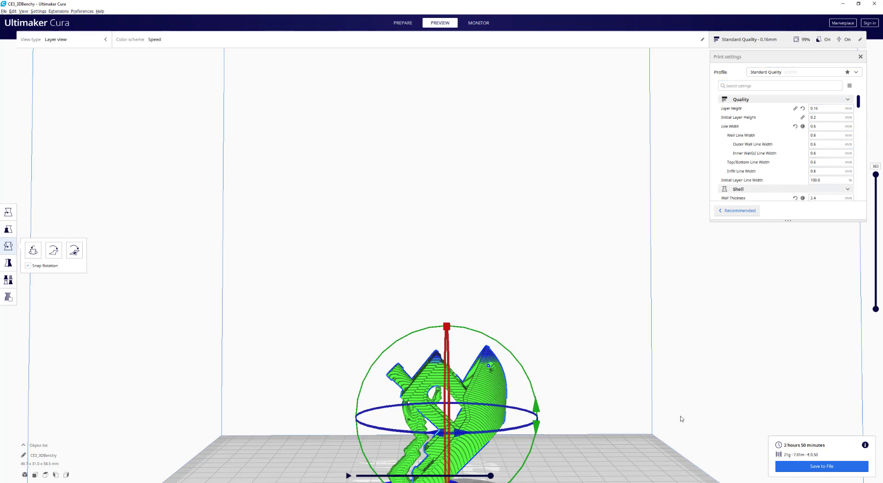